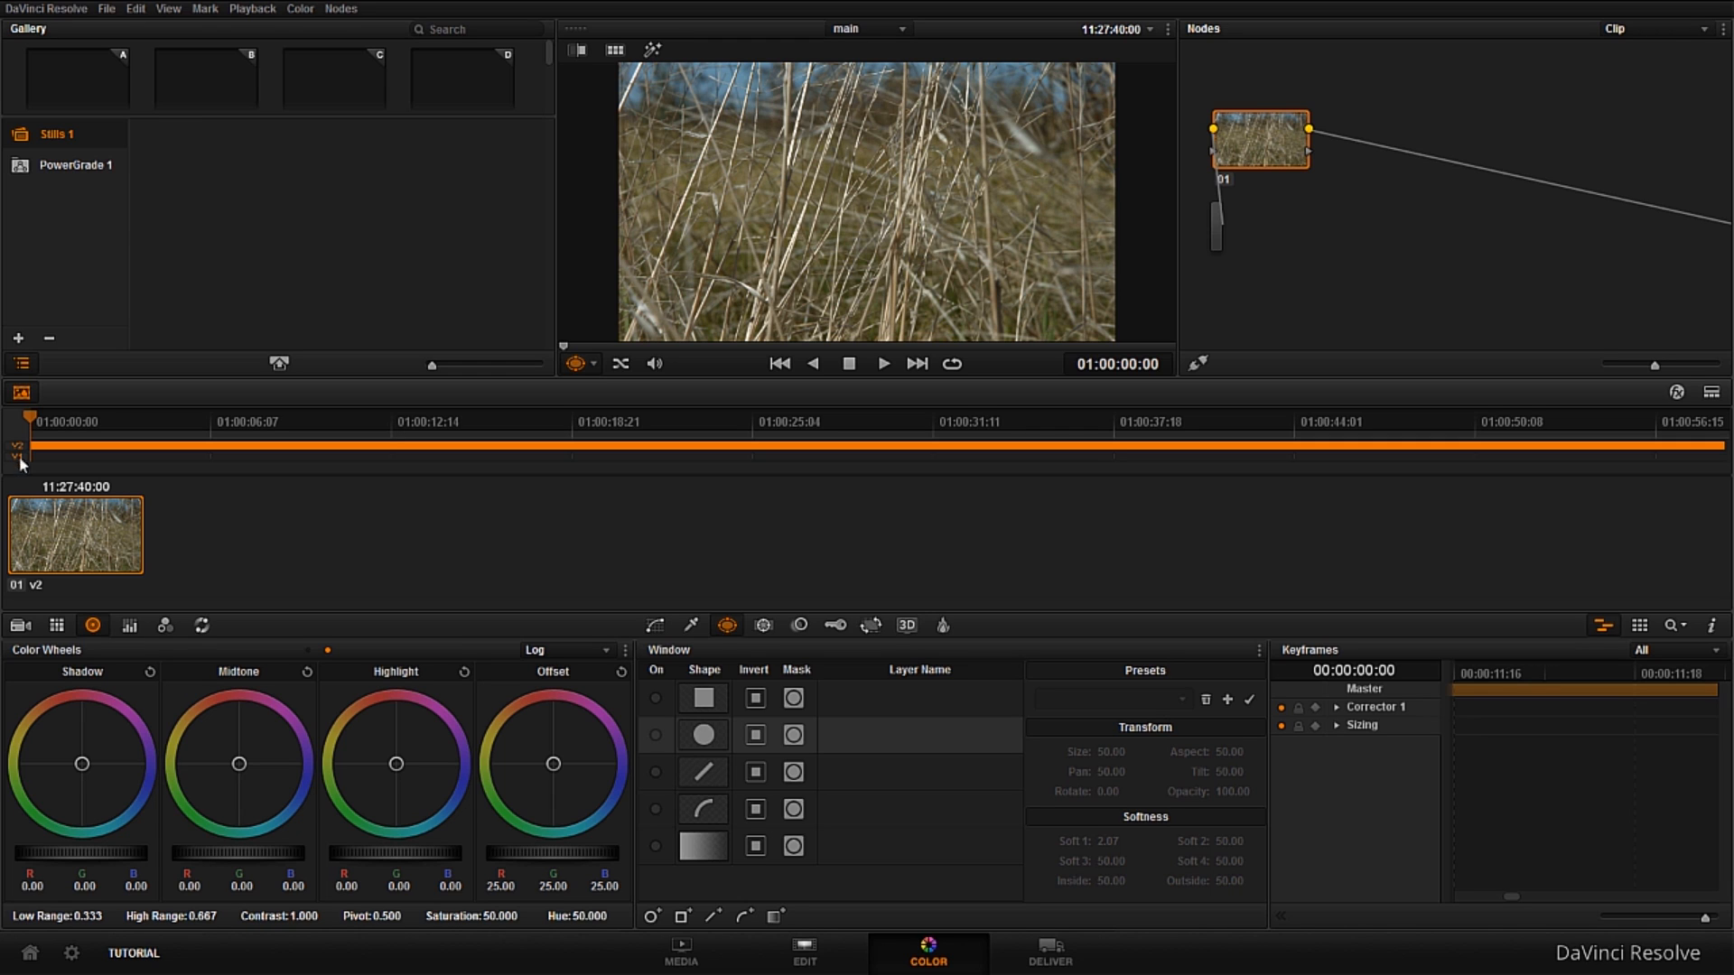
pyautogui.moveTo(942, 463)
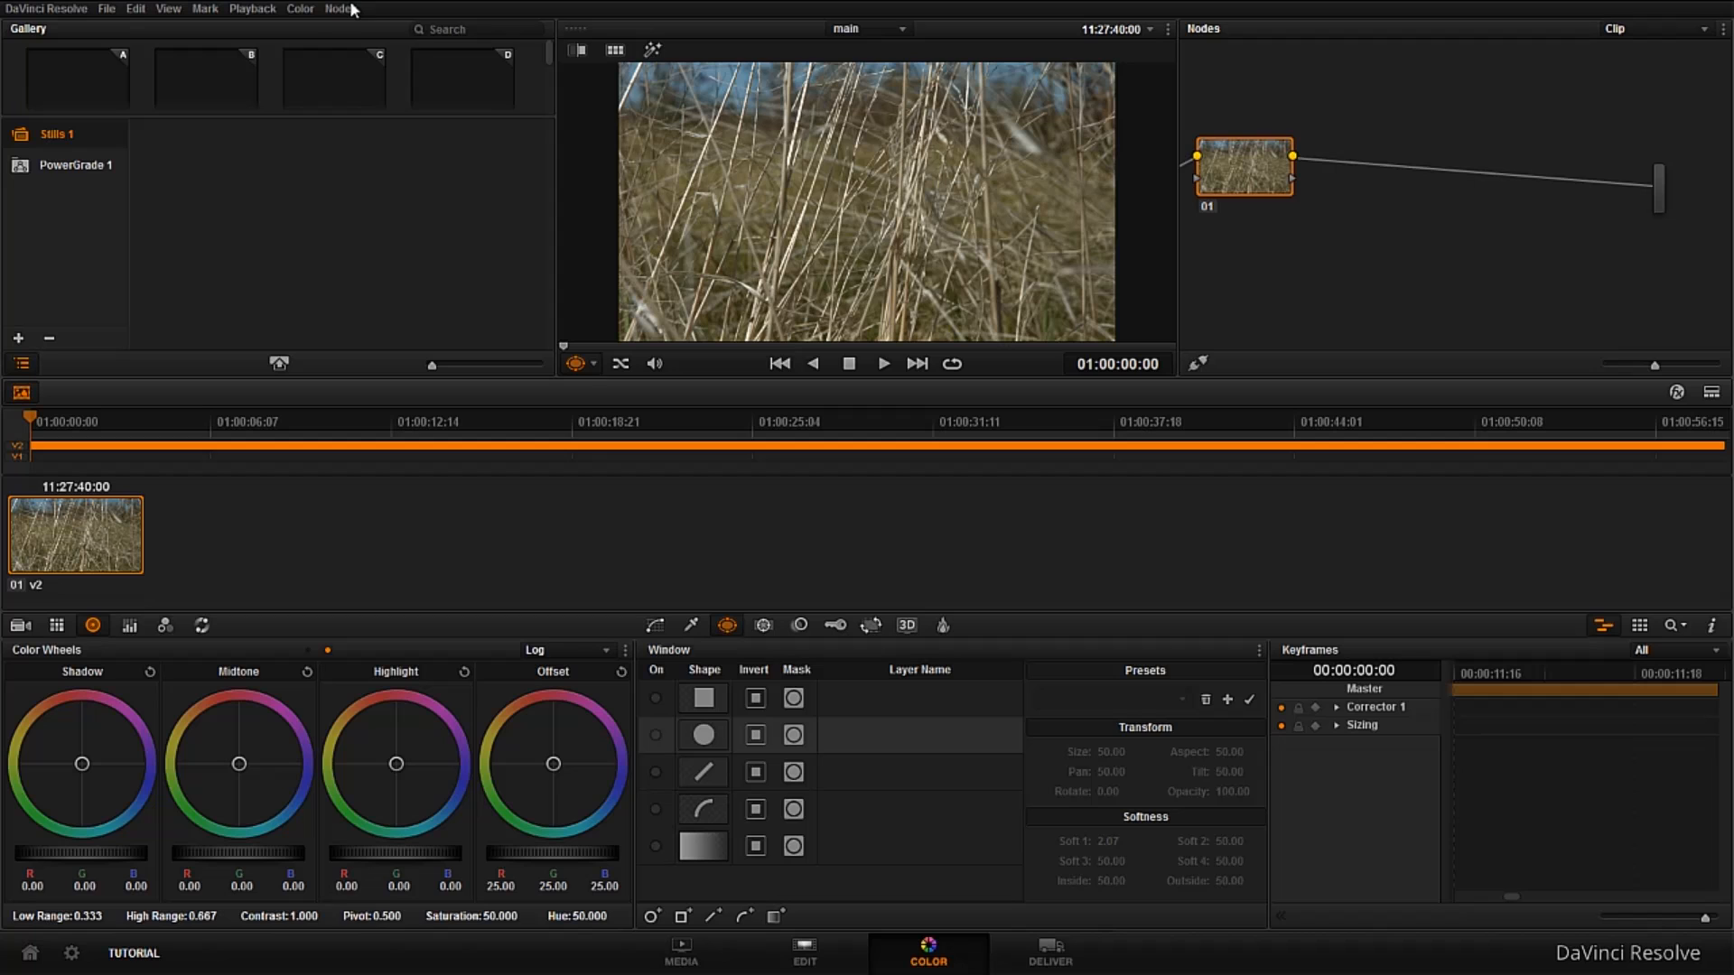
# Add a Splitter Combiner node tree with three parallel channel nodes from the Nodes menu
pyautogui.click(299, 9)
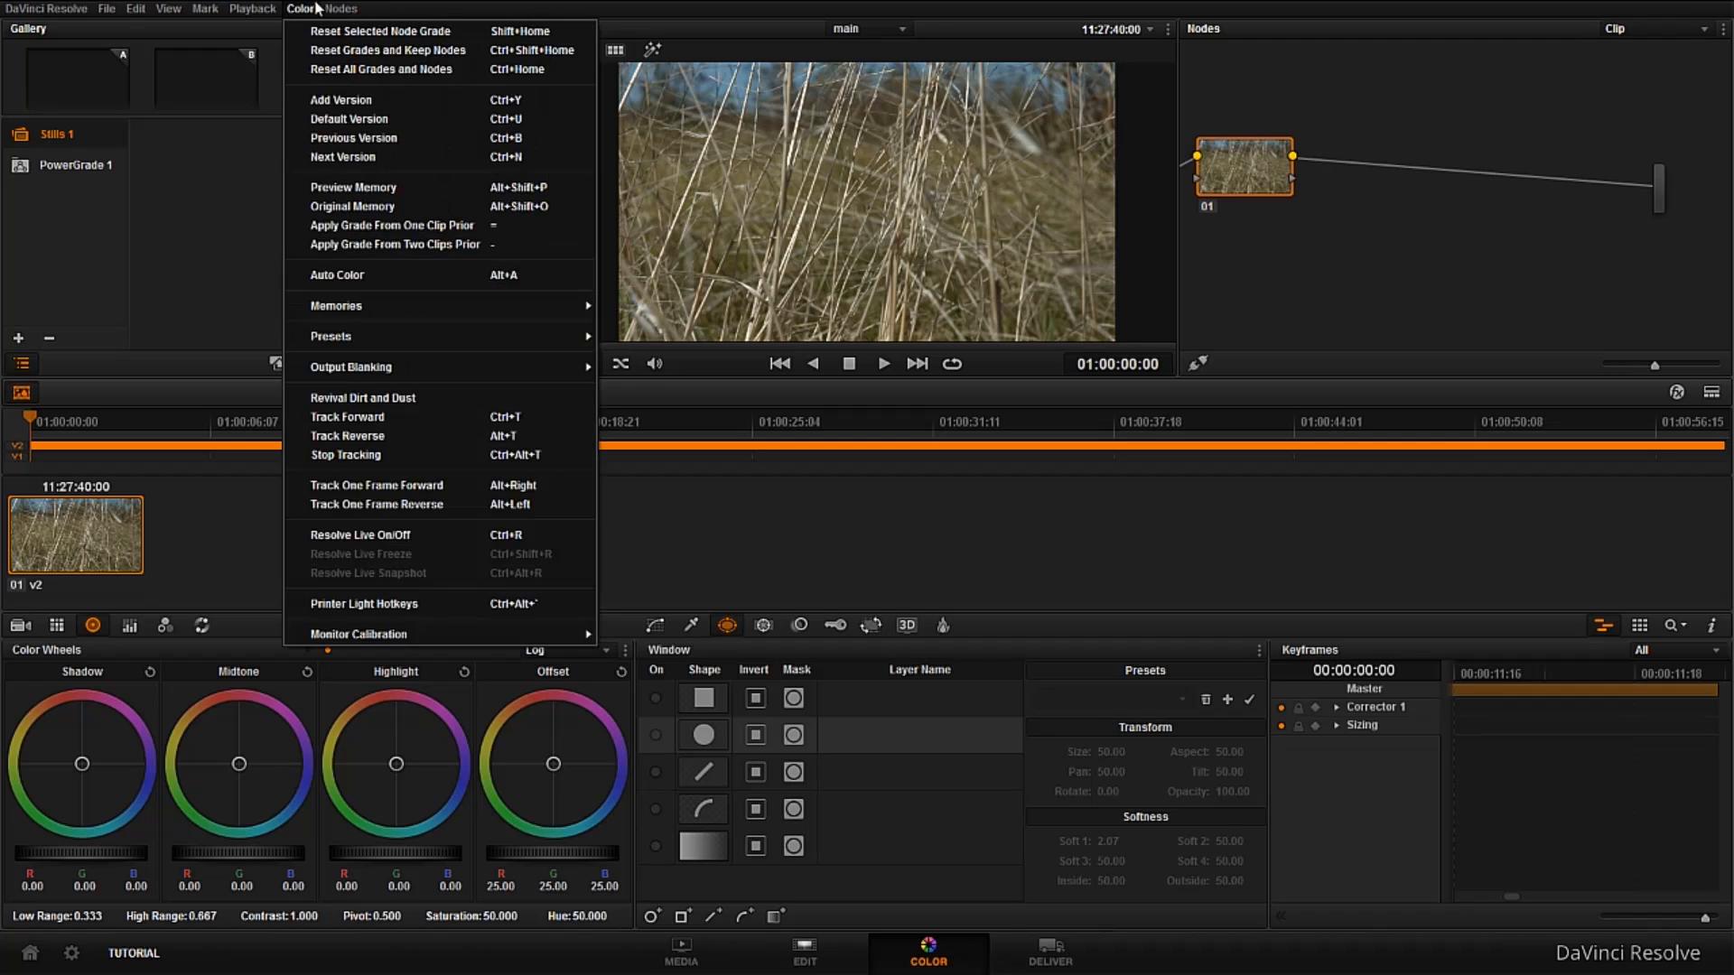
pyautogui.click(339, 9)
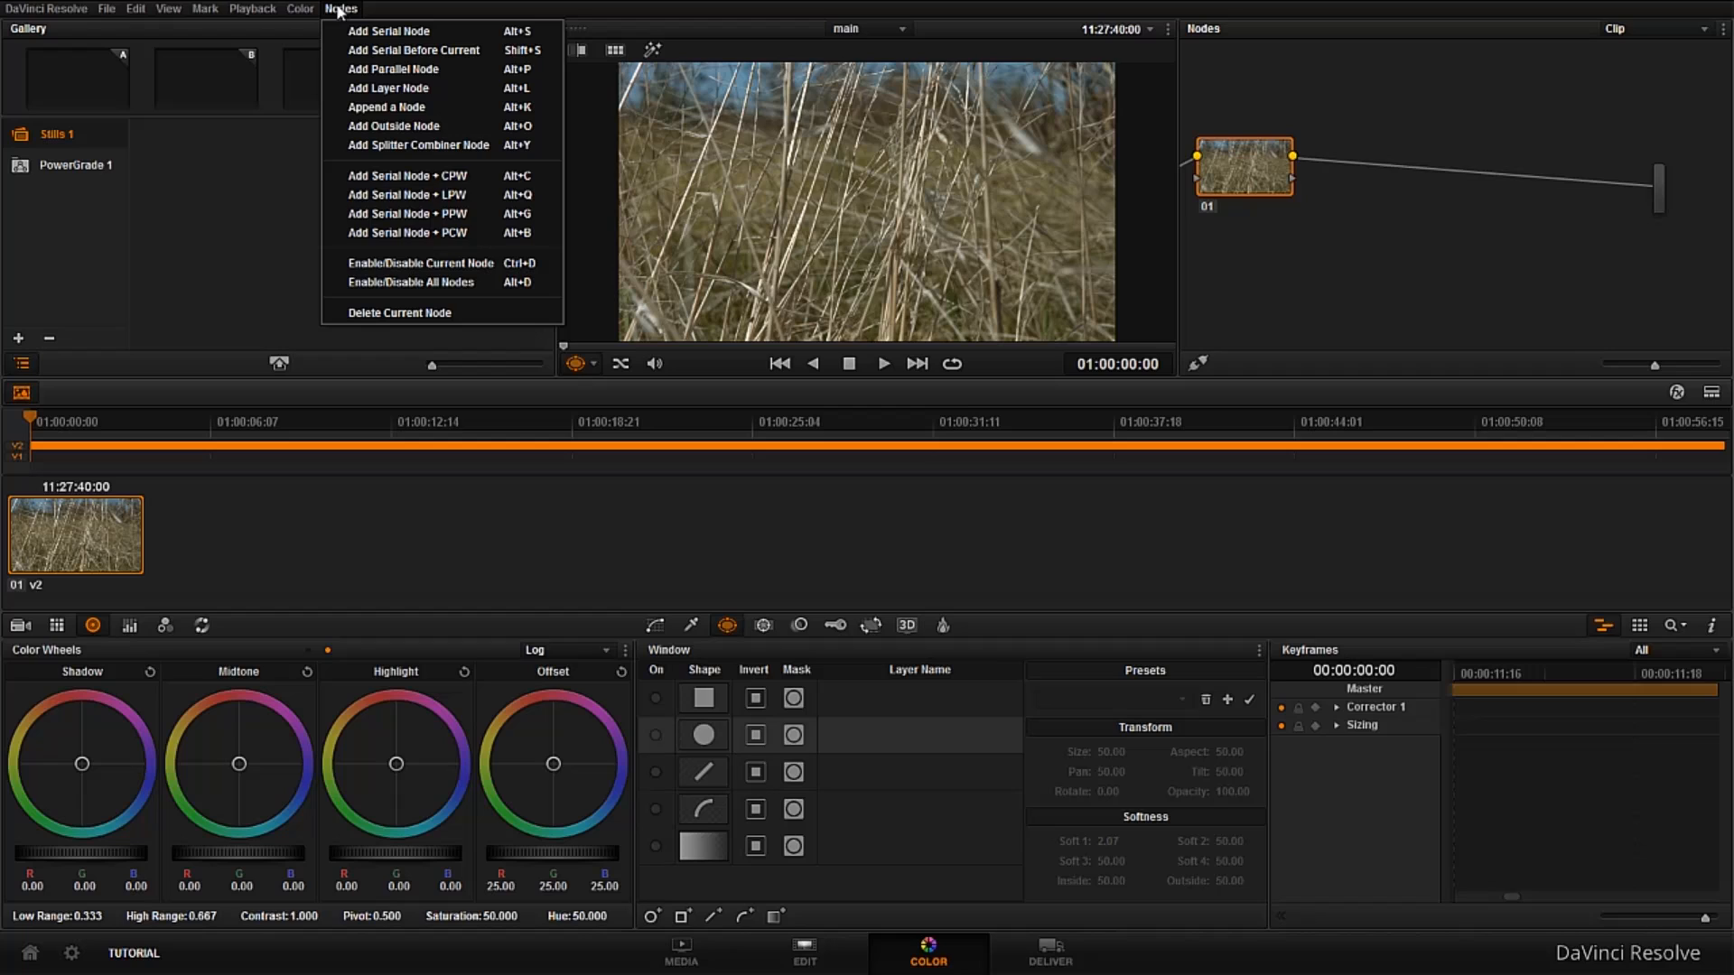
pyautogui.moveTo(340, 20)
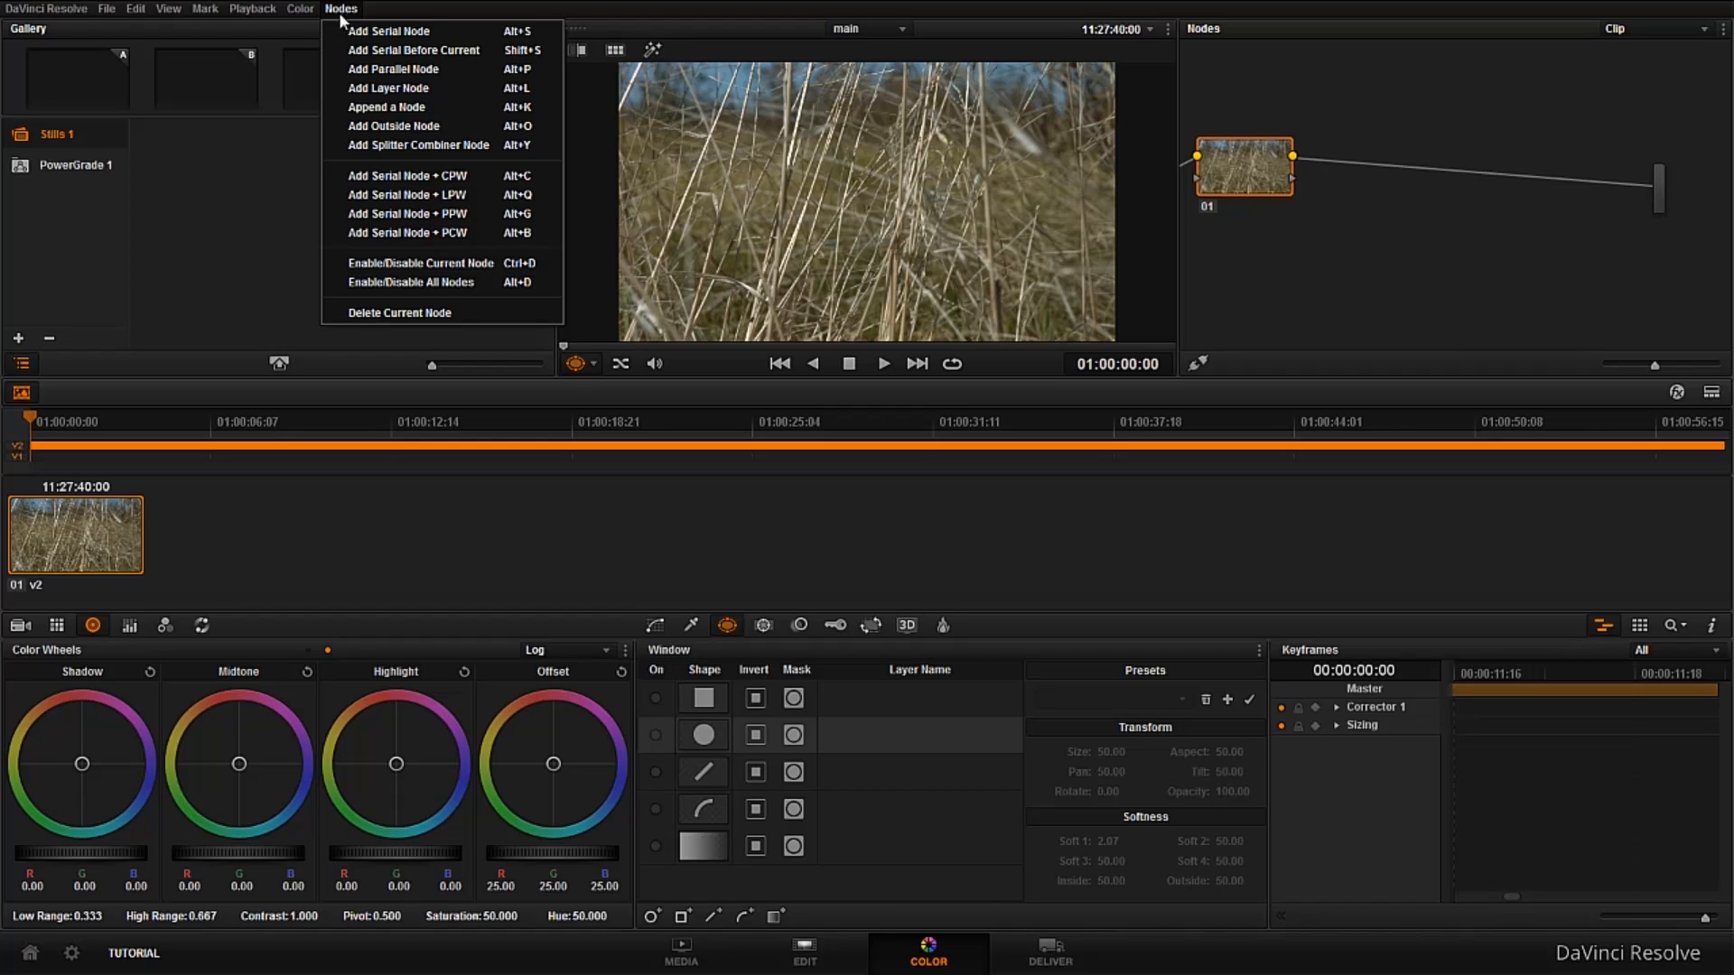
pyautogui.moveTo(393, 125)
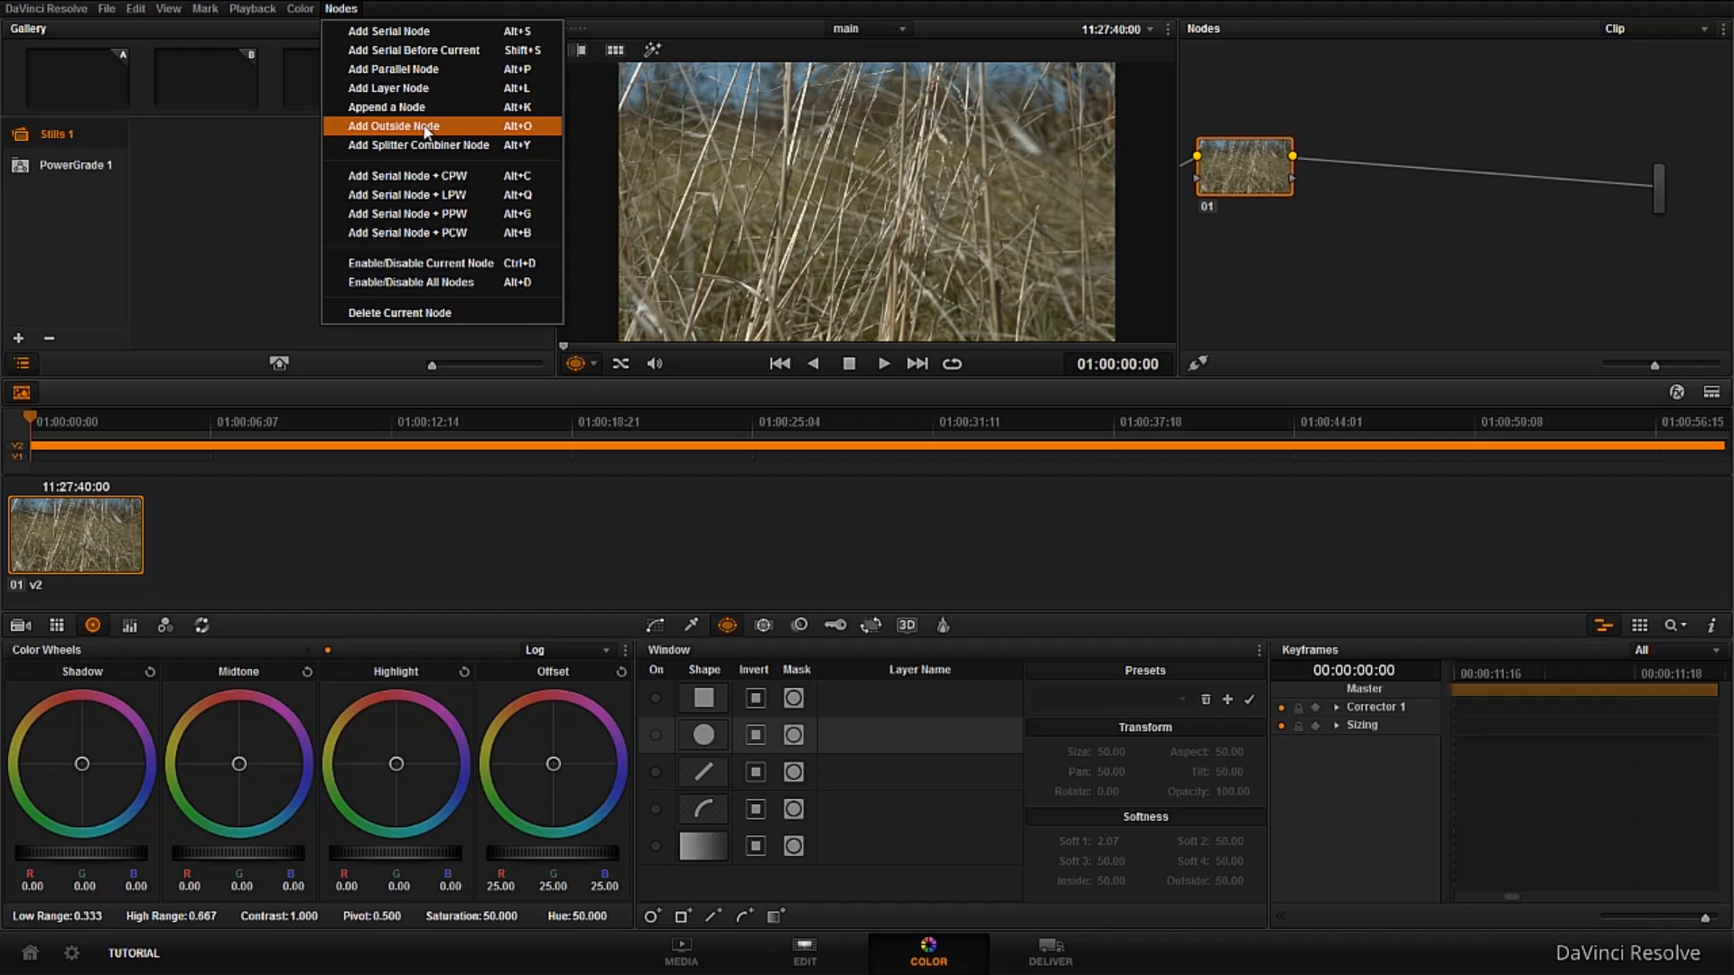
pyautogui.moveTo(418, 144)
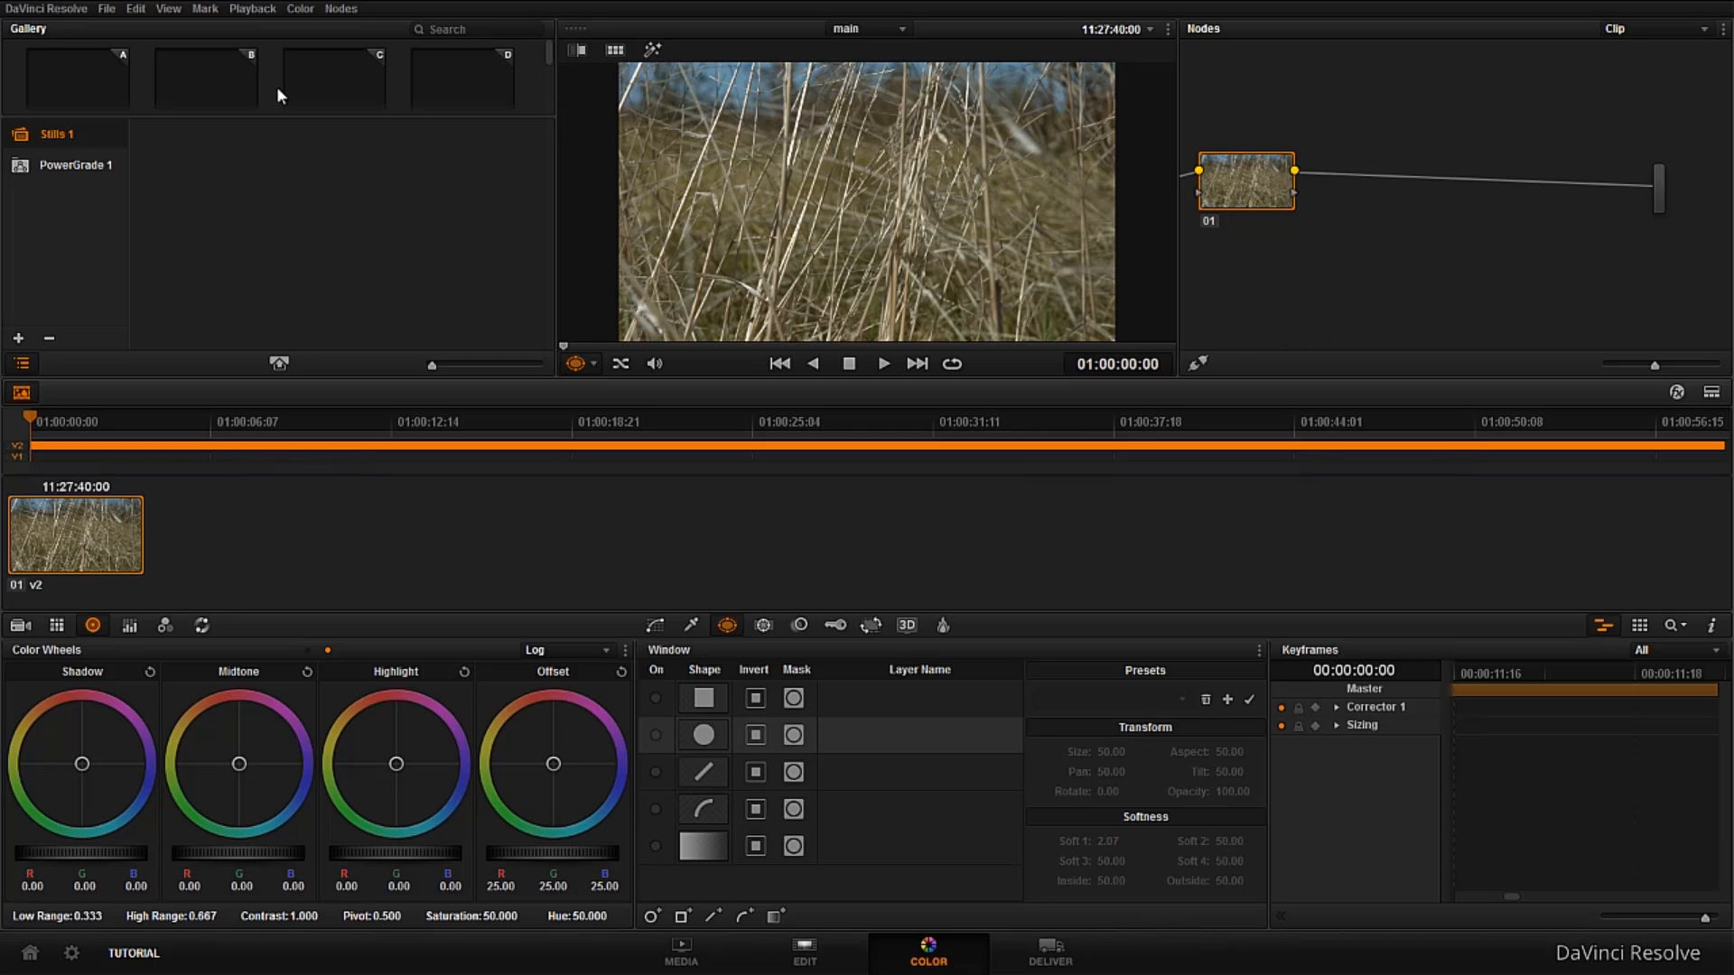
pyautogui.click(340, 8)
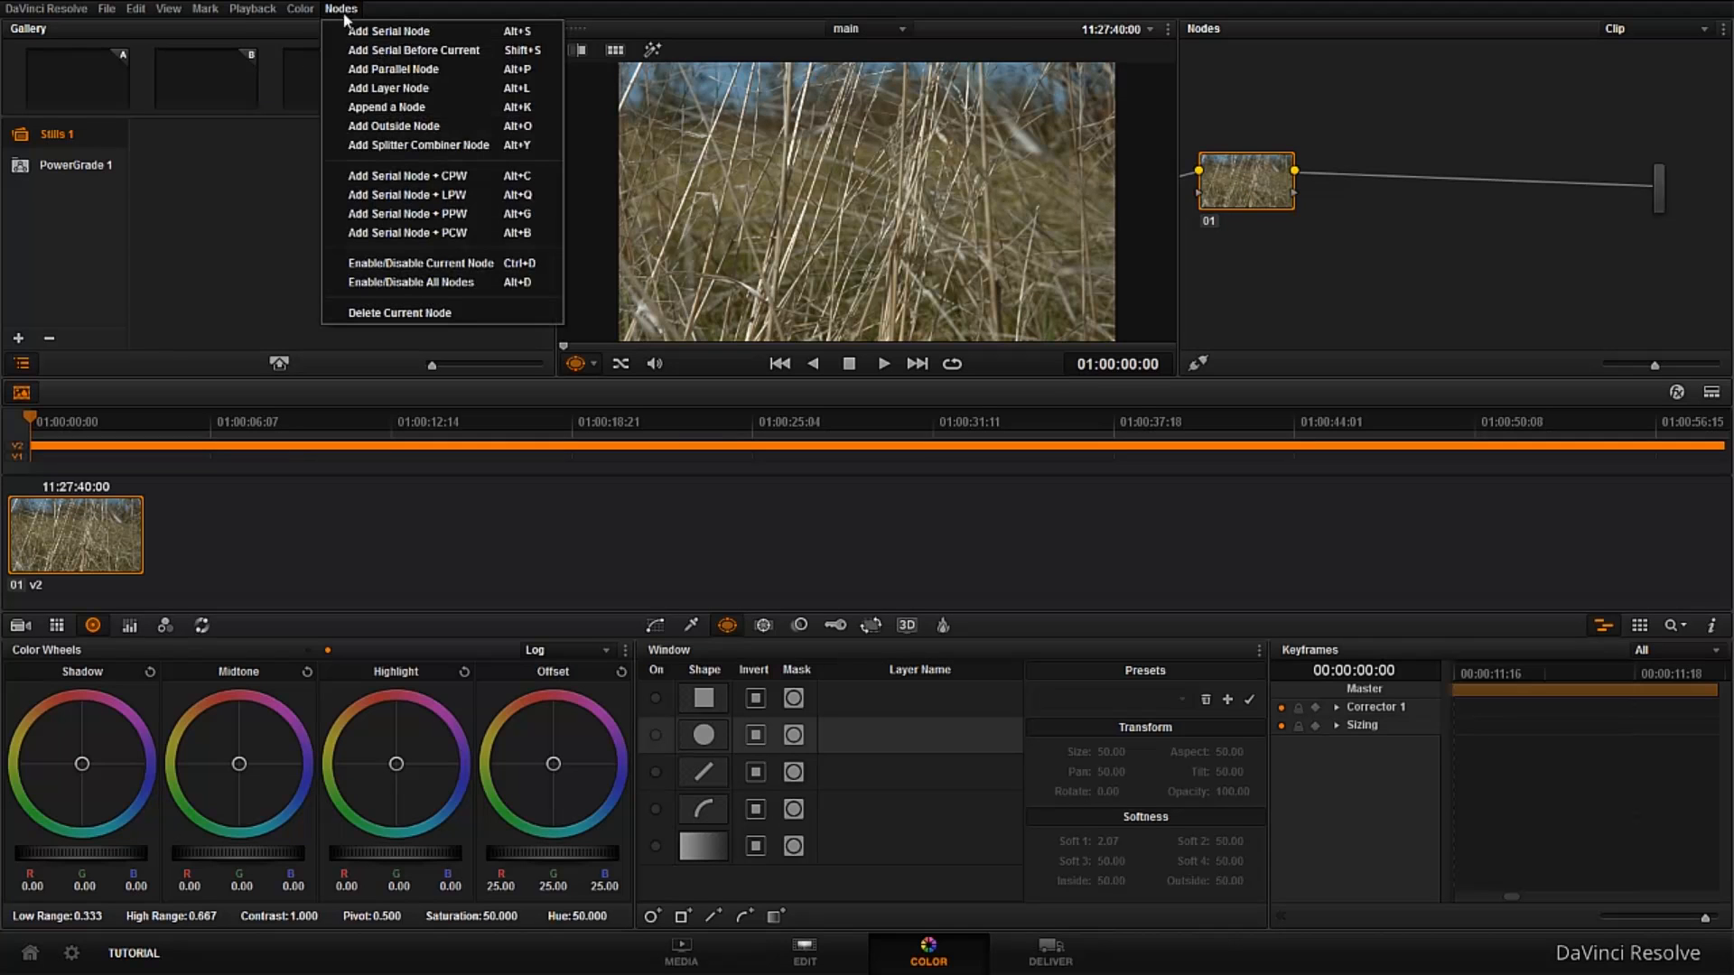
pyautogui.click(418, 145)
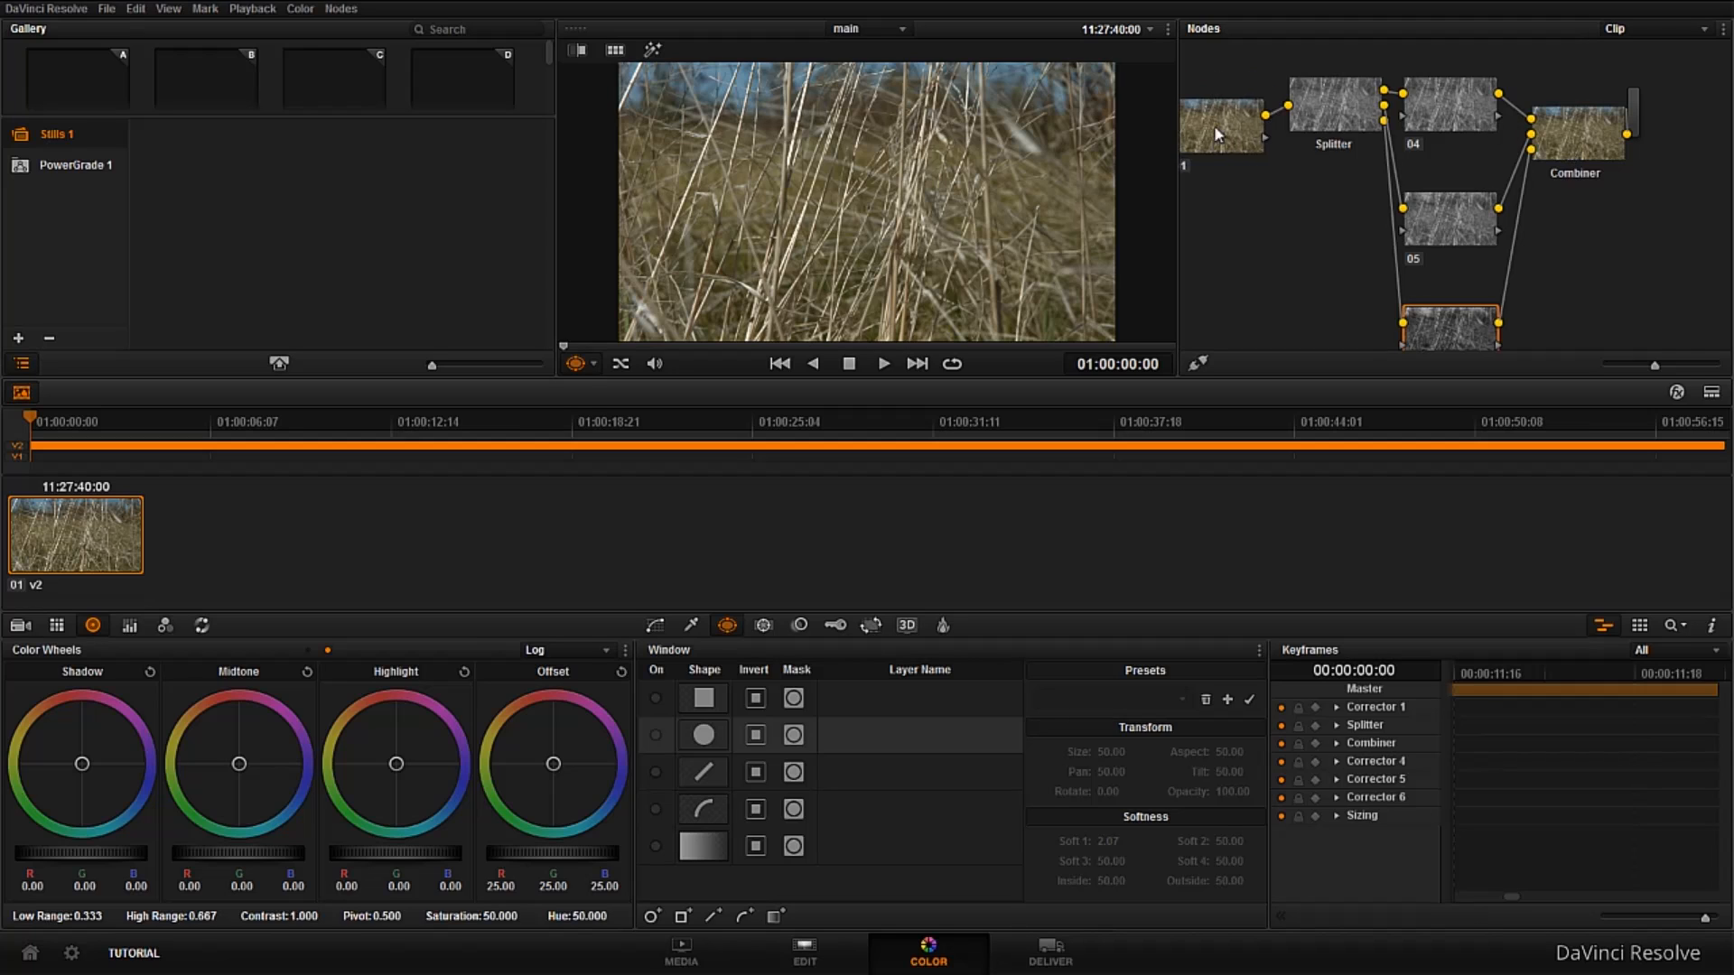
# Select in the Node Editor to start clearing out the splitter/combiner nodes
pyautogui.click(1221, 152)
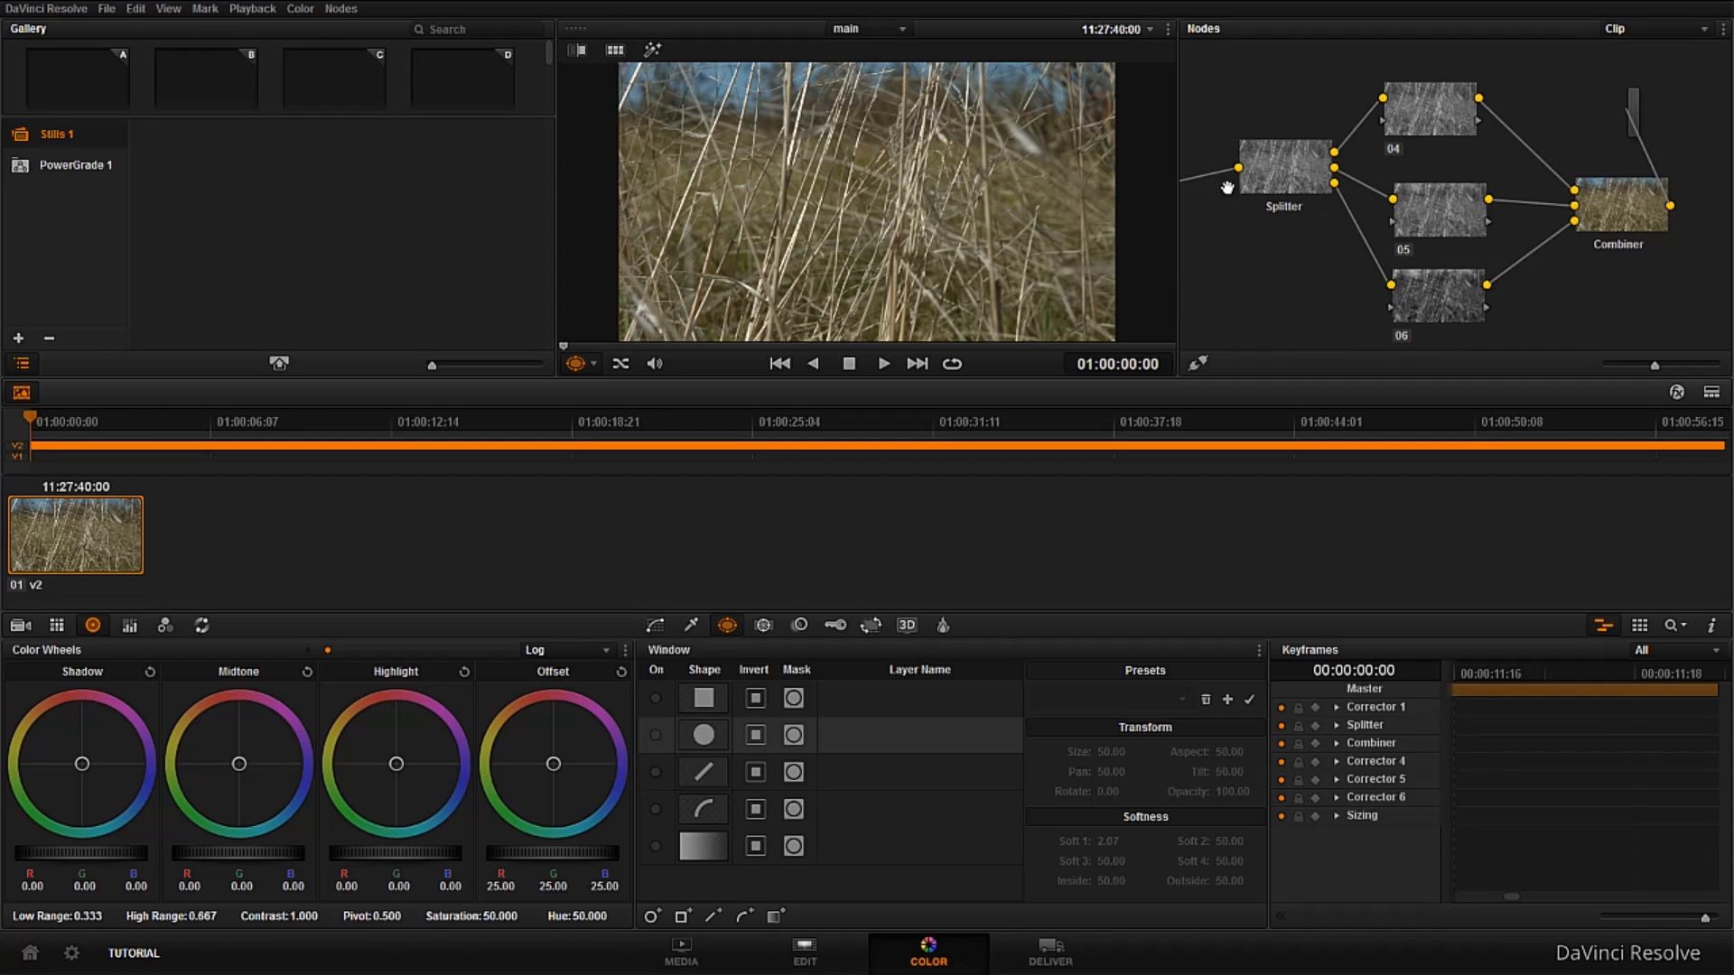
pyautogui.moveTo(1349, 183)
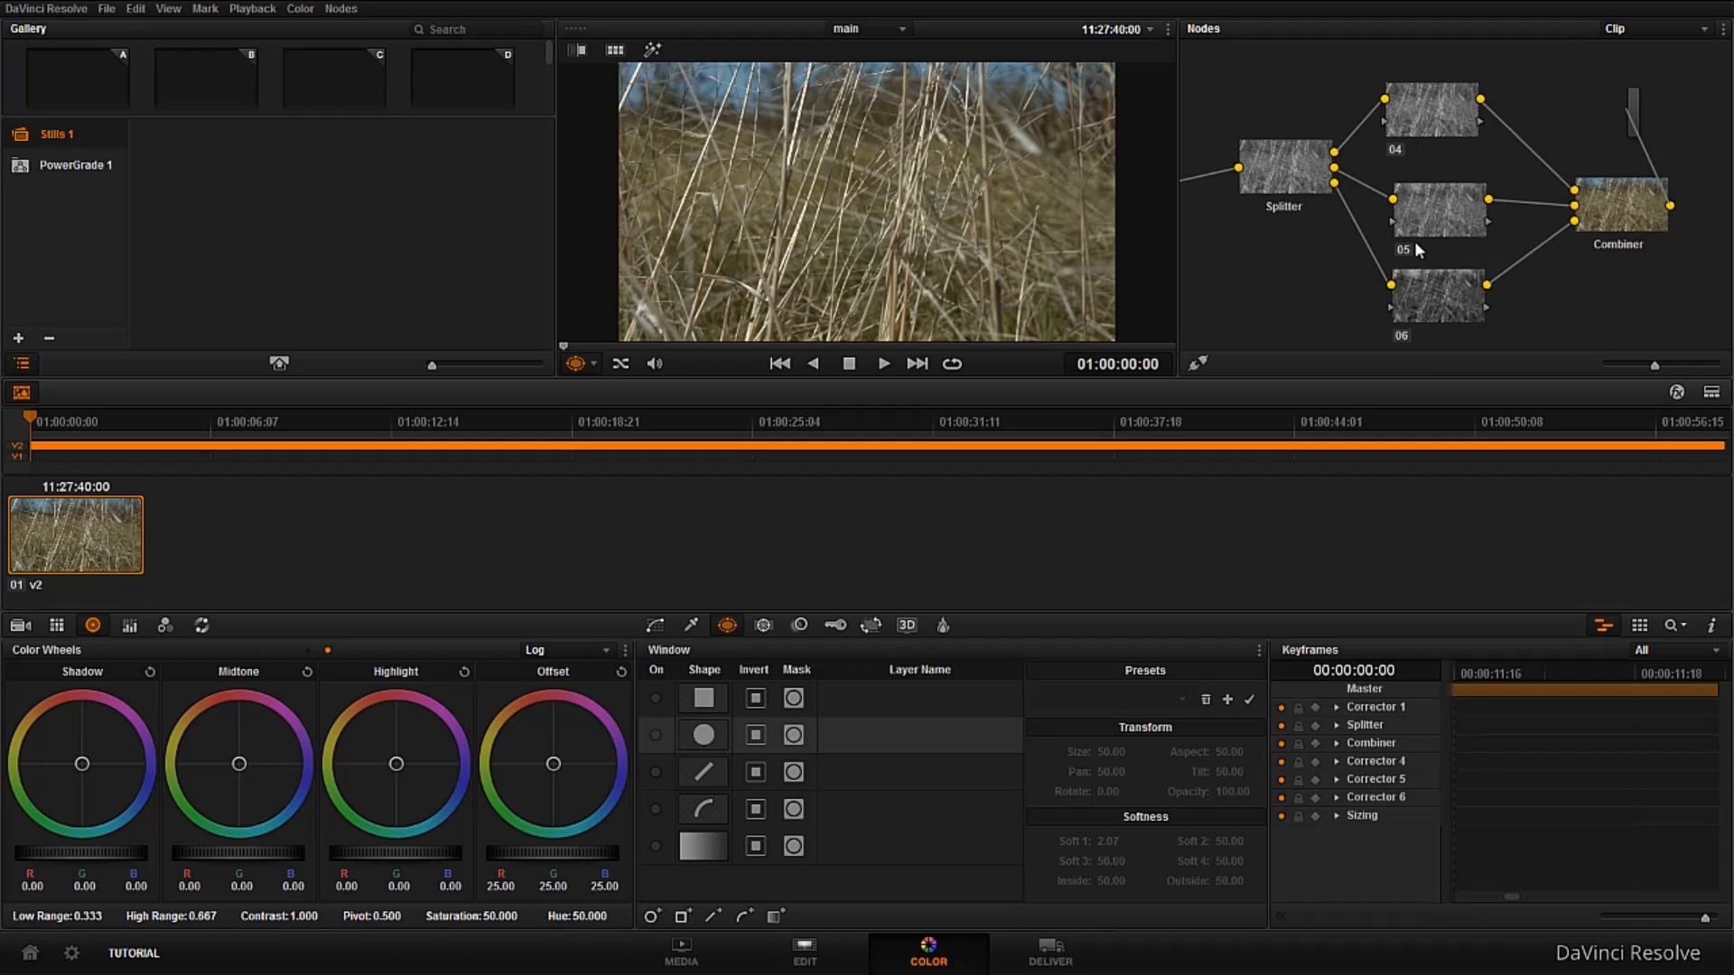
pyautogui.moveTo(1436, 99)
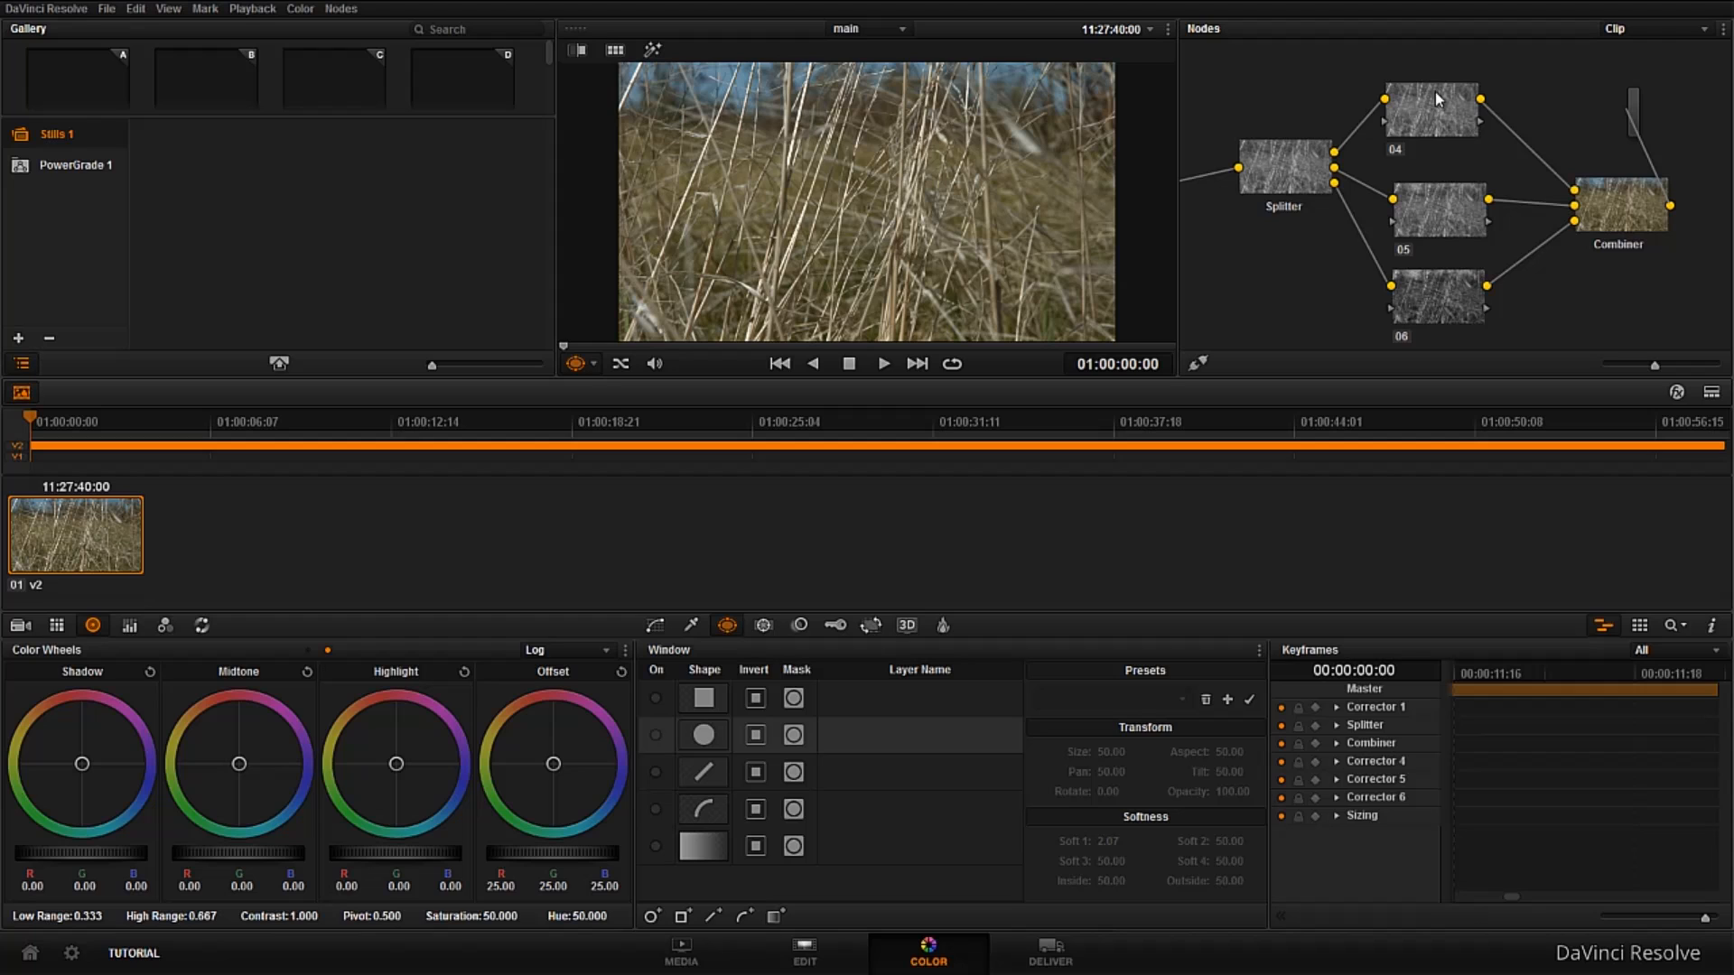
pyautogui.moveTo(1448, 164)
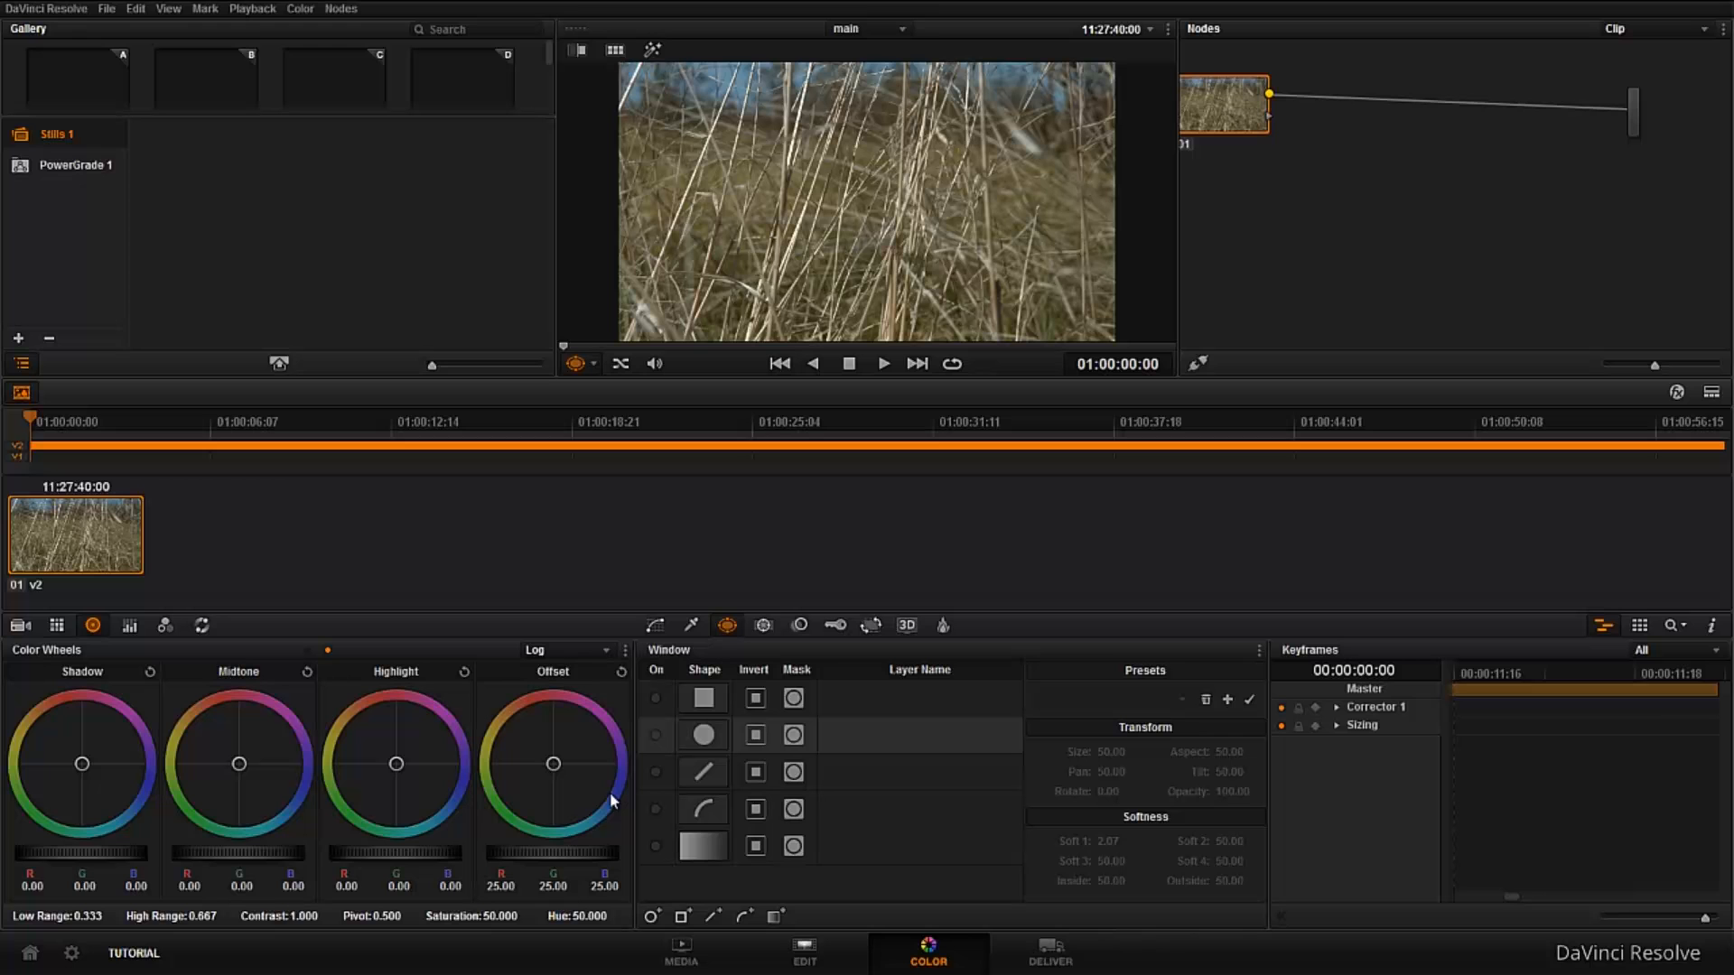
pyautogui.moveTo(1714, 330)
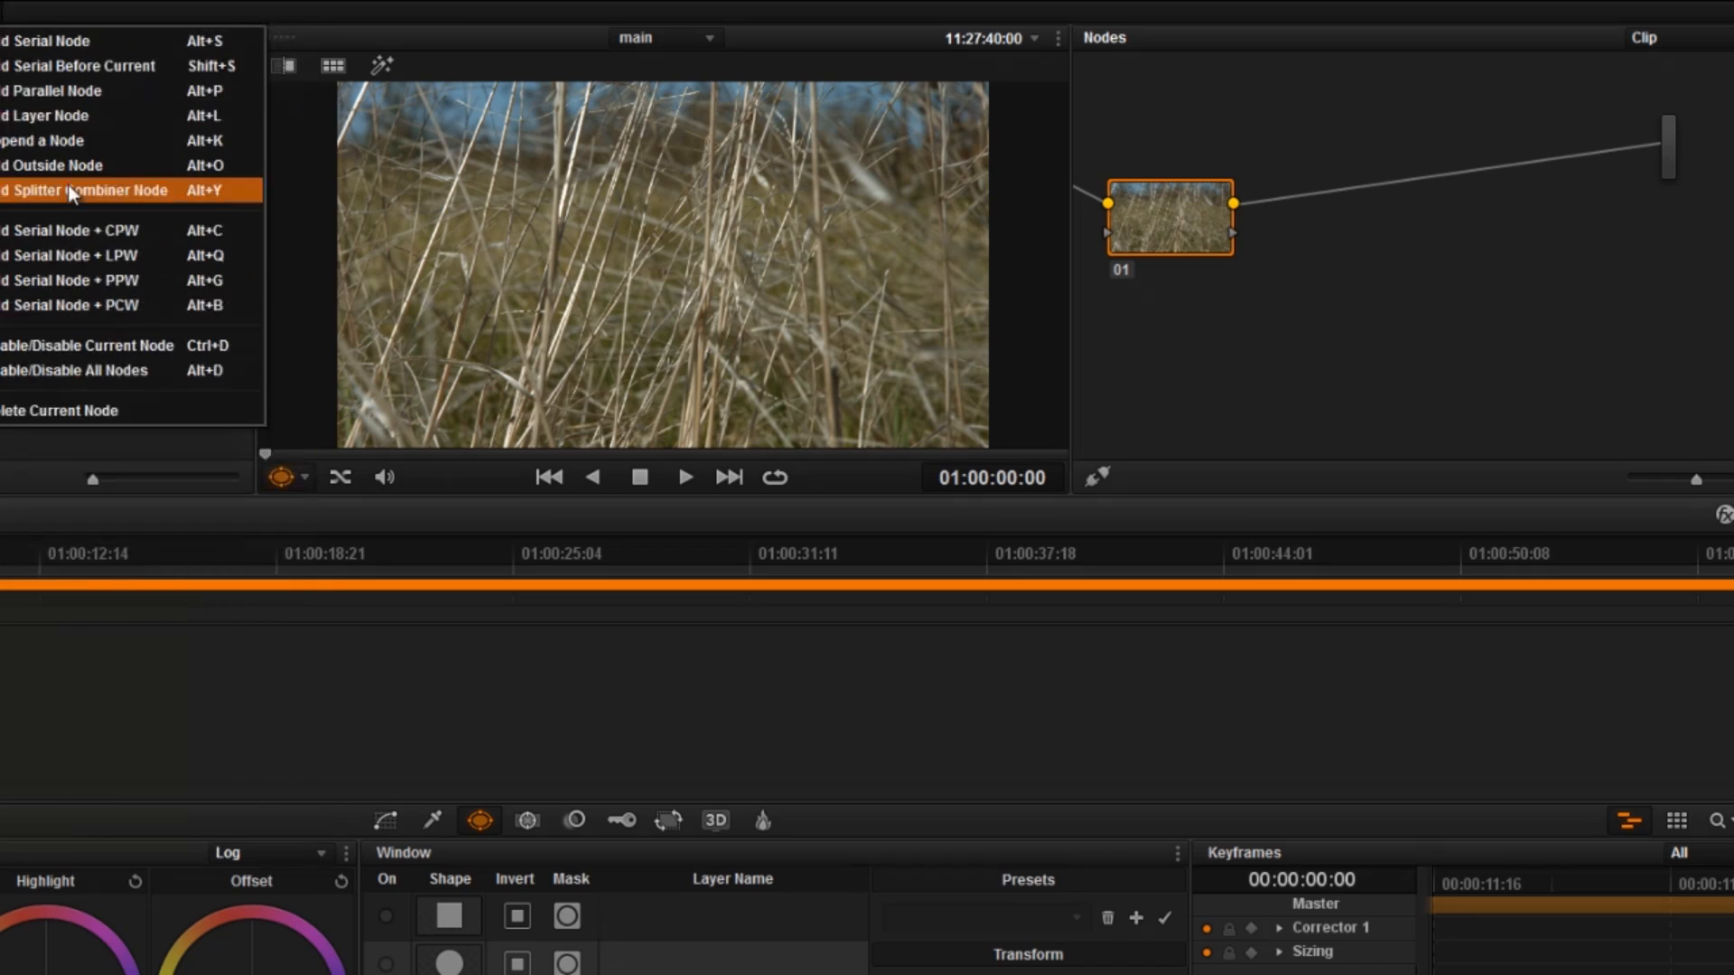
# Add a splitter/combiner tree again after node 01
pyautogui.click(85, 191)
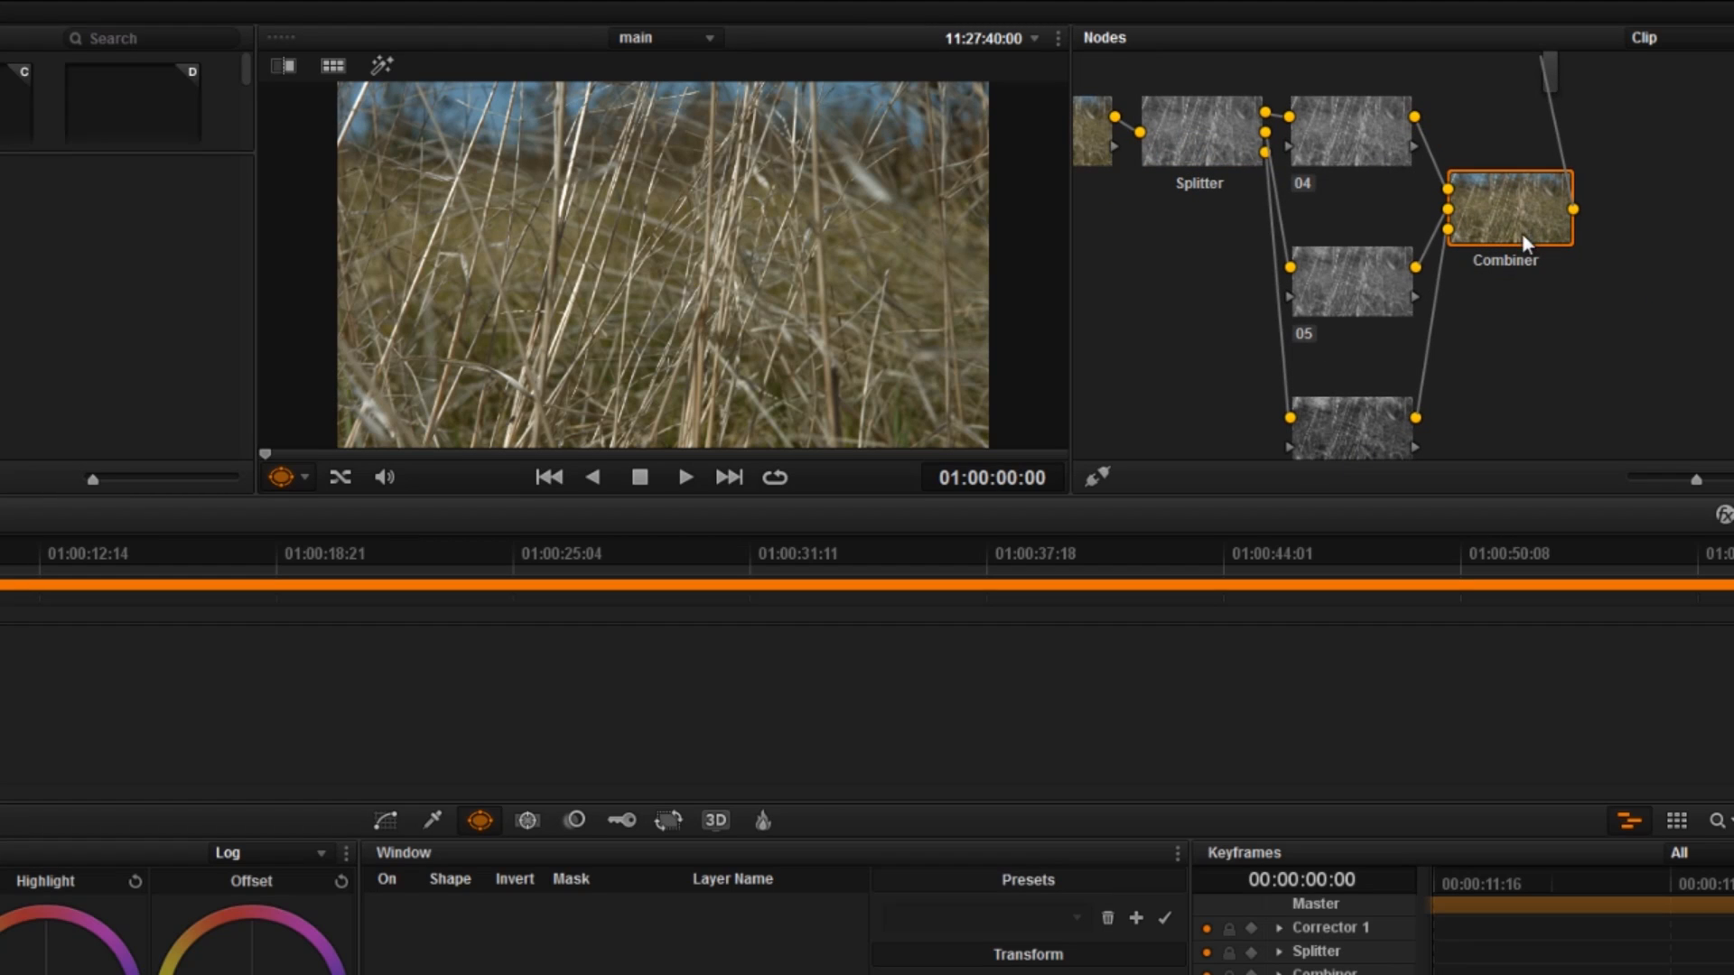
pyautogui.moveTo(1188, 144)
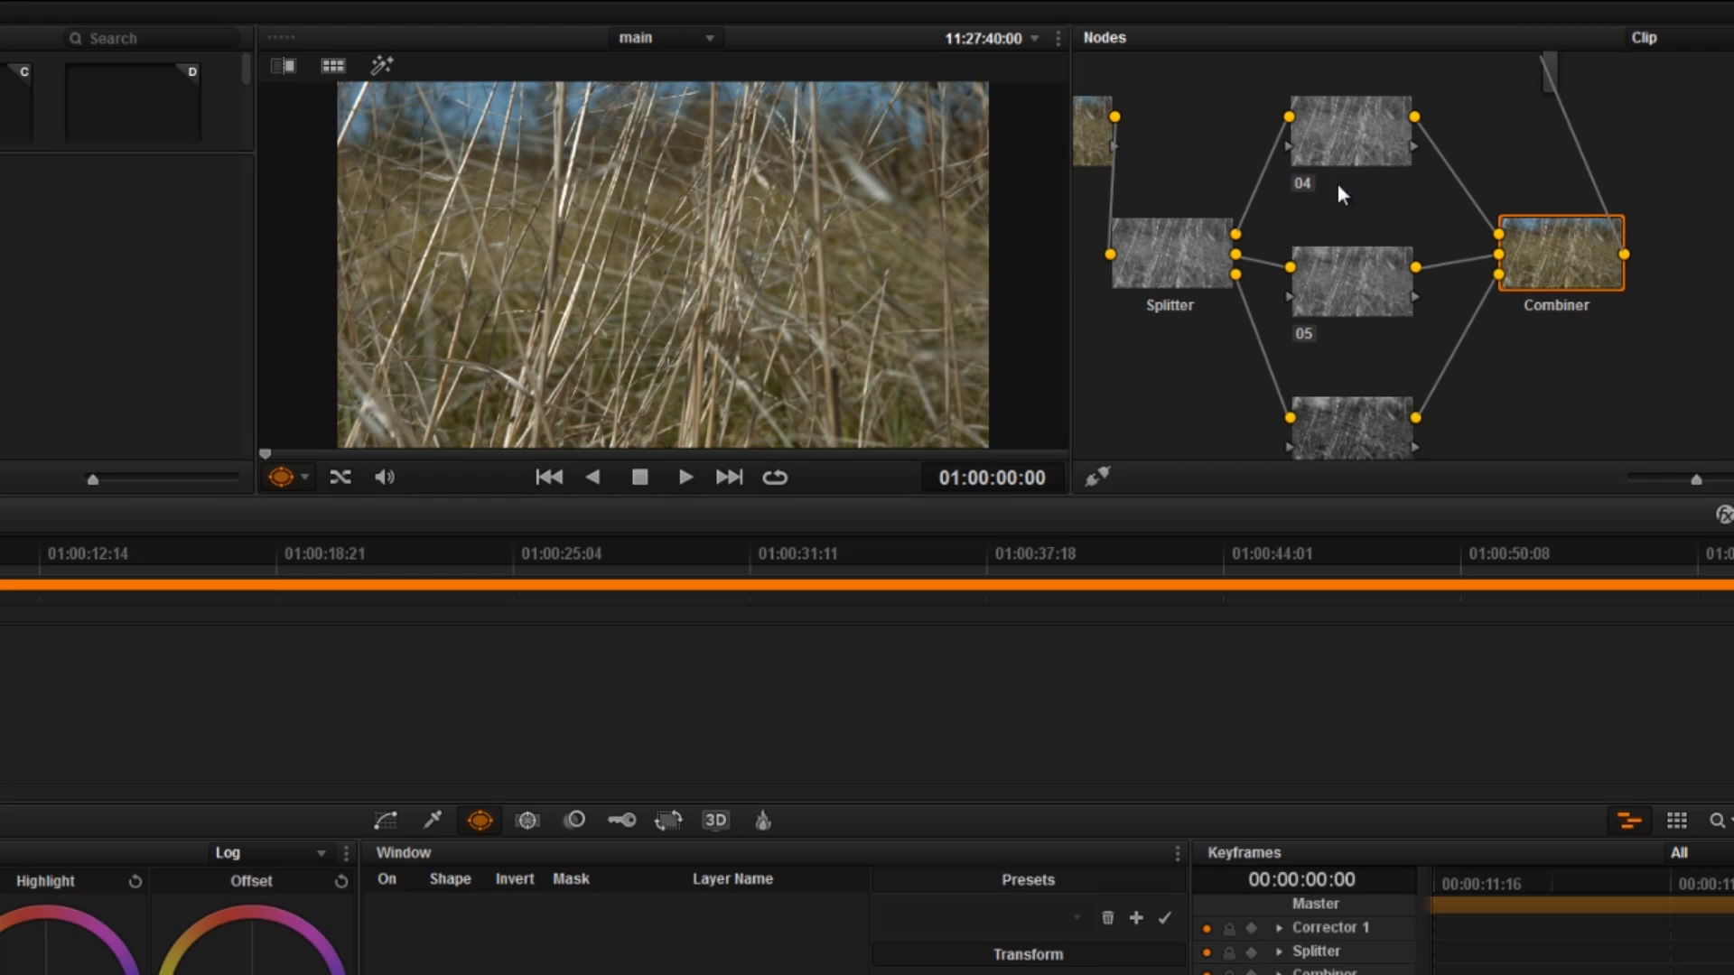
pyautogui.moveTo(1425, 223)
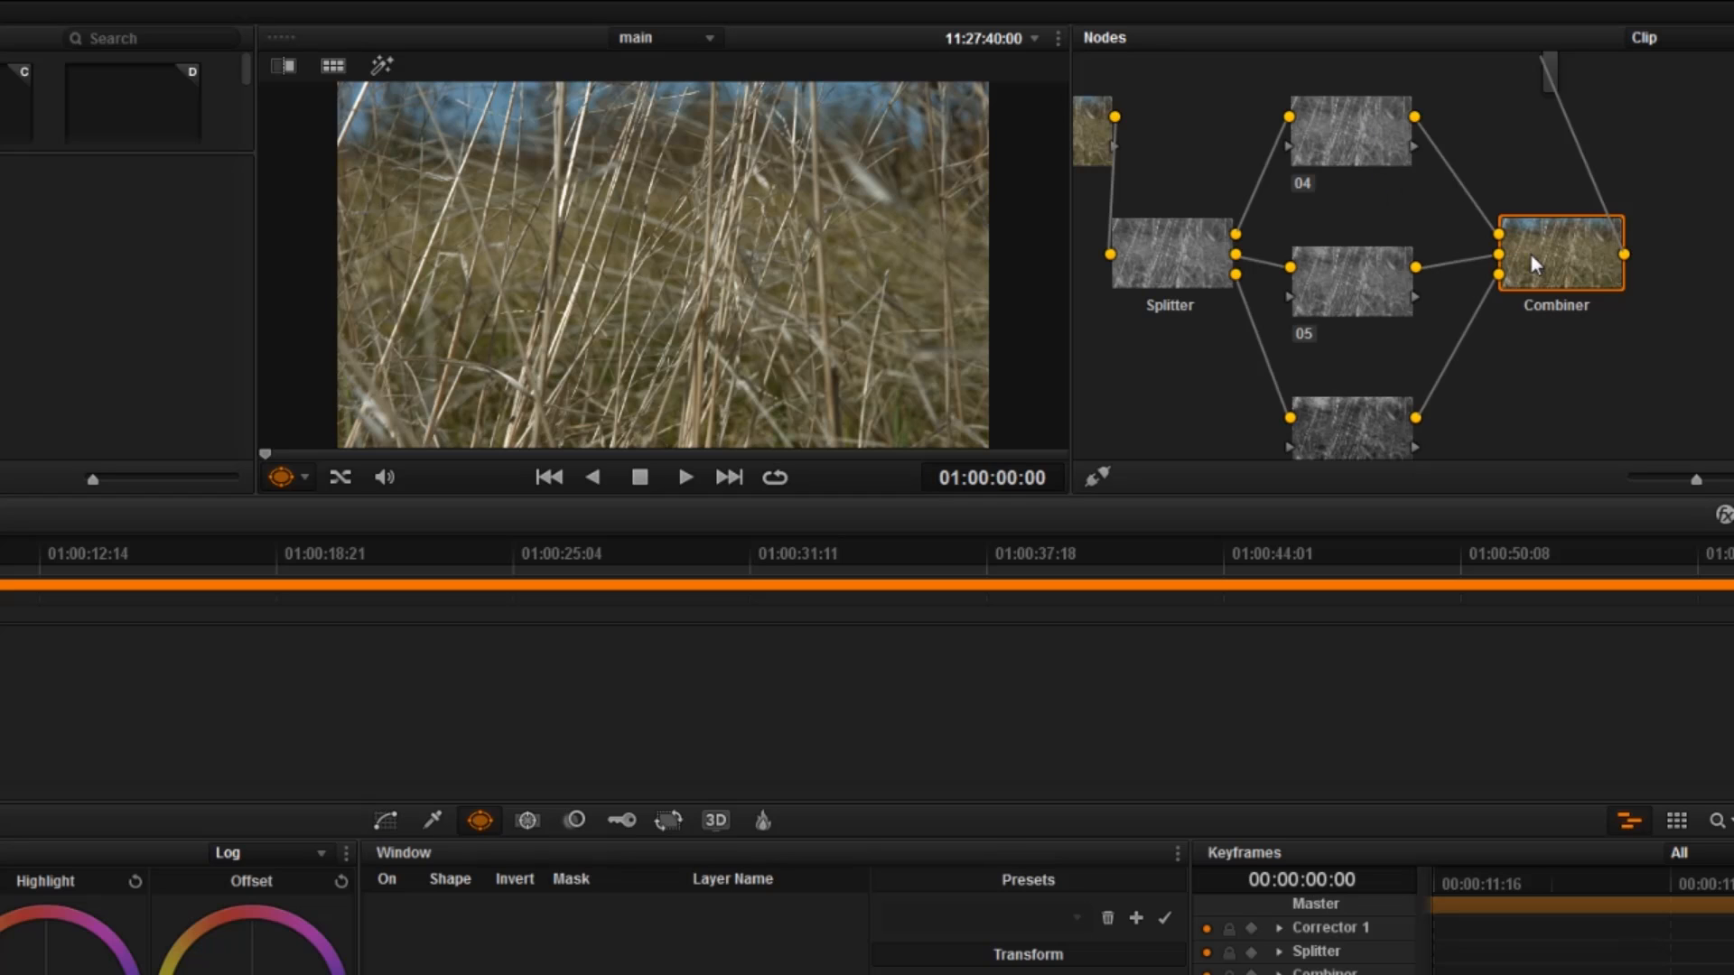
pyautogui.moveTo(1357, 196)
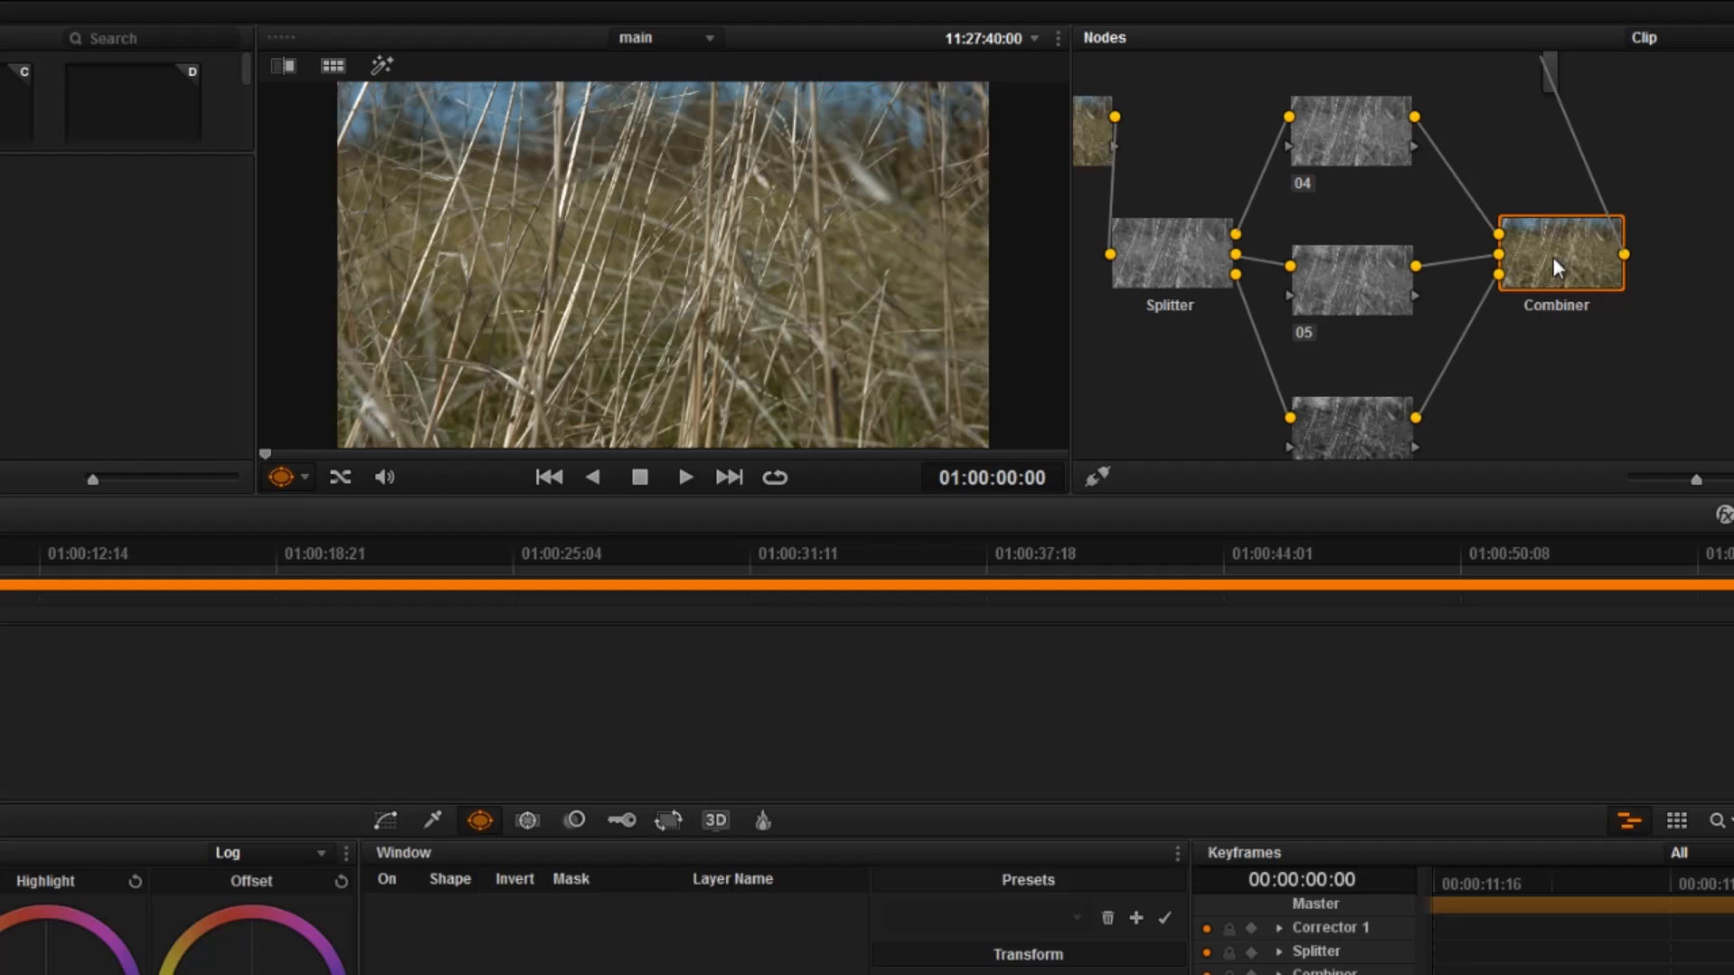
# Select channel node 04, then node 05, for grading
pyautogui.click(1349, 130)
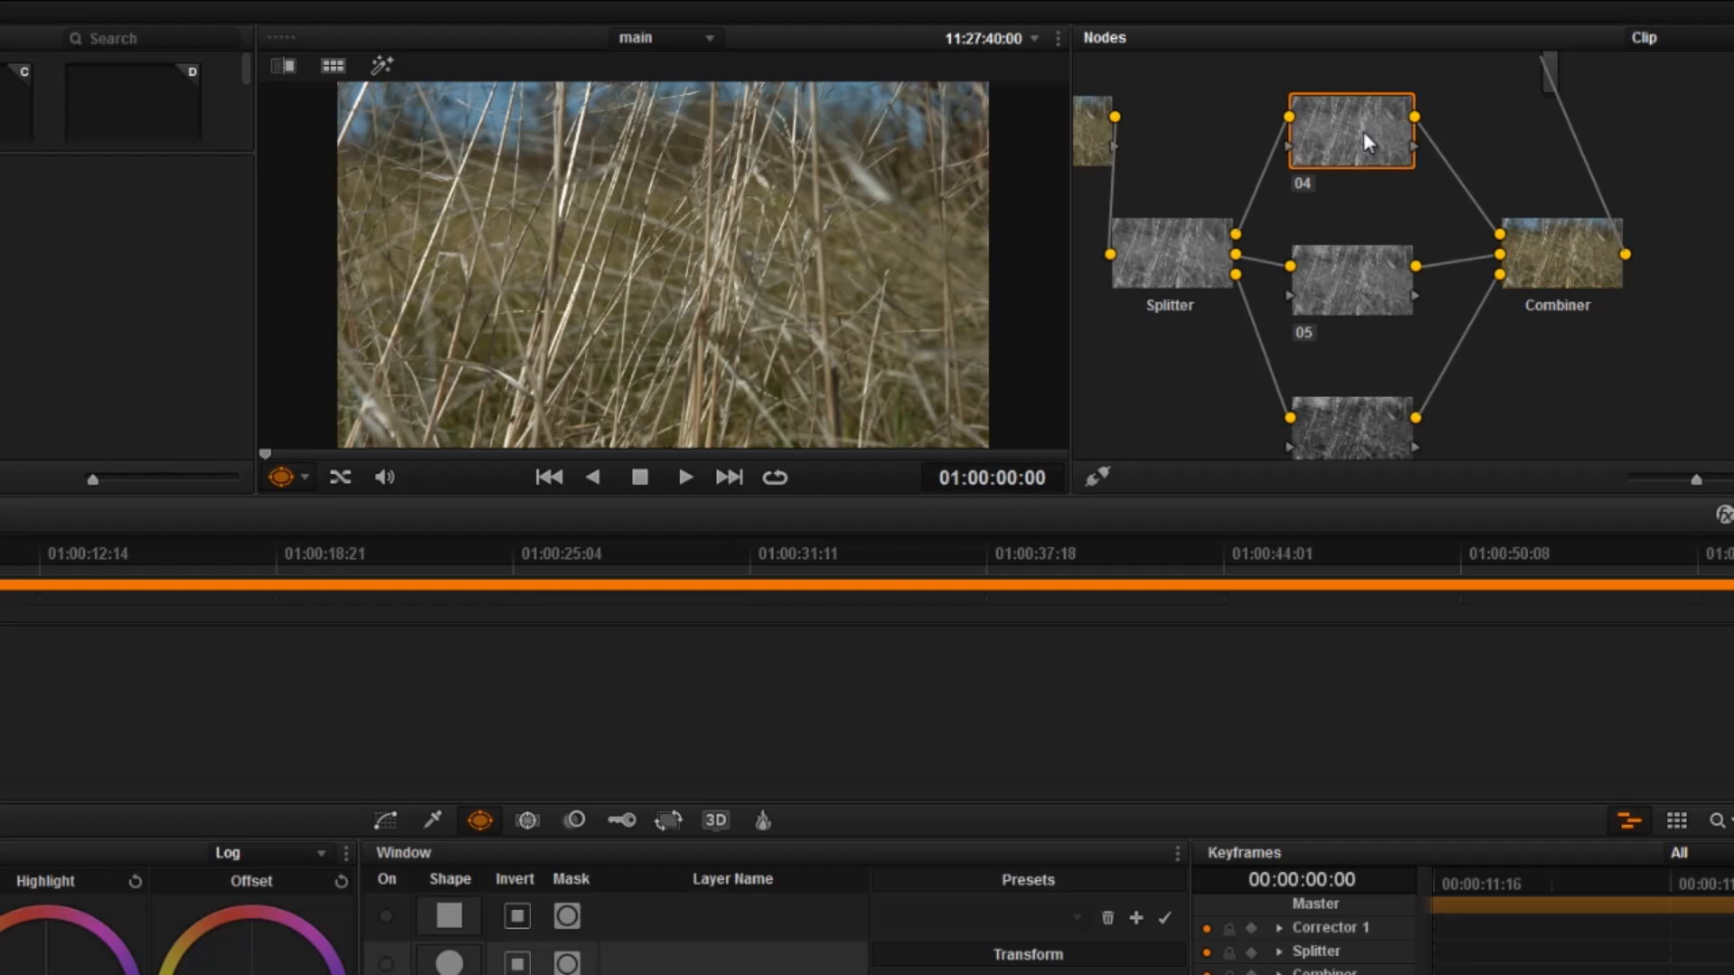
pyautogui.click(1349, 429)
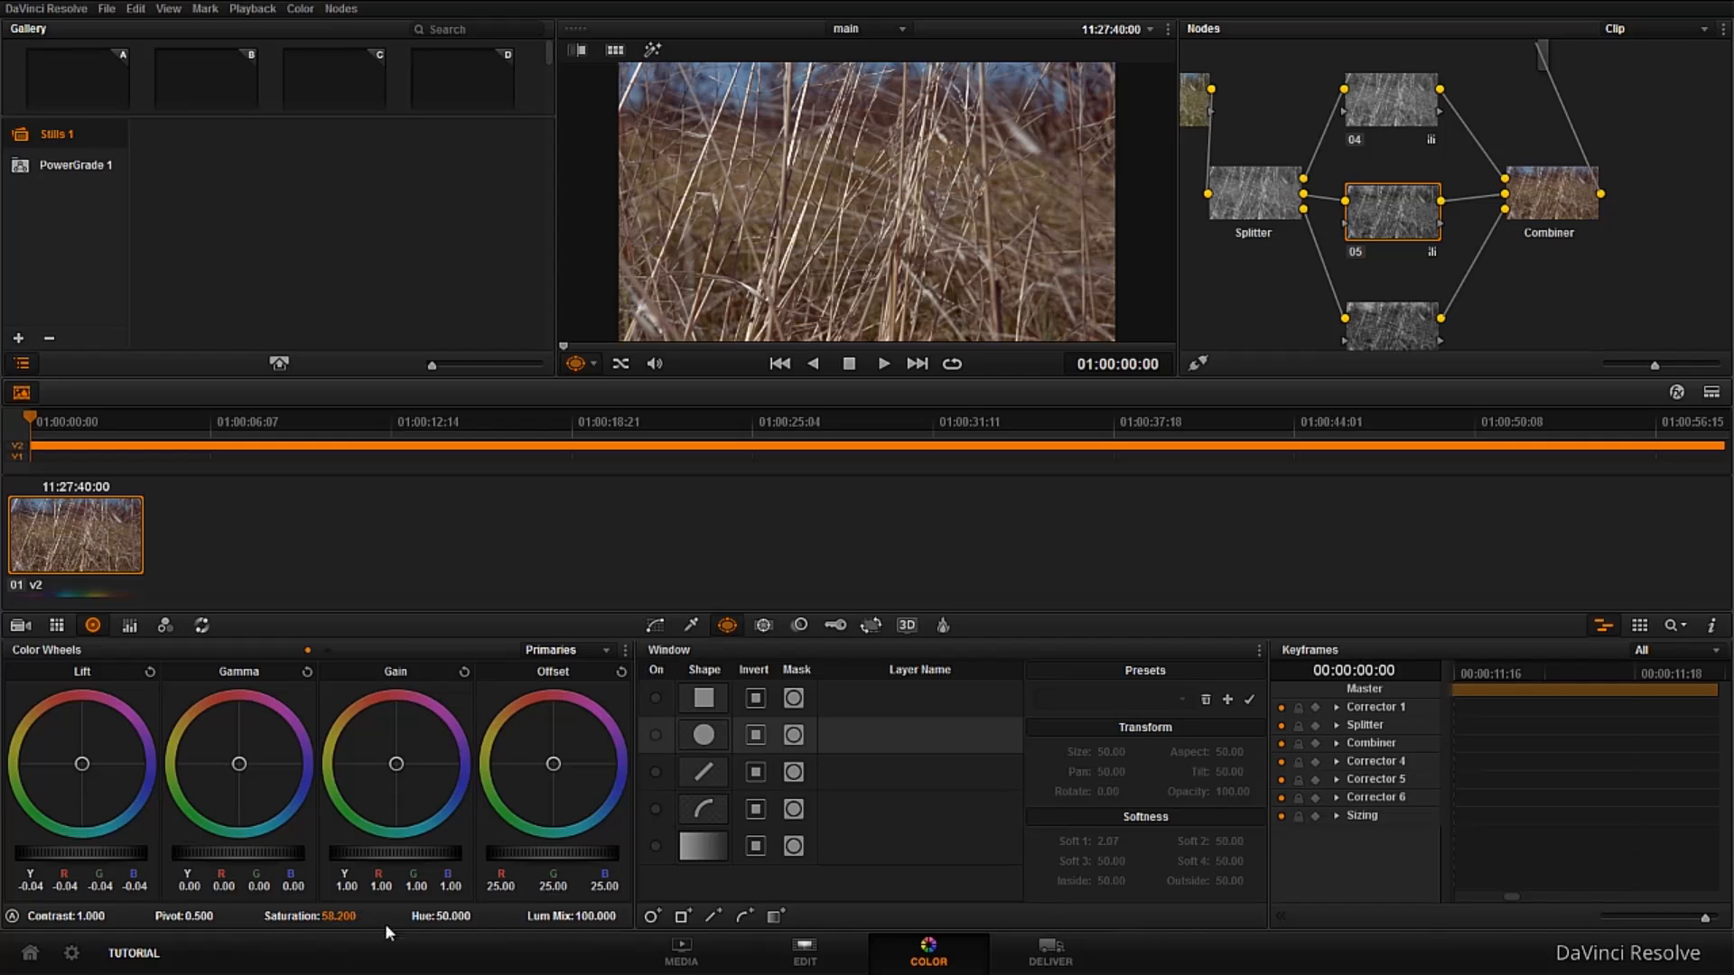
pyautogui.click(1391, 321)
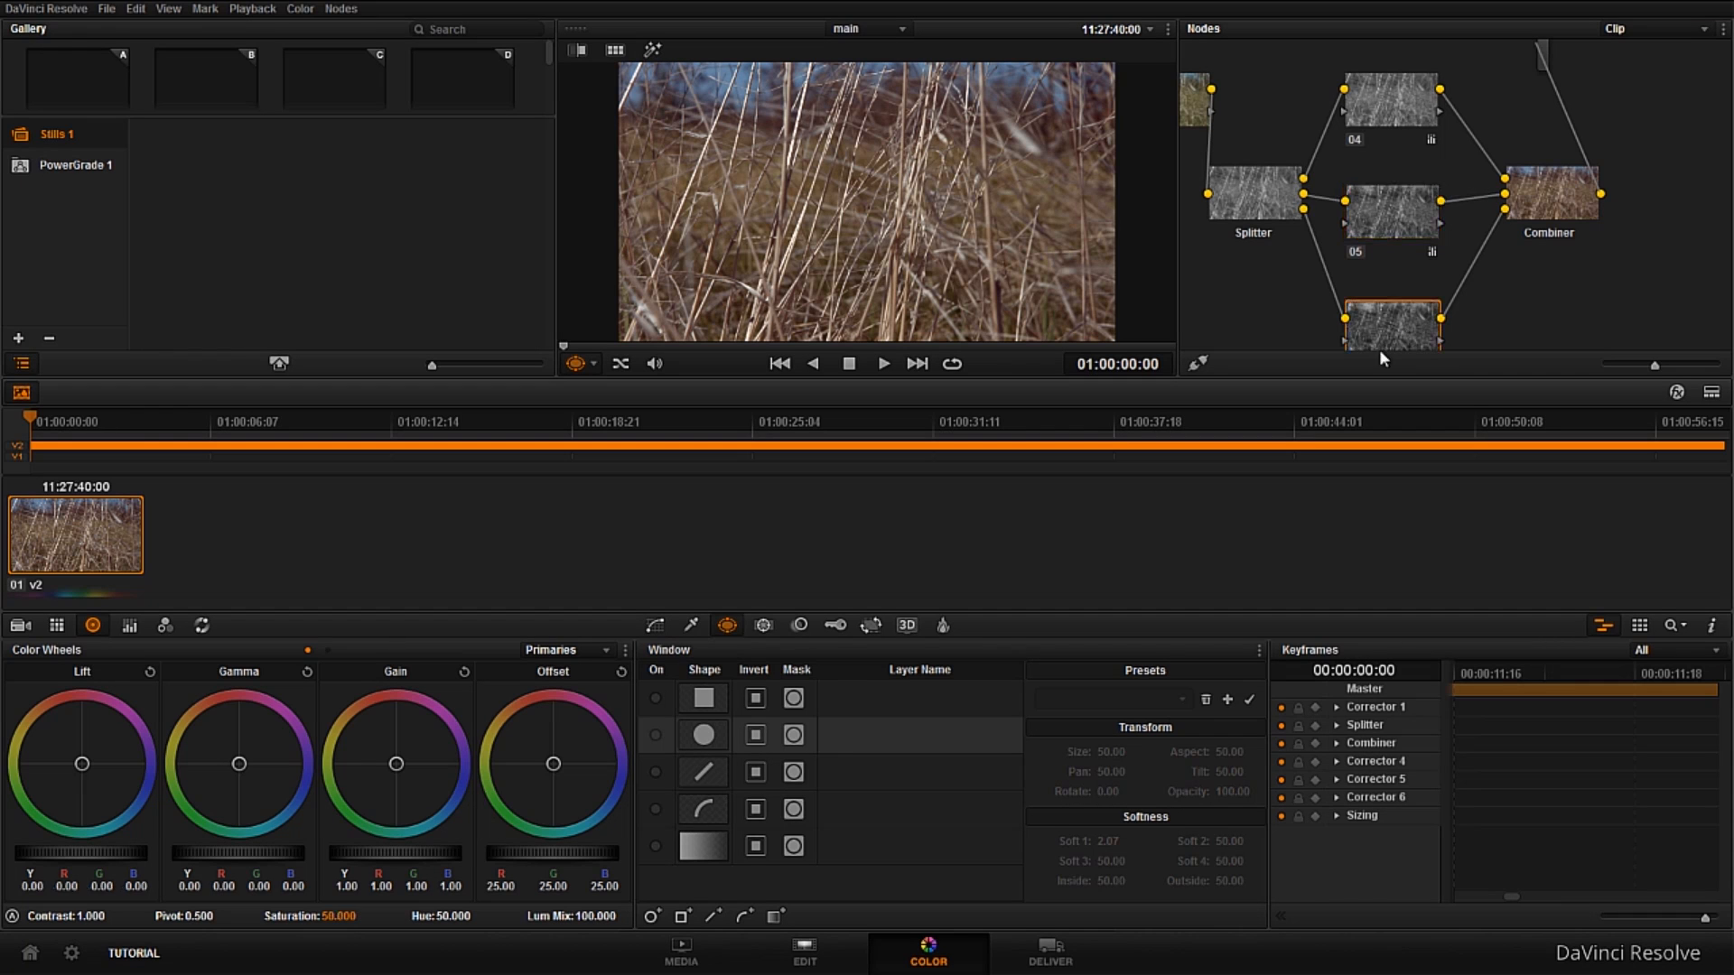
pyautogui.click(1390, 319)
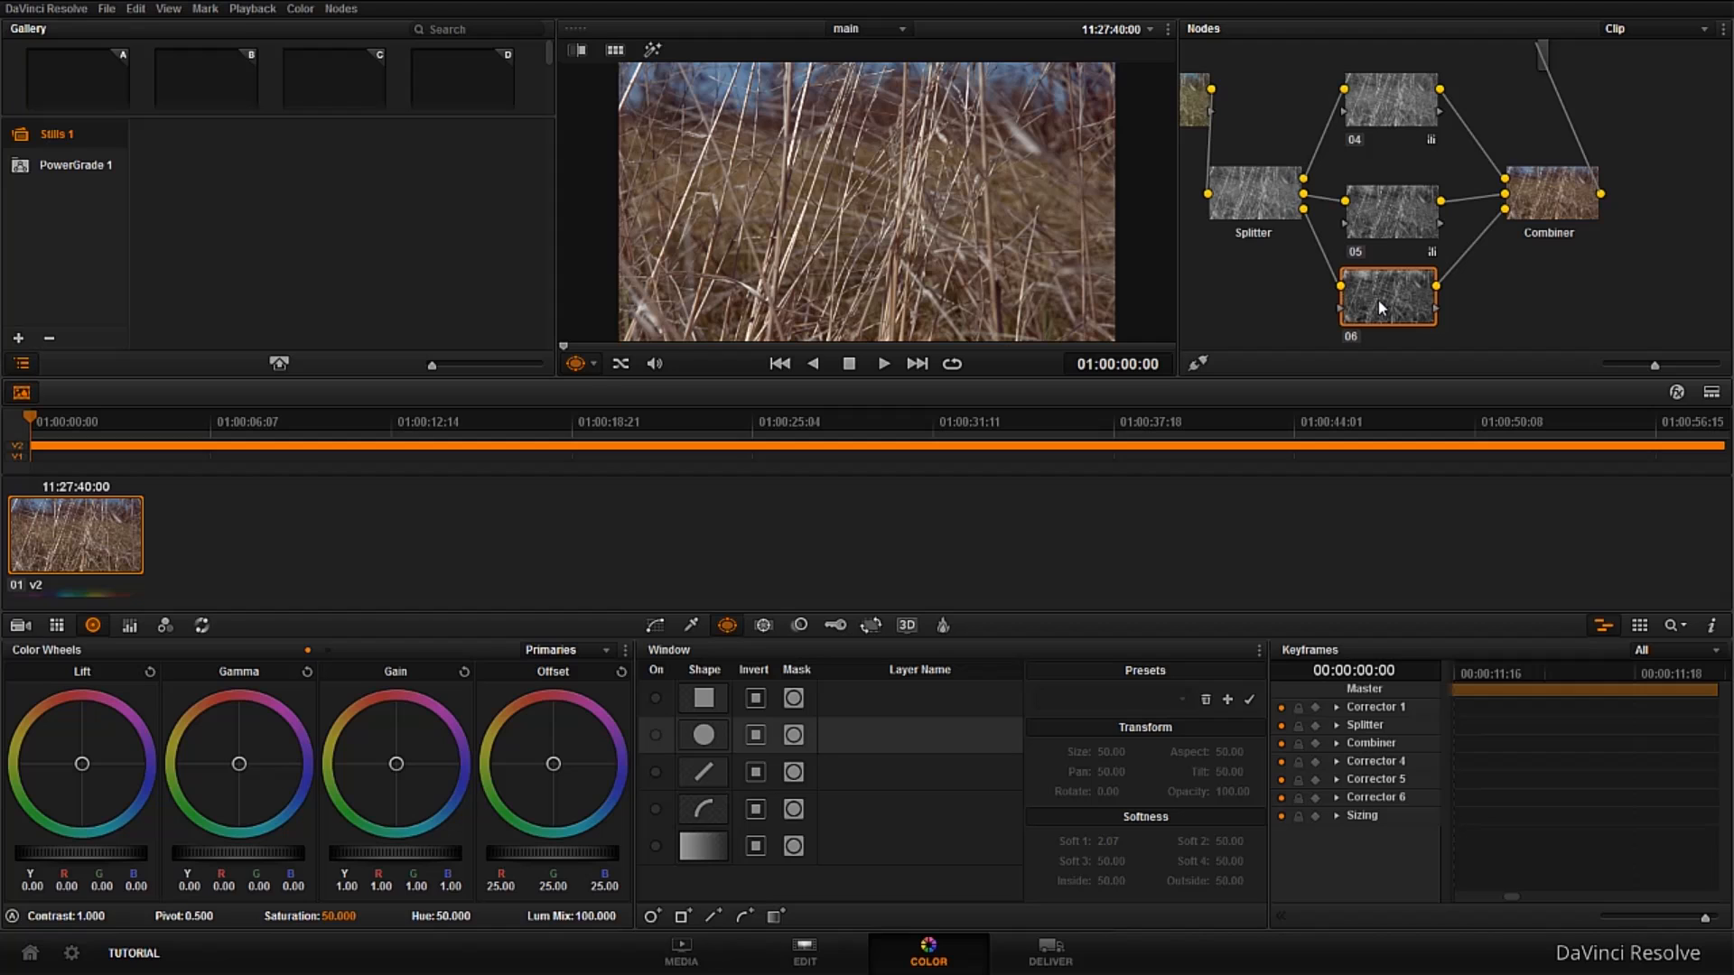
pyautogui.moveTo(509, 870)
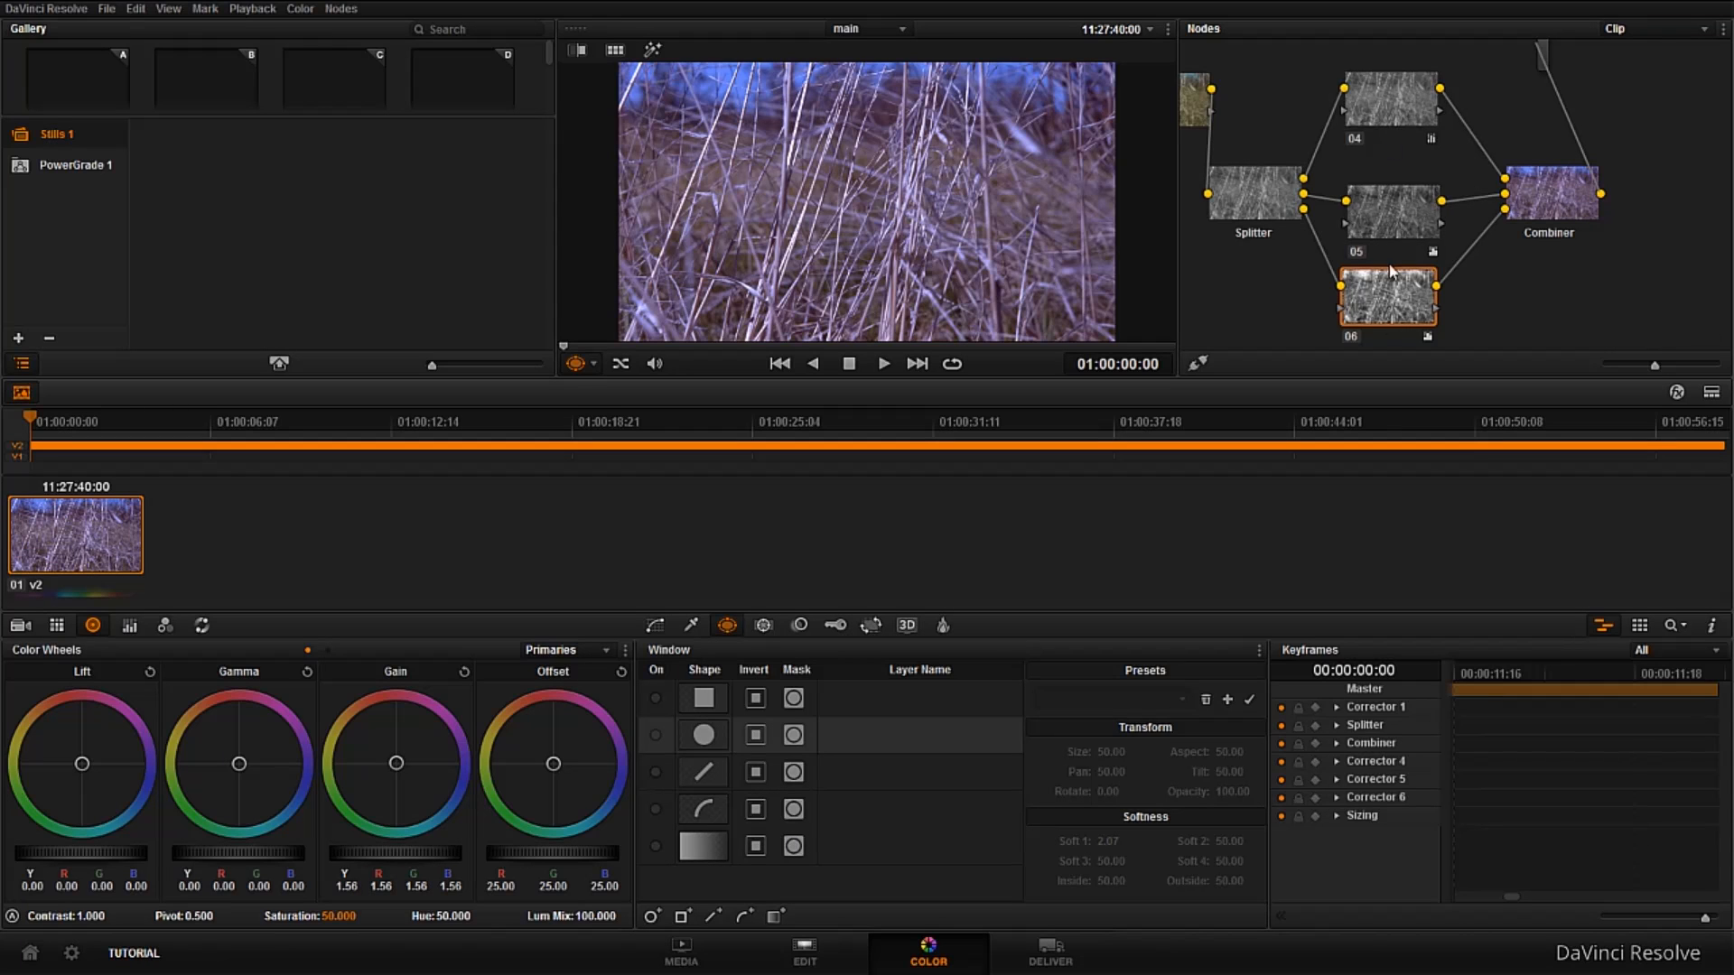
pyautogui.moveTo(1562, 212)
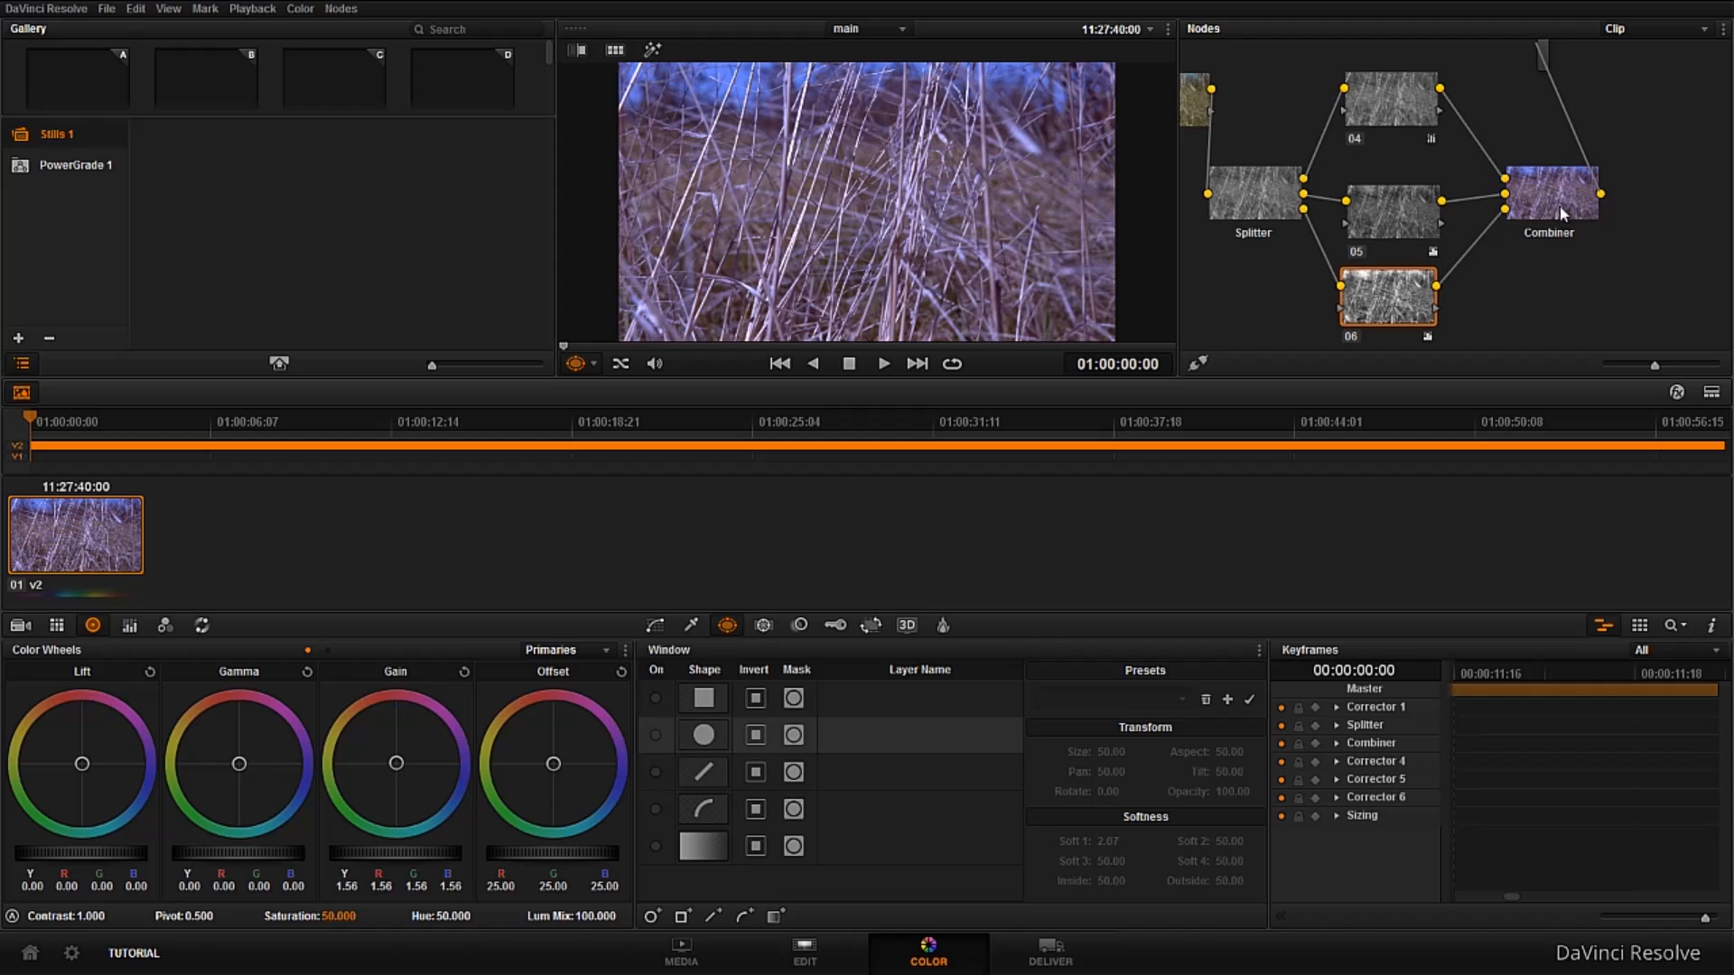
pyautogui.click(1388, 213)
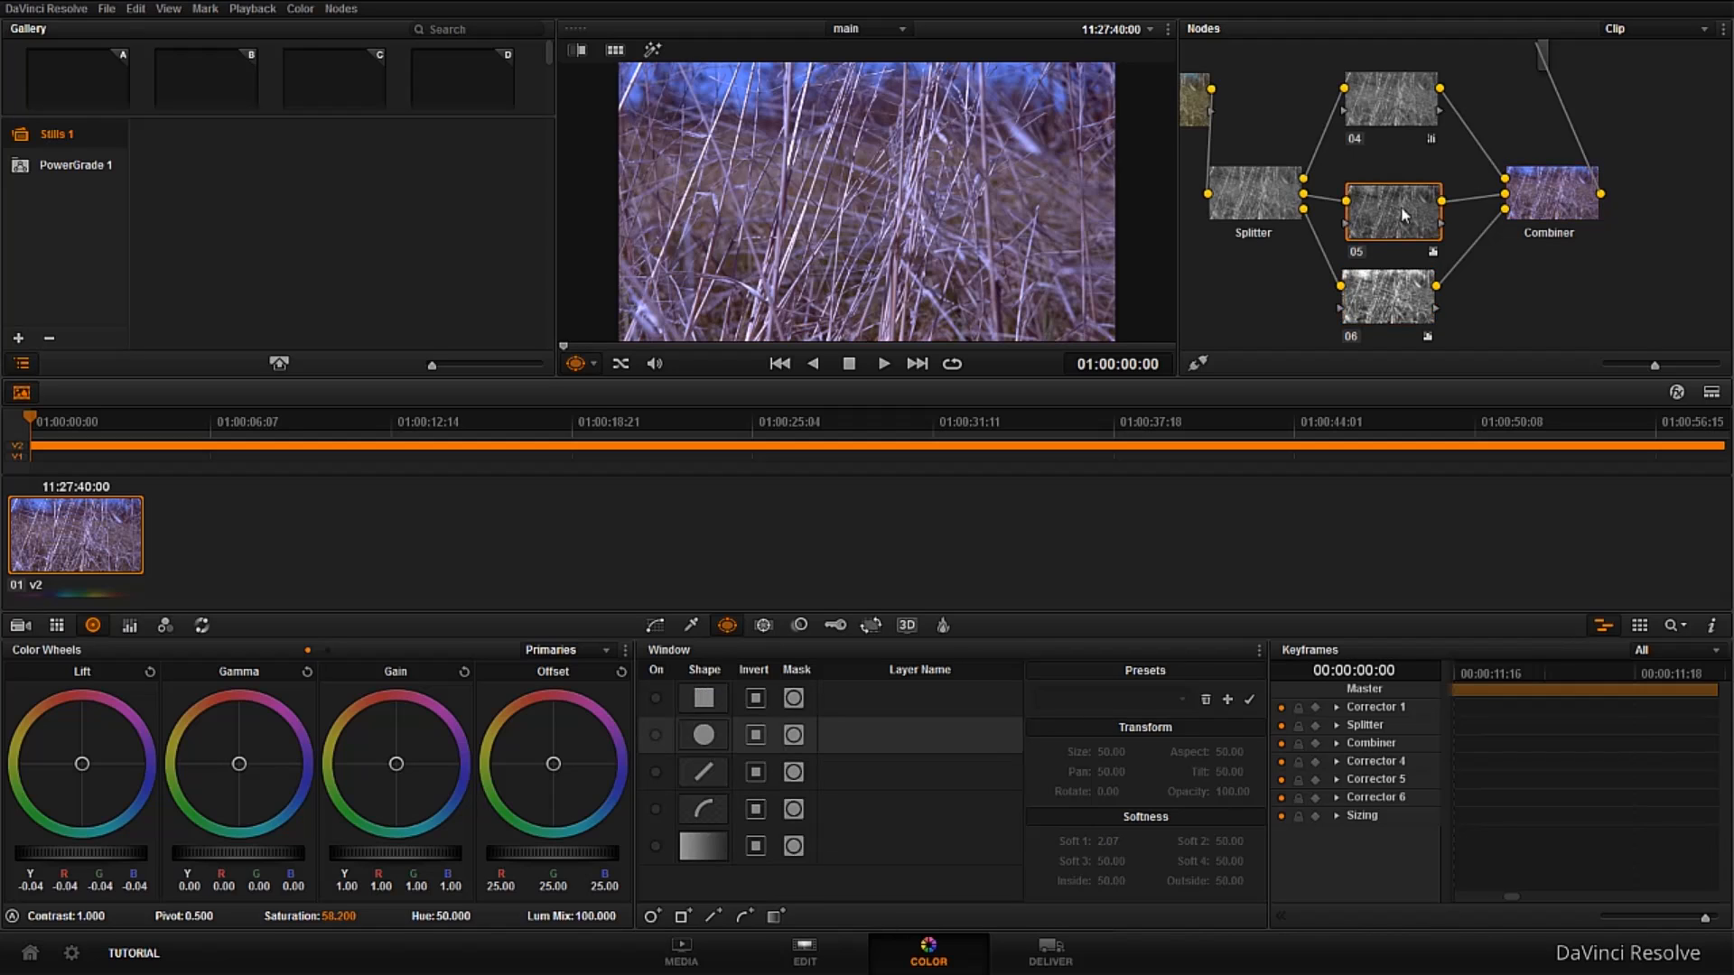
pyautogui.click(1388, 103)
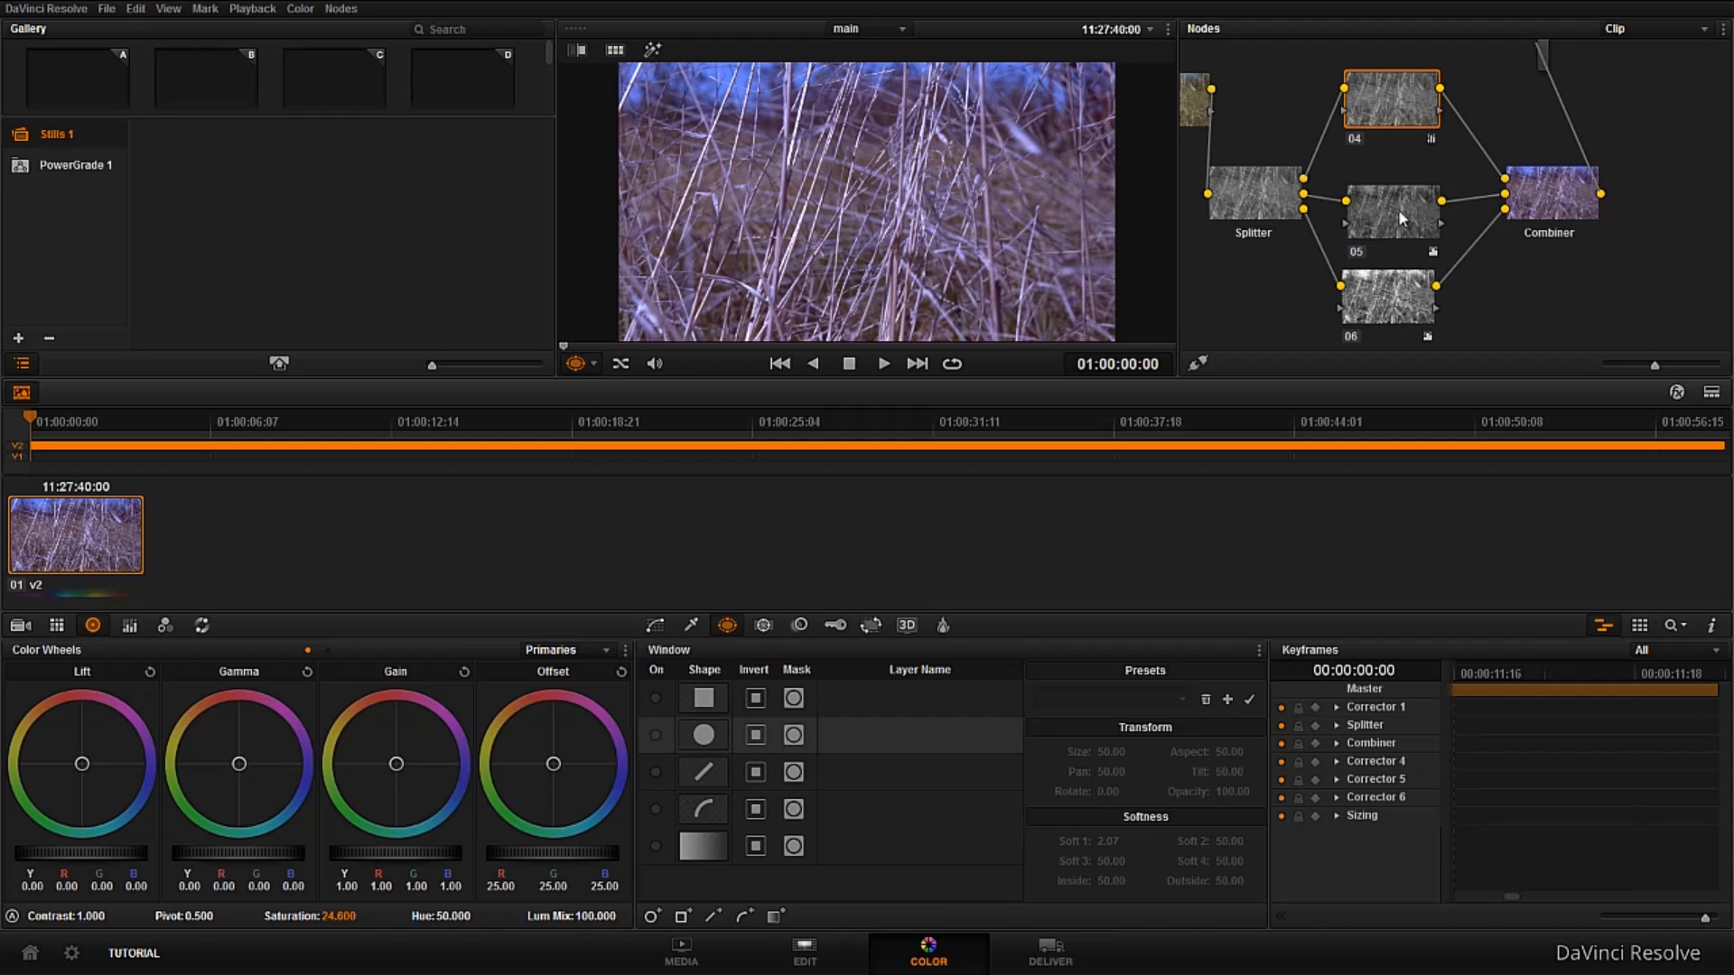
pyautogui.click(1389, 211)
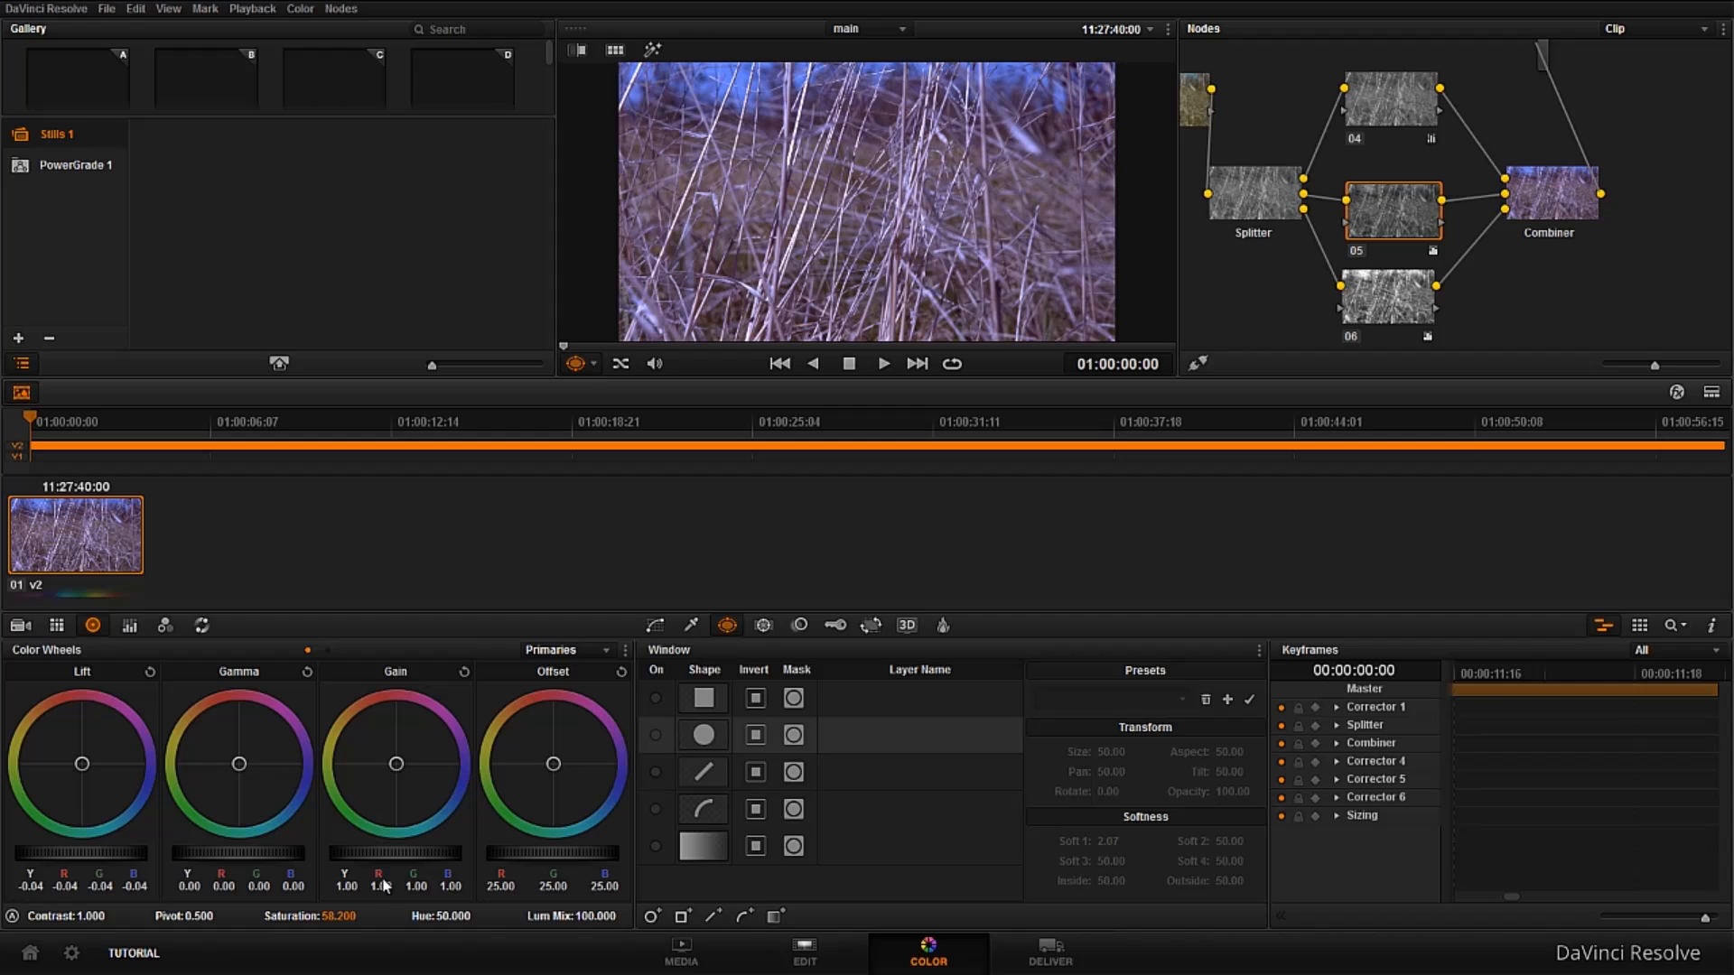
pyautogui.moveTo(322, 936)
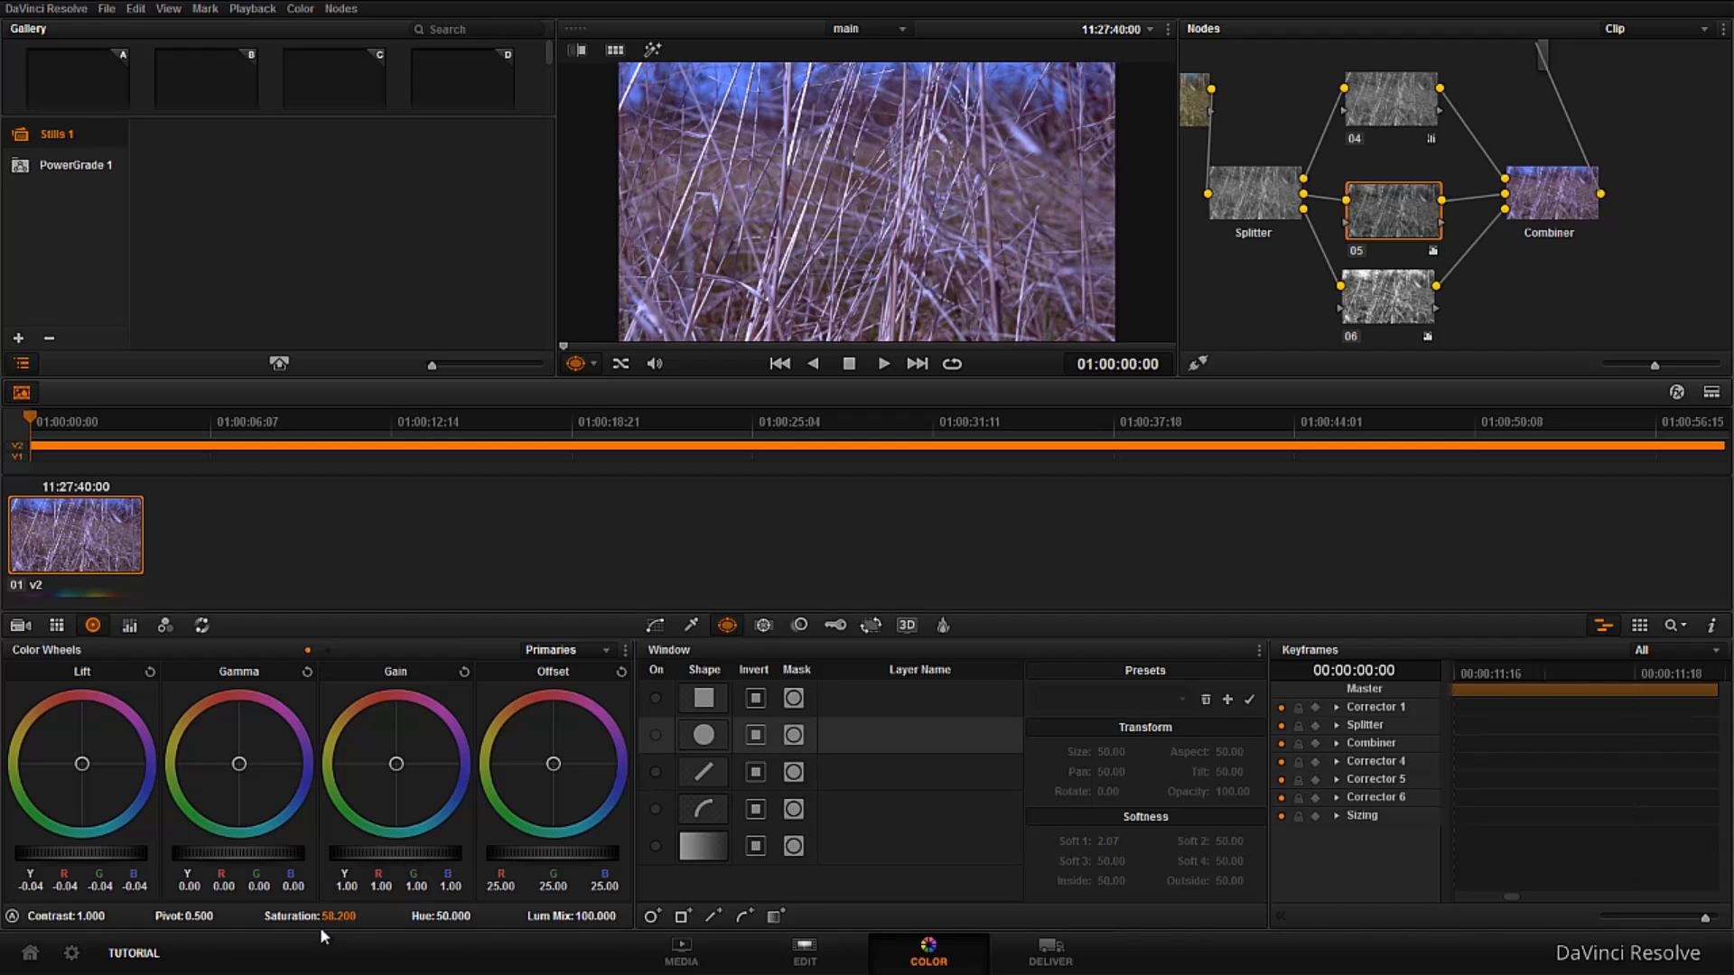
# Edit node 05's Saturation field to lower it to 15.2
pyautogui.doubleClick(334, 916)
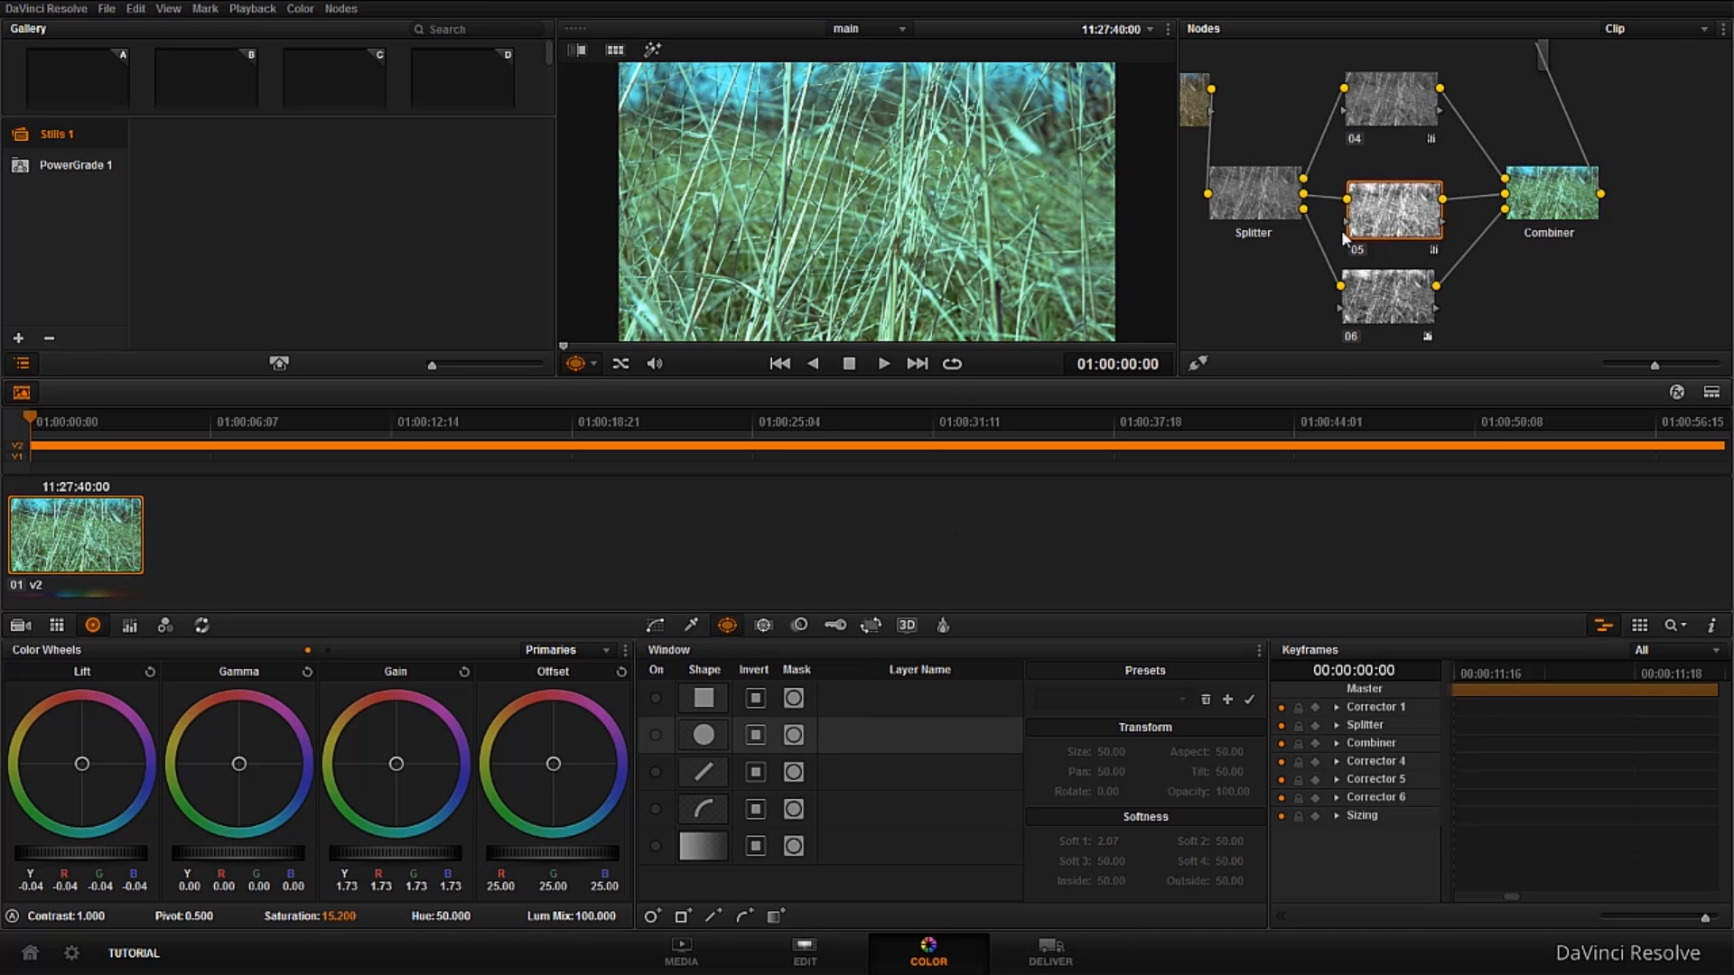
pyautogui.moveTo(1311, 256)
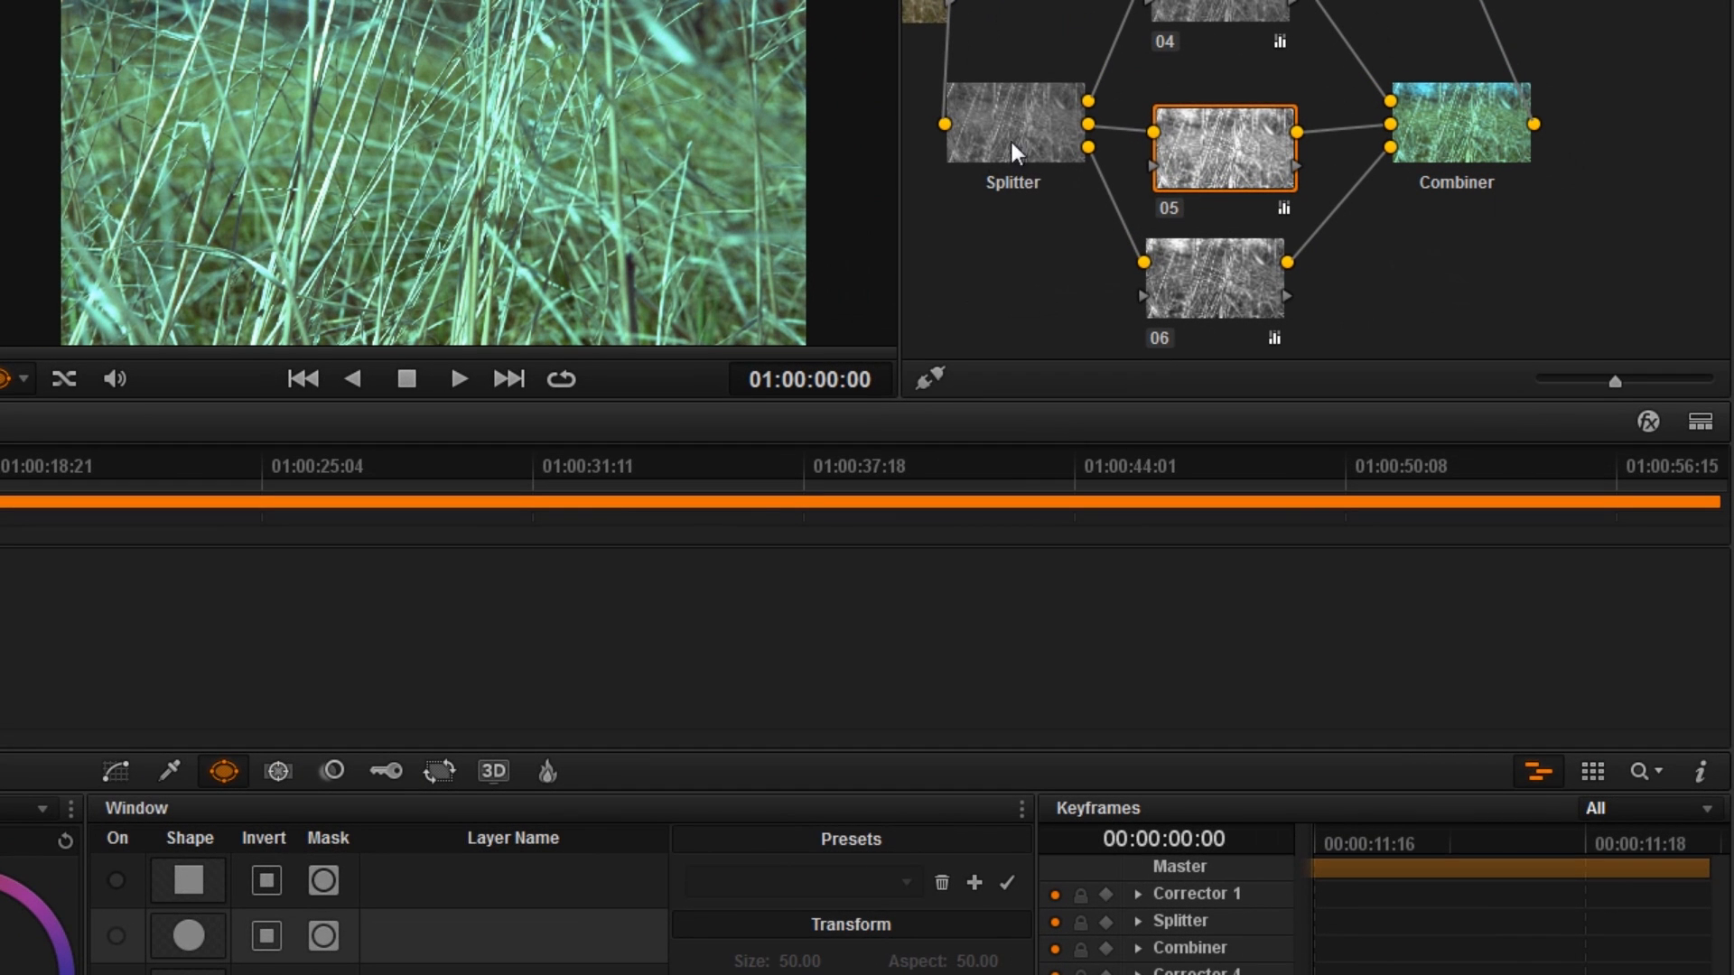
pyautogui.click(1011, 125)
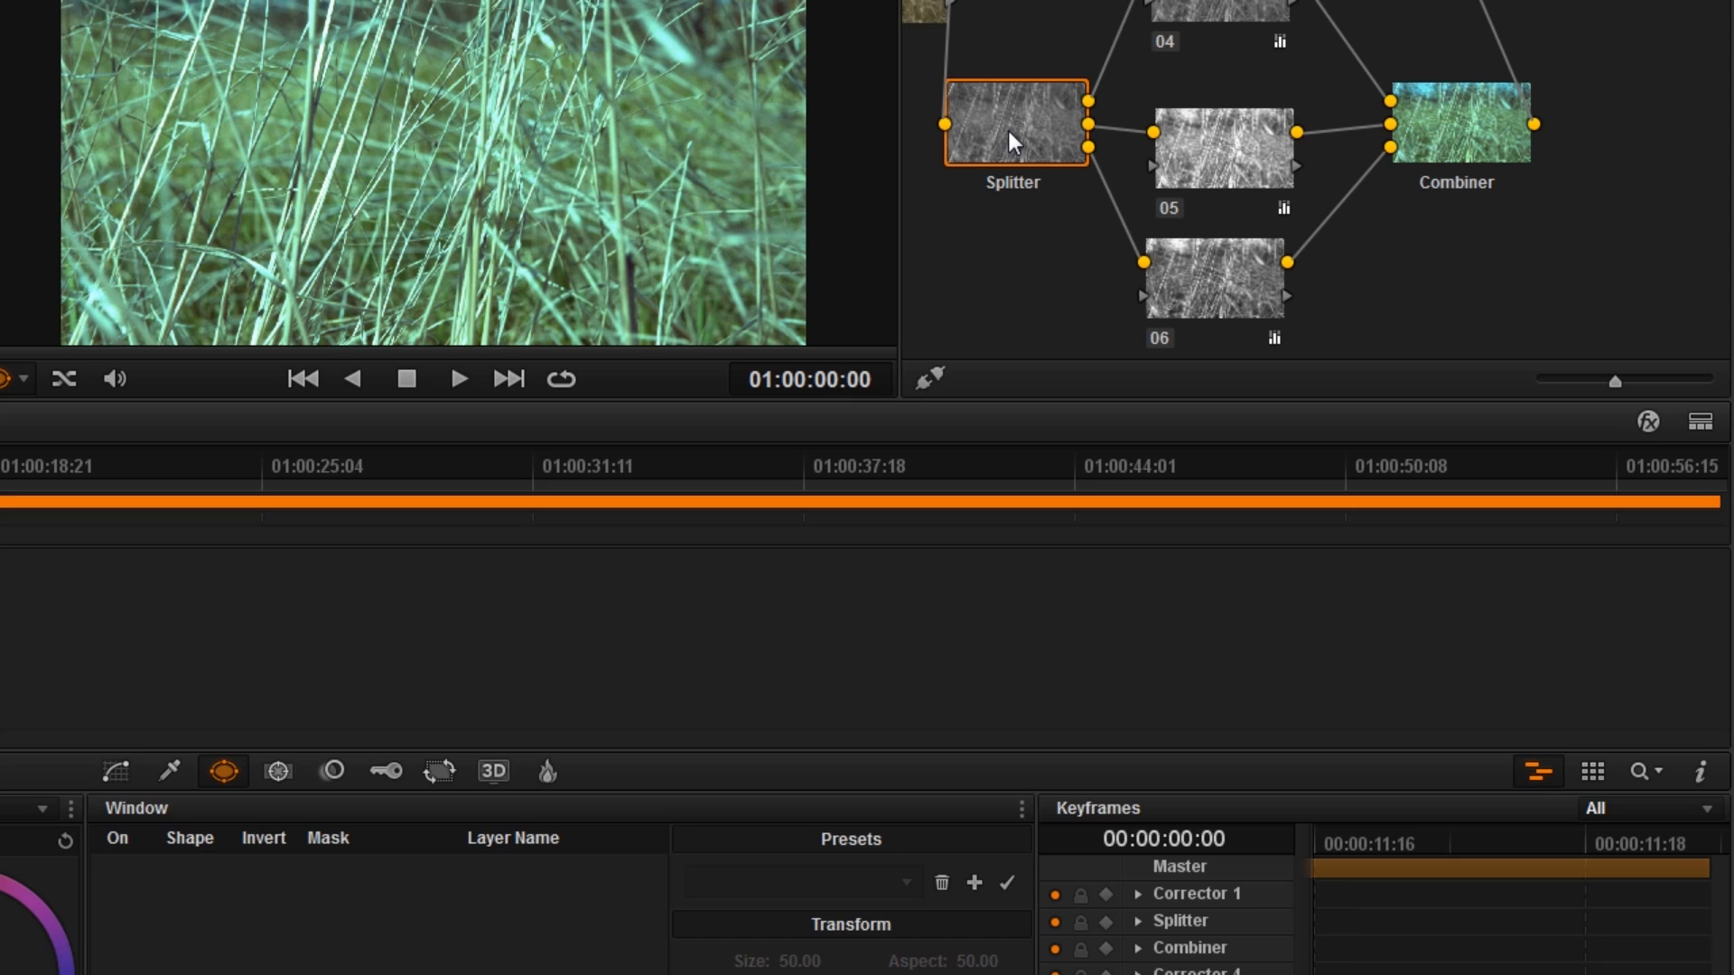
pyautogui.moveTo(1120, 64)
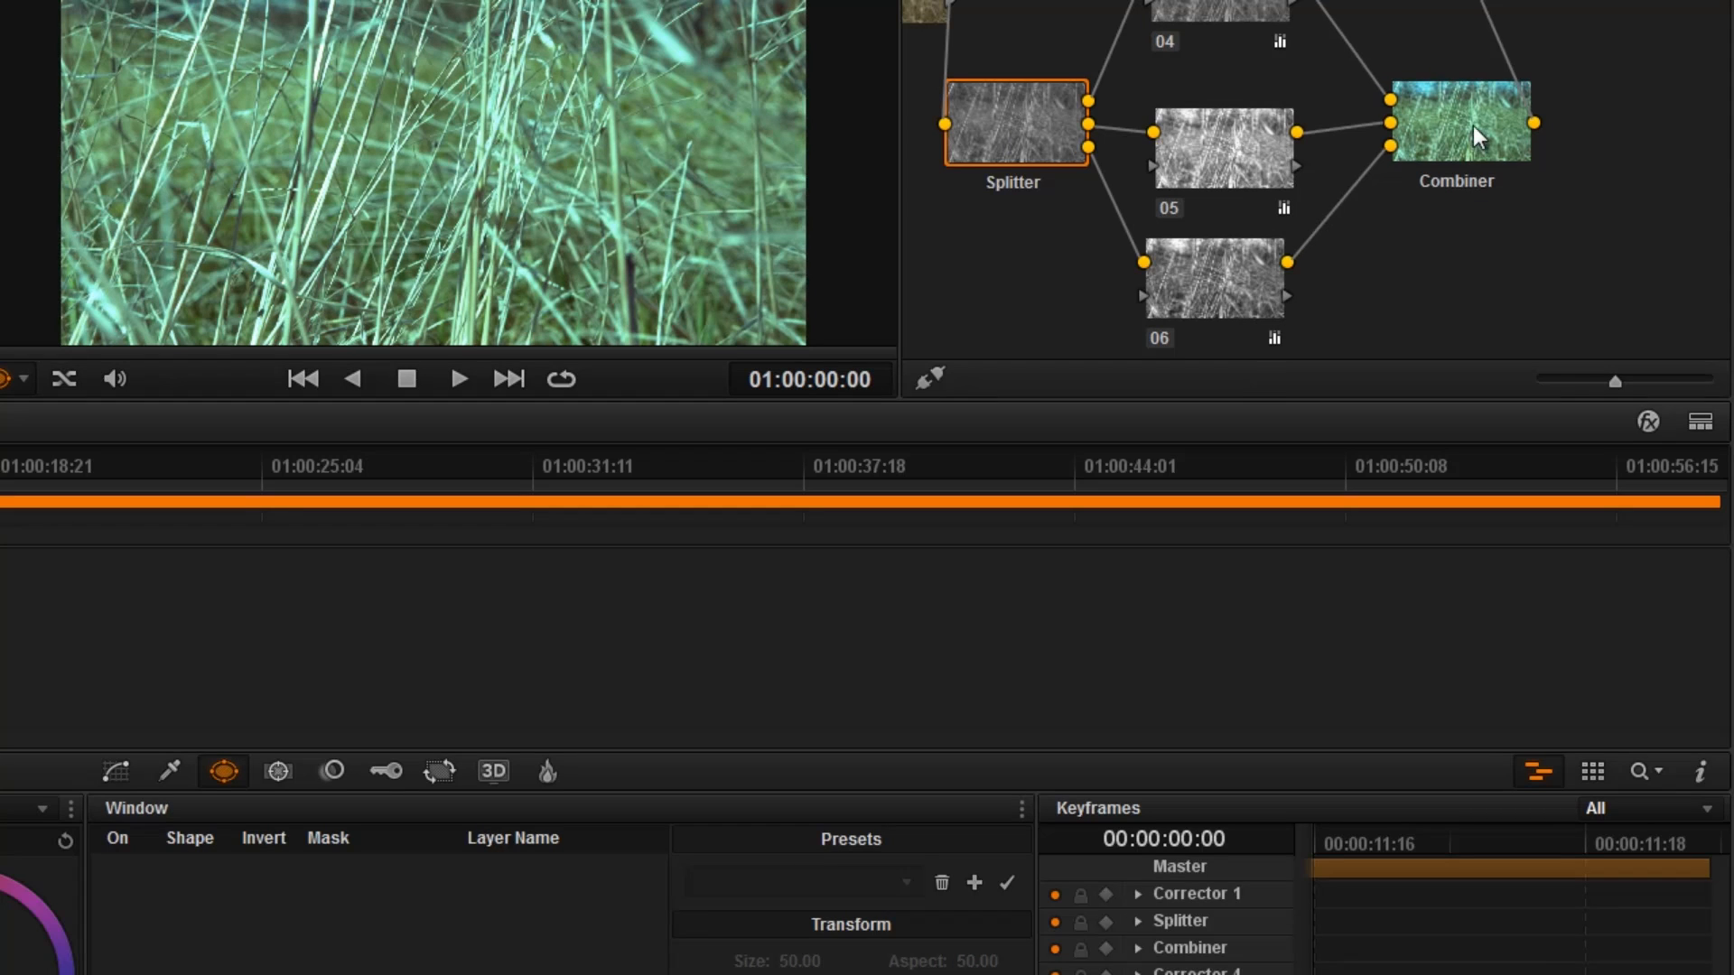
pyautogui.click(1457, 122)
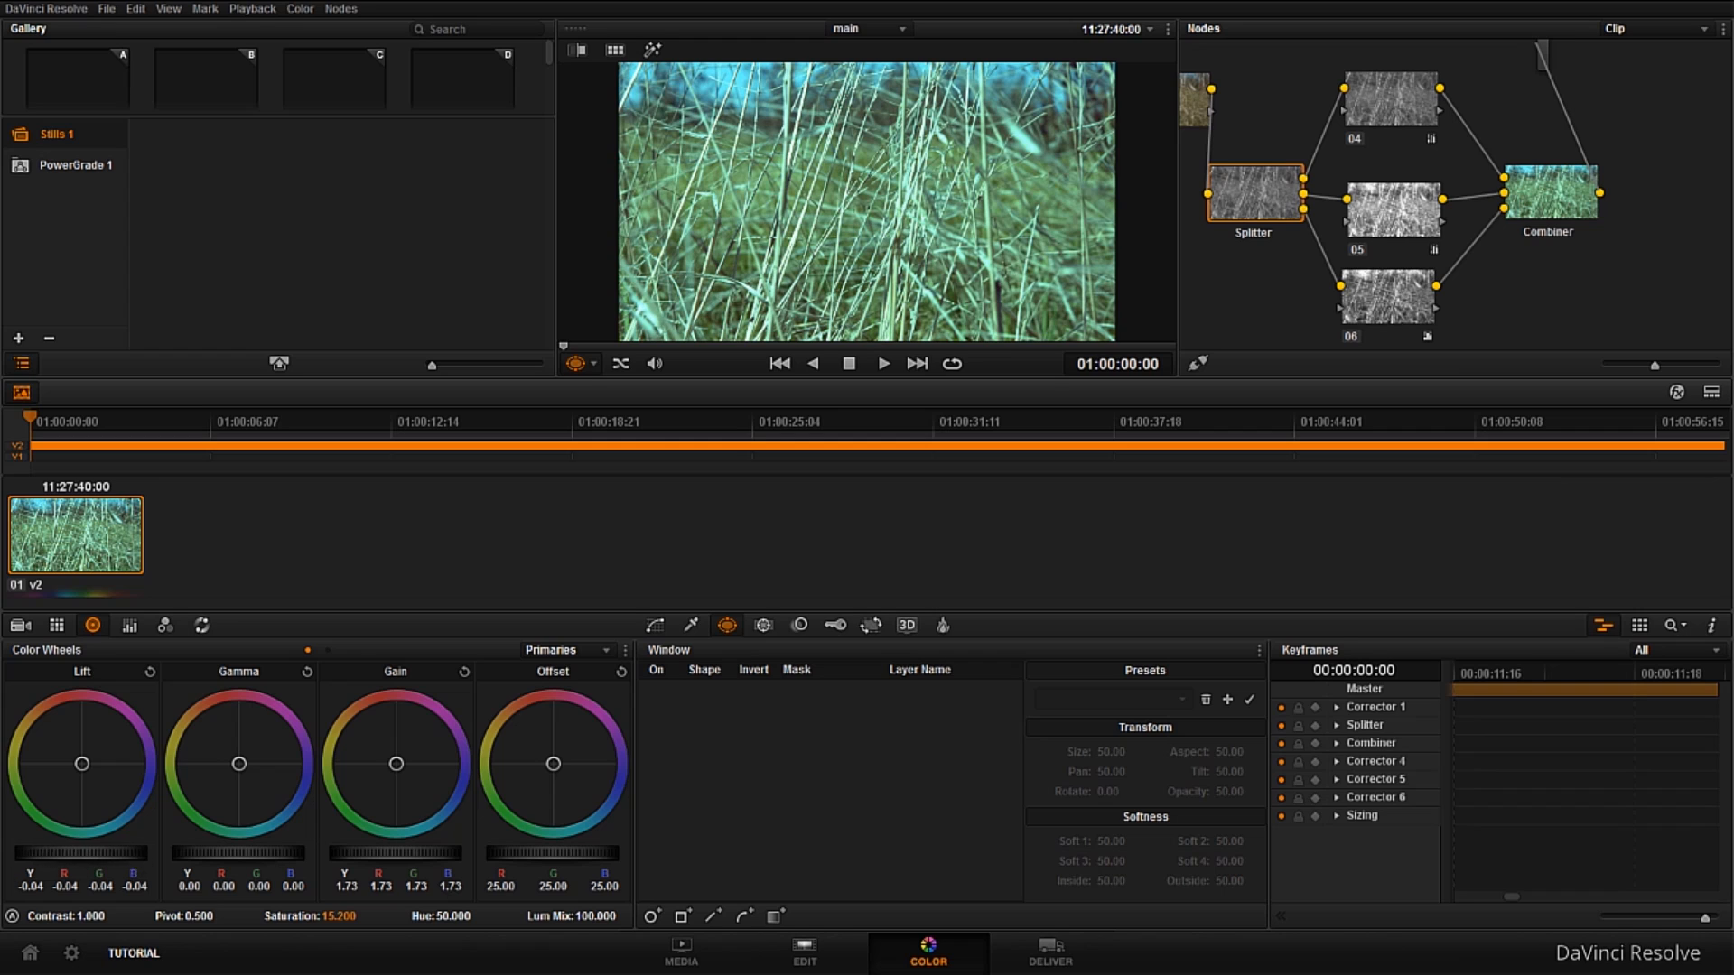
pyautogui.moveTo(1339, 167)
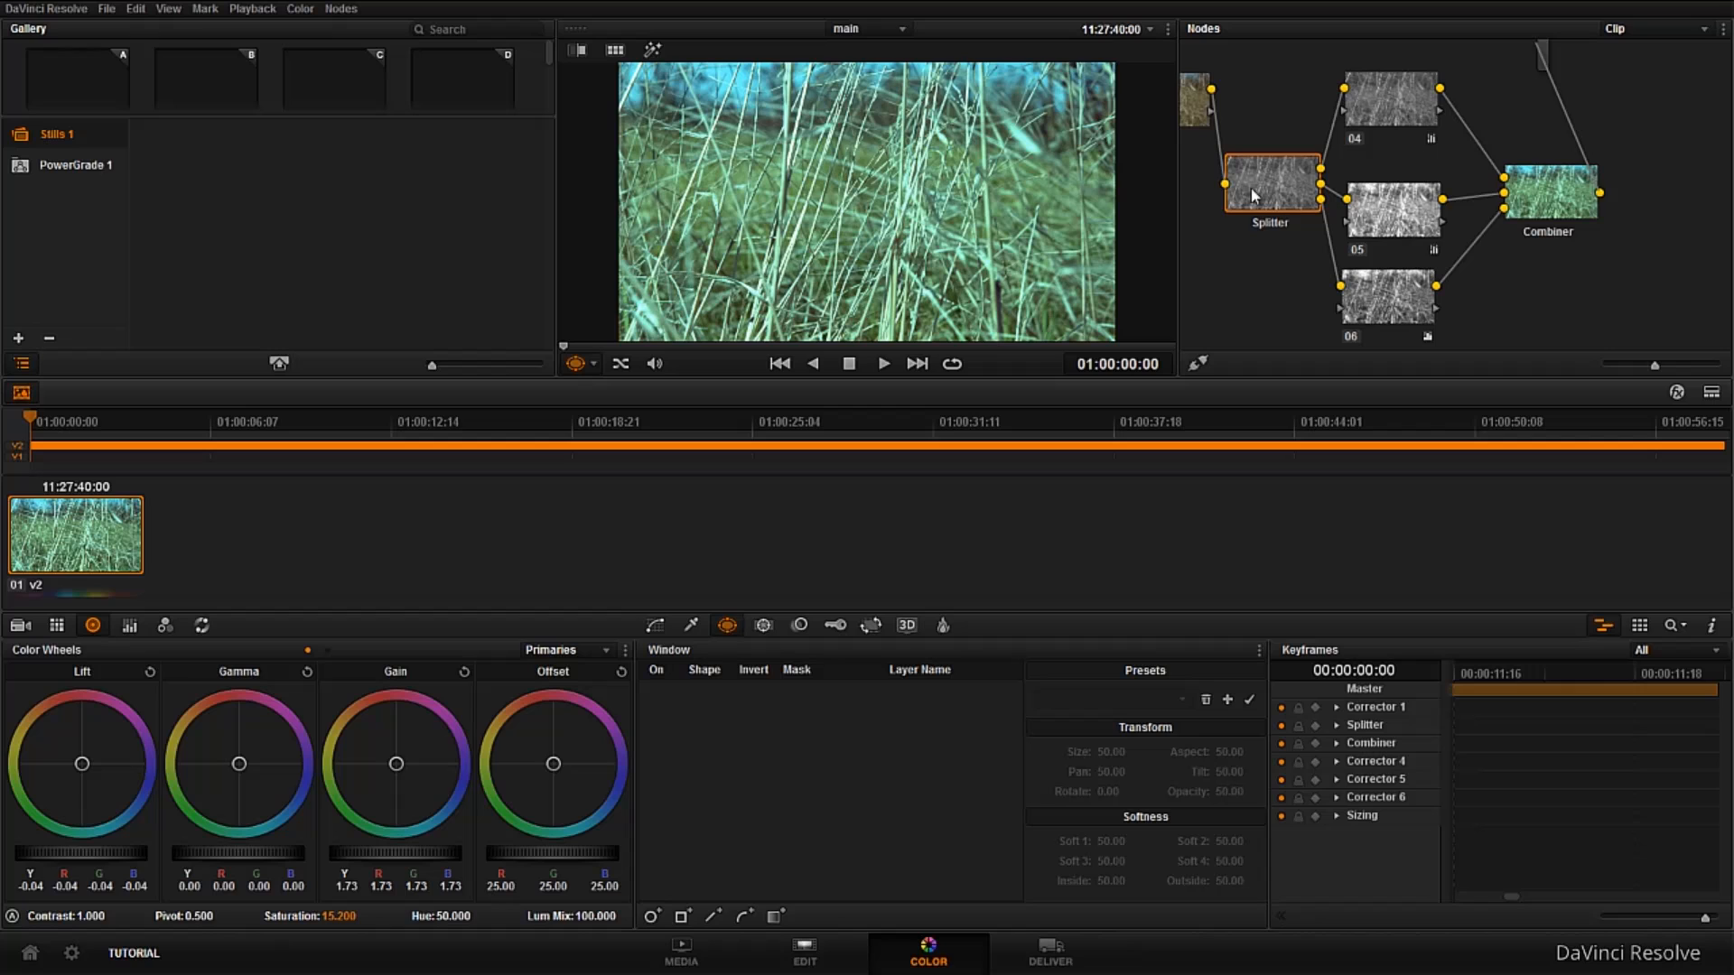
pyautogui.click(1194, 93)
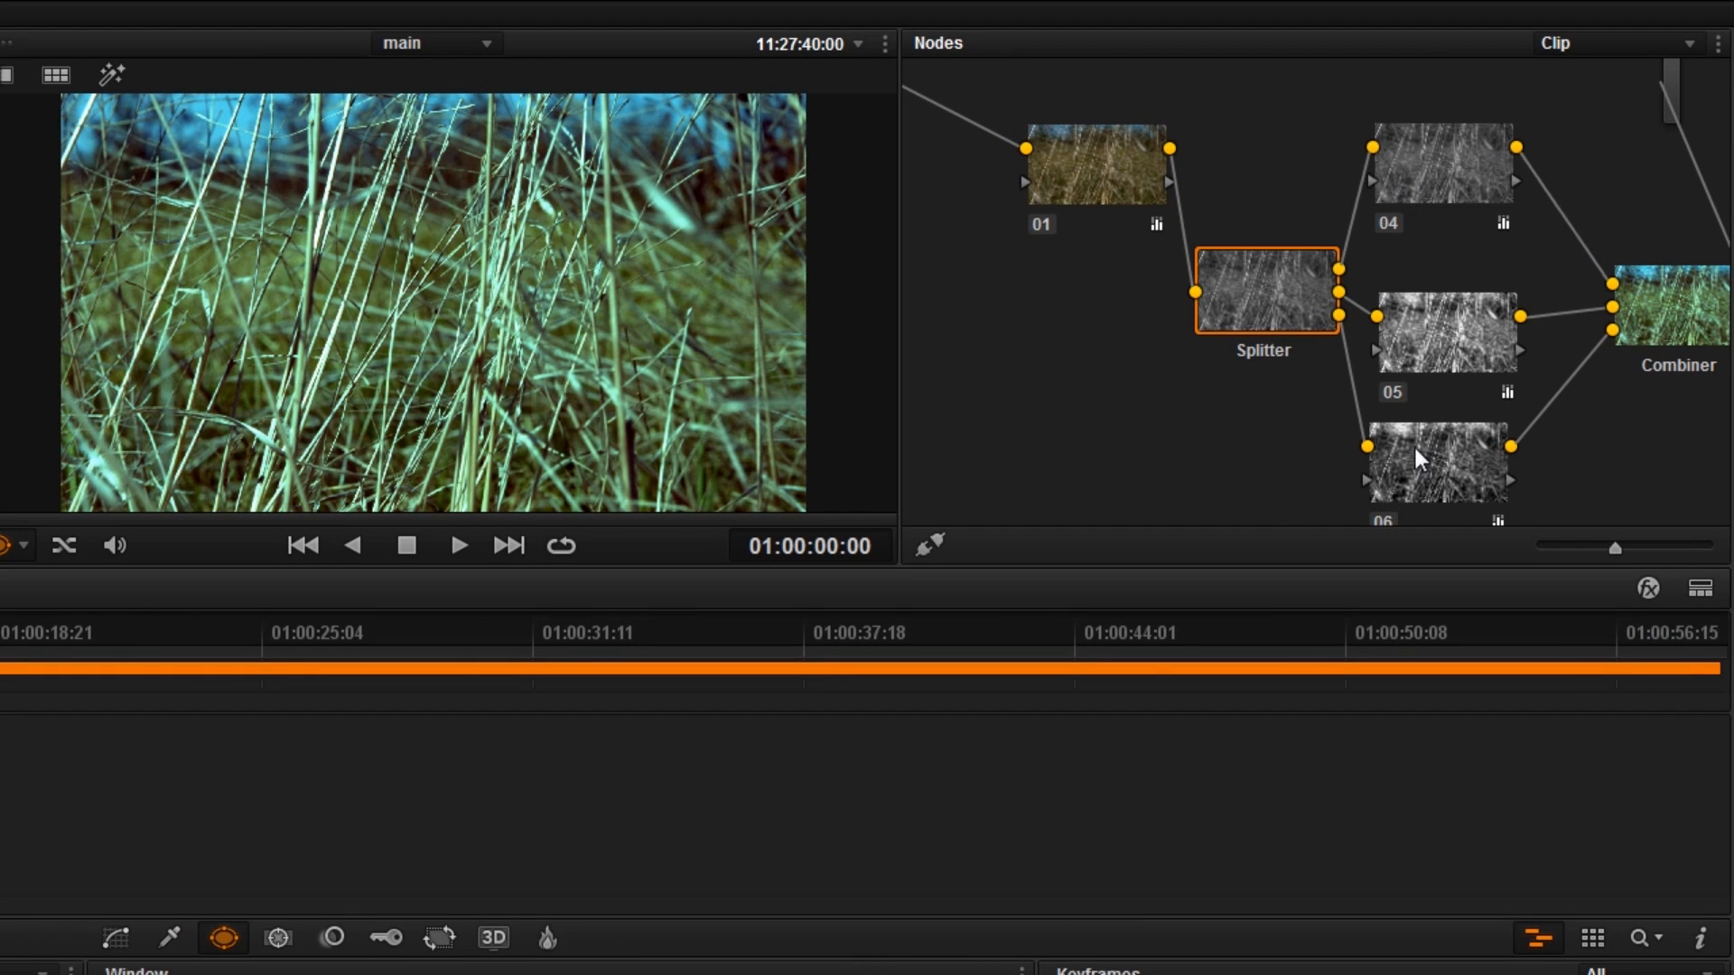
pyautogui.moveTo(1625, 343)
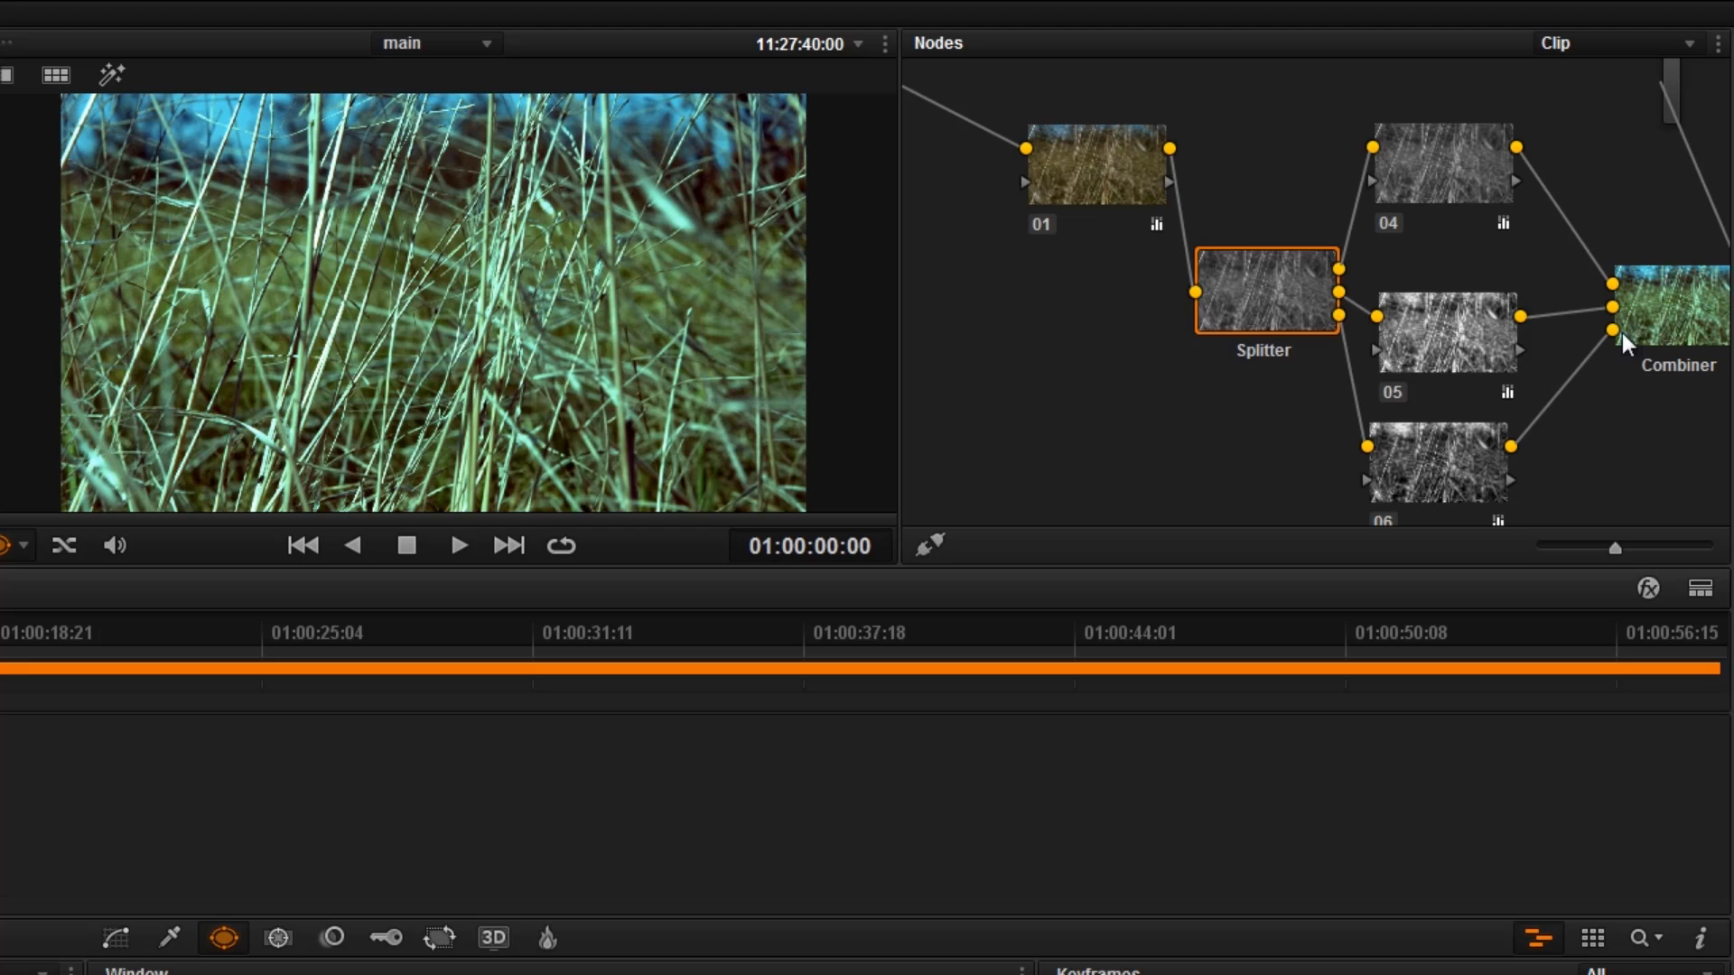
# Select the Combiner node so it can be moved above node 05
pyautogui.click(1659, 305)
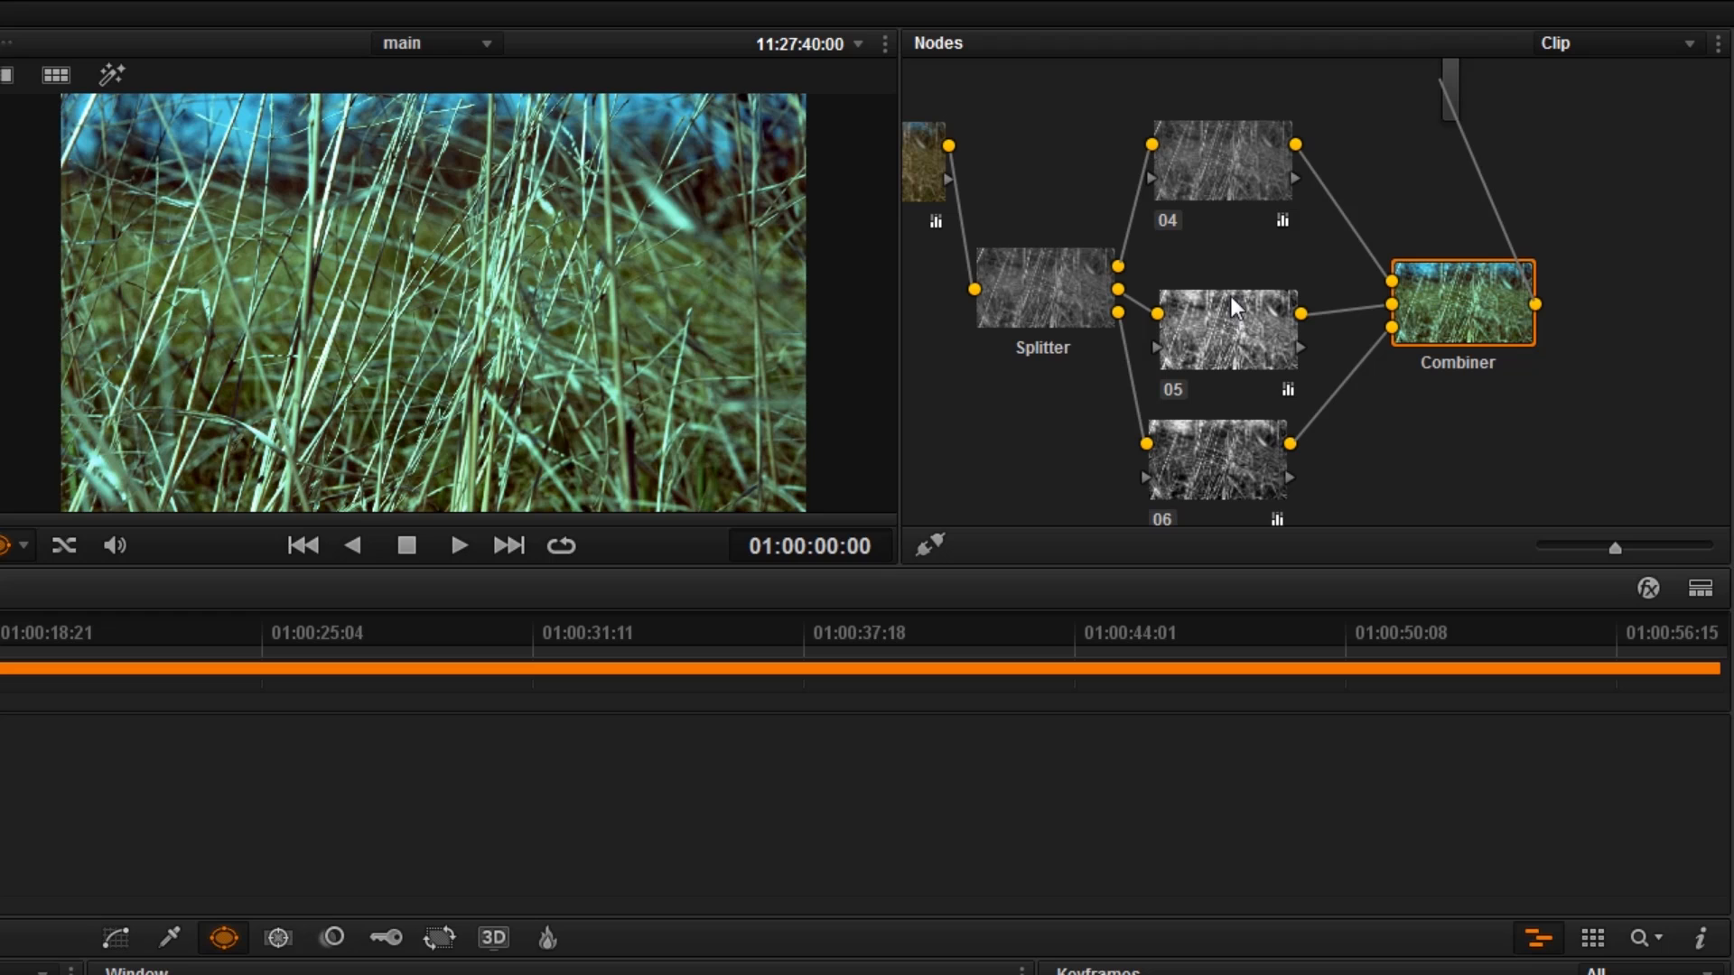
pyautogui.moveTo(1458, 312)
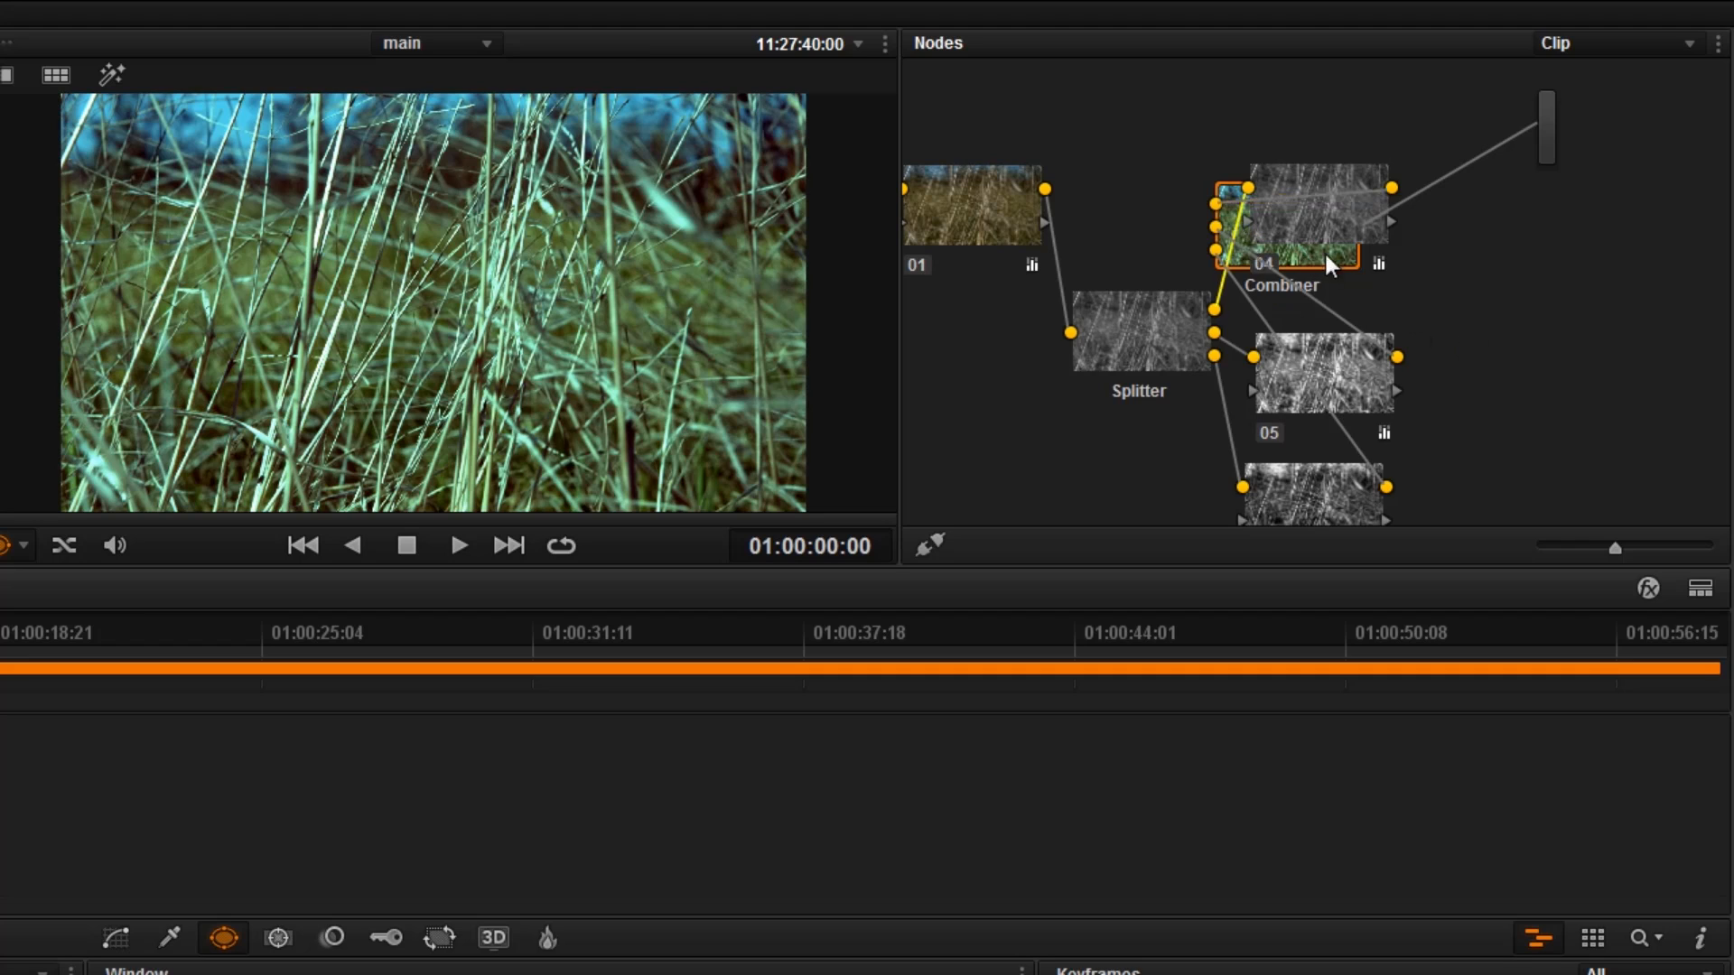
pyautogui.moveTo(1520, 412)
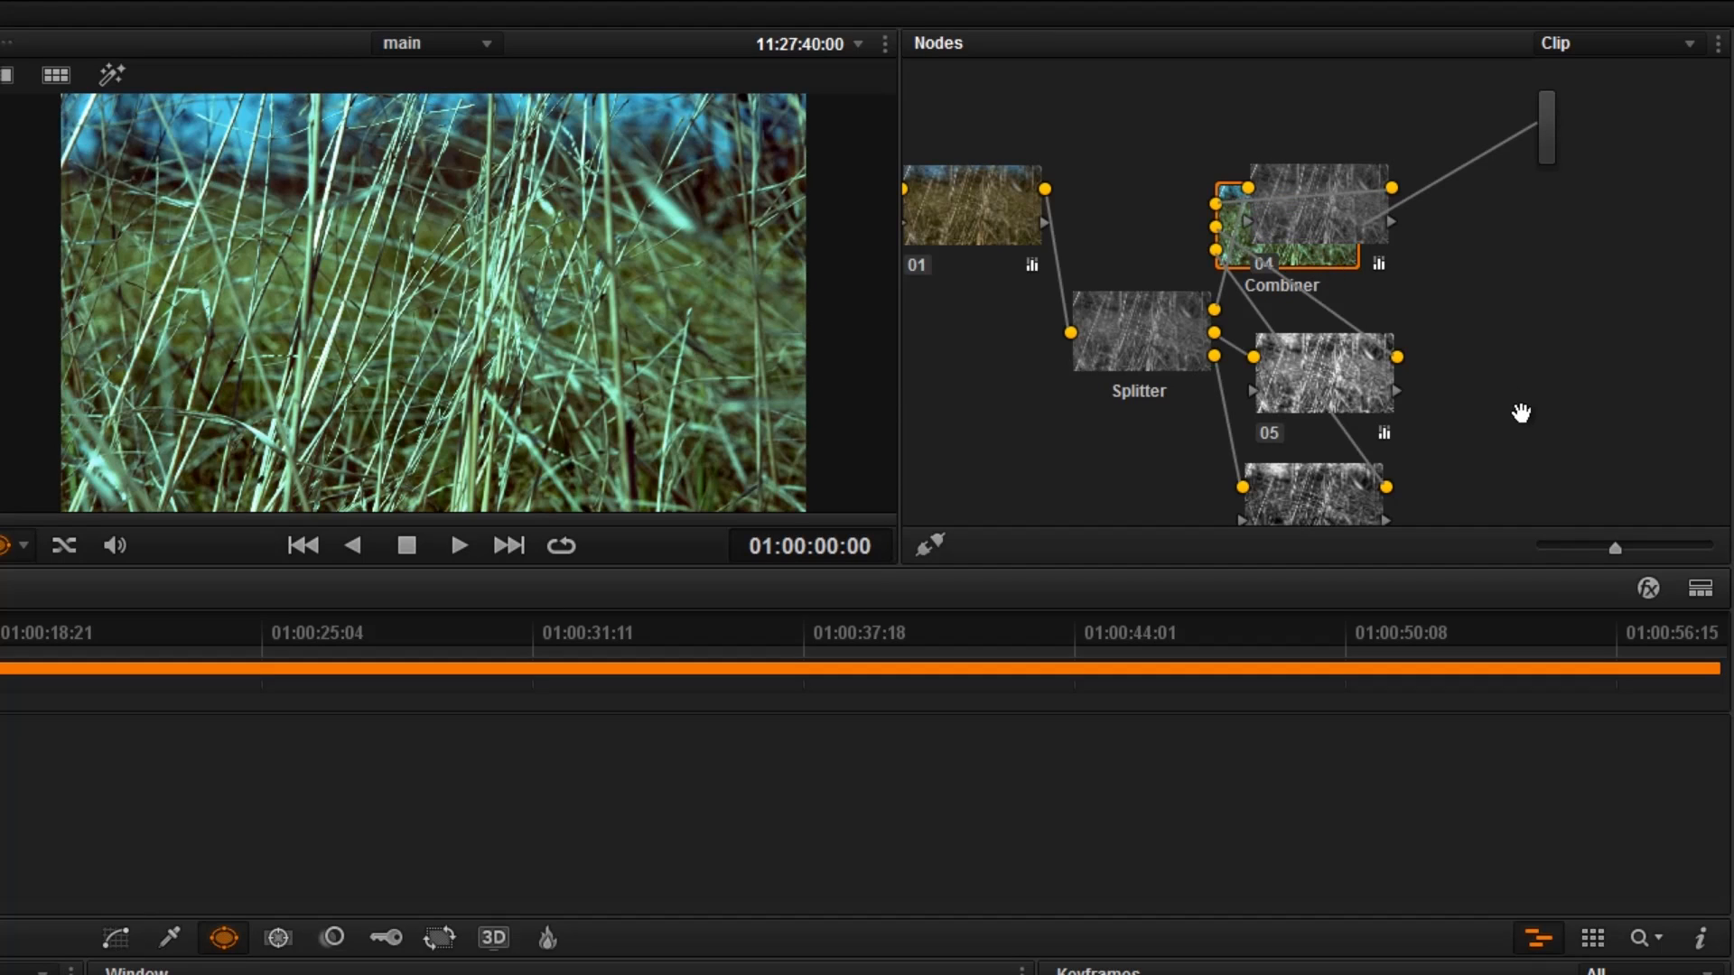
pyautogui.moveTo(1360, 279)
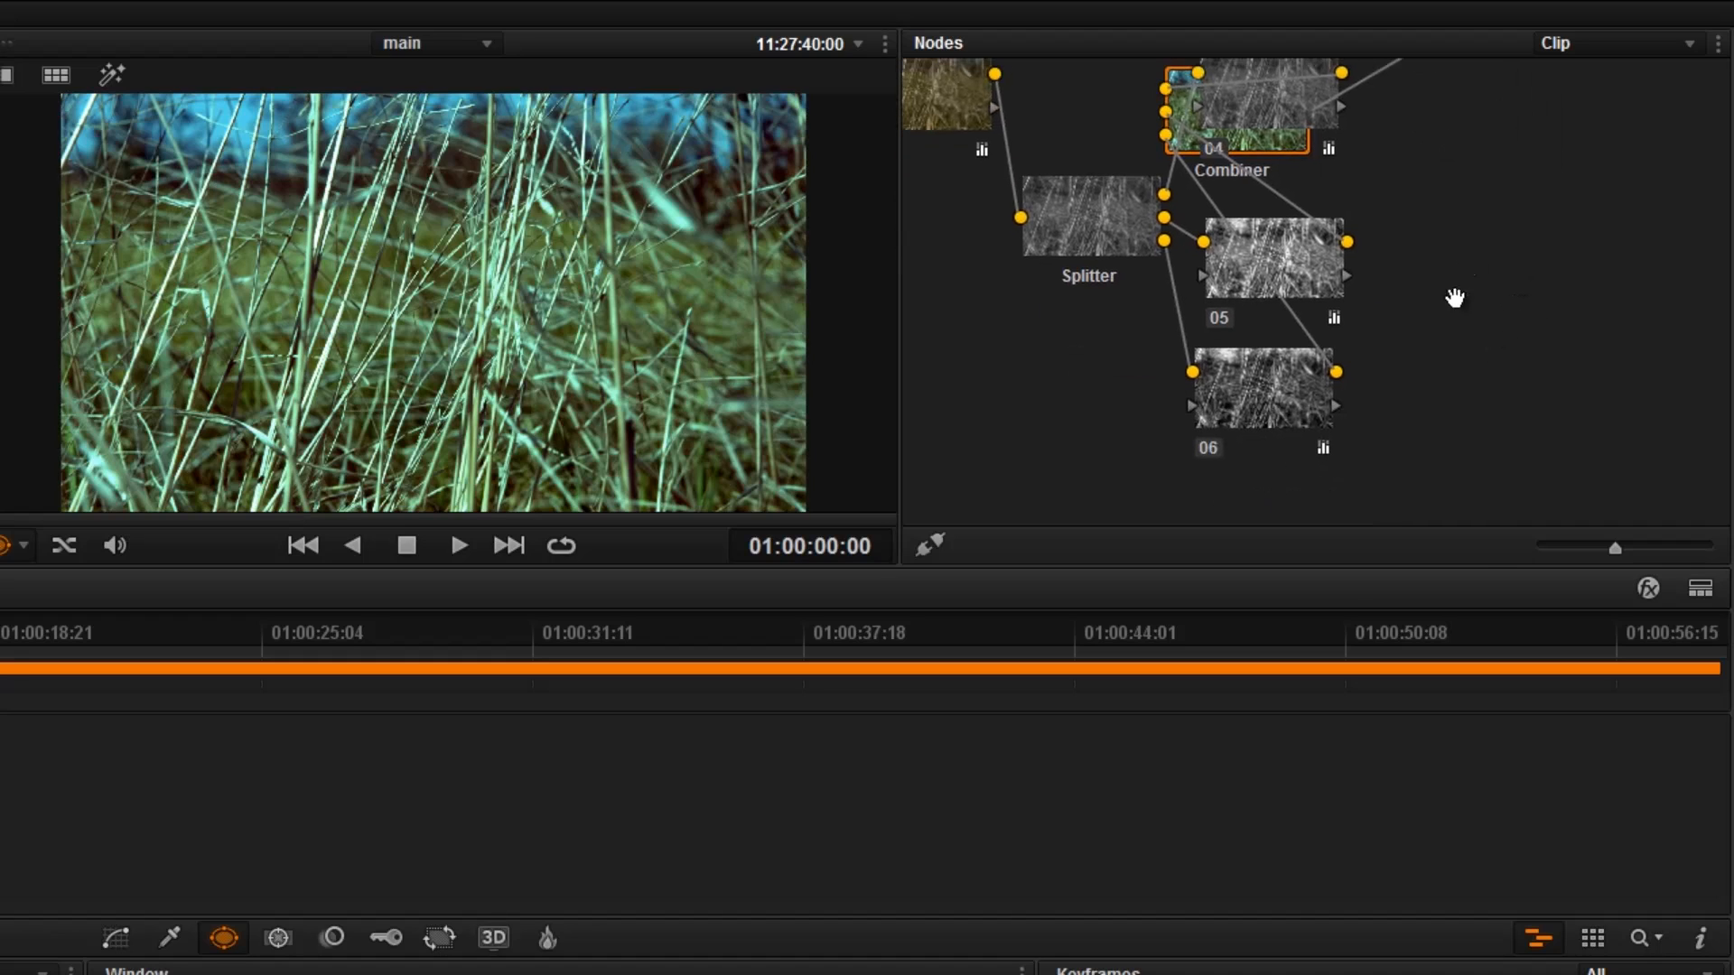
pyautogui.moveTo(1314, 732)
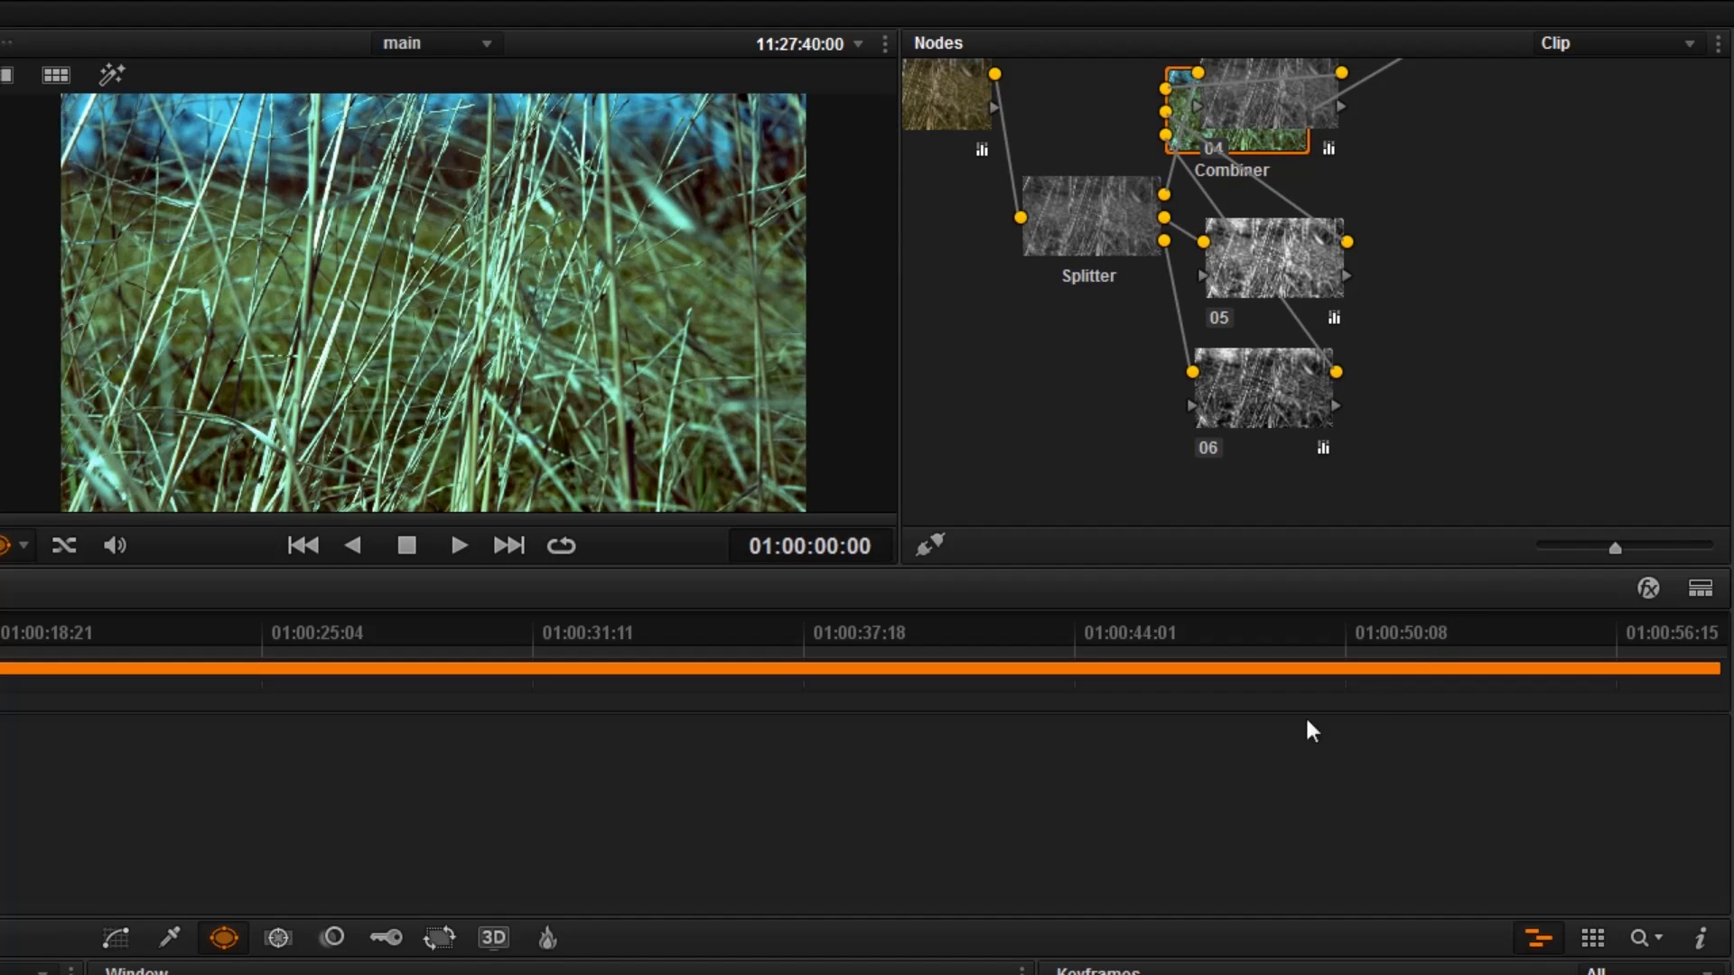
pyautogui.moveTo(1020, 769)
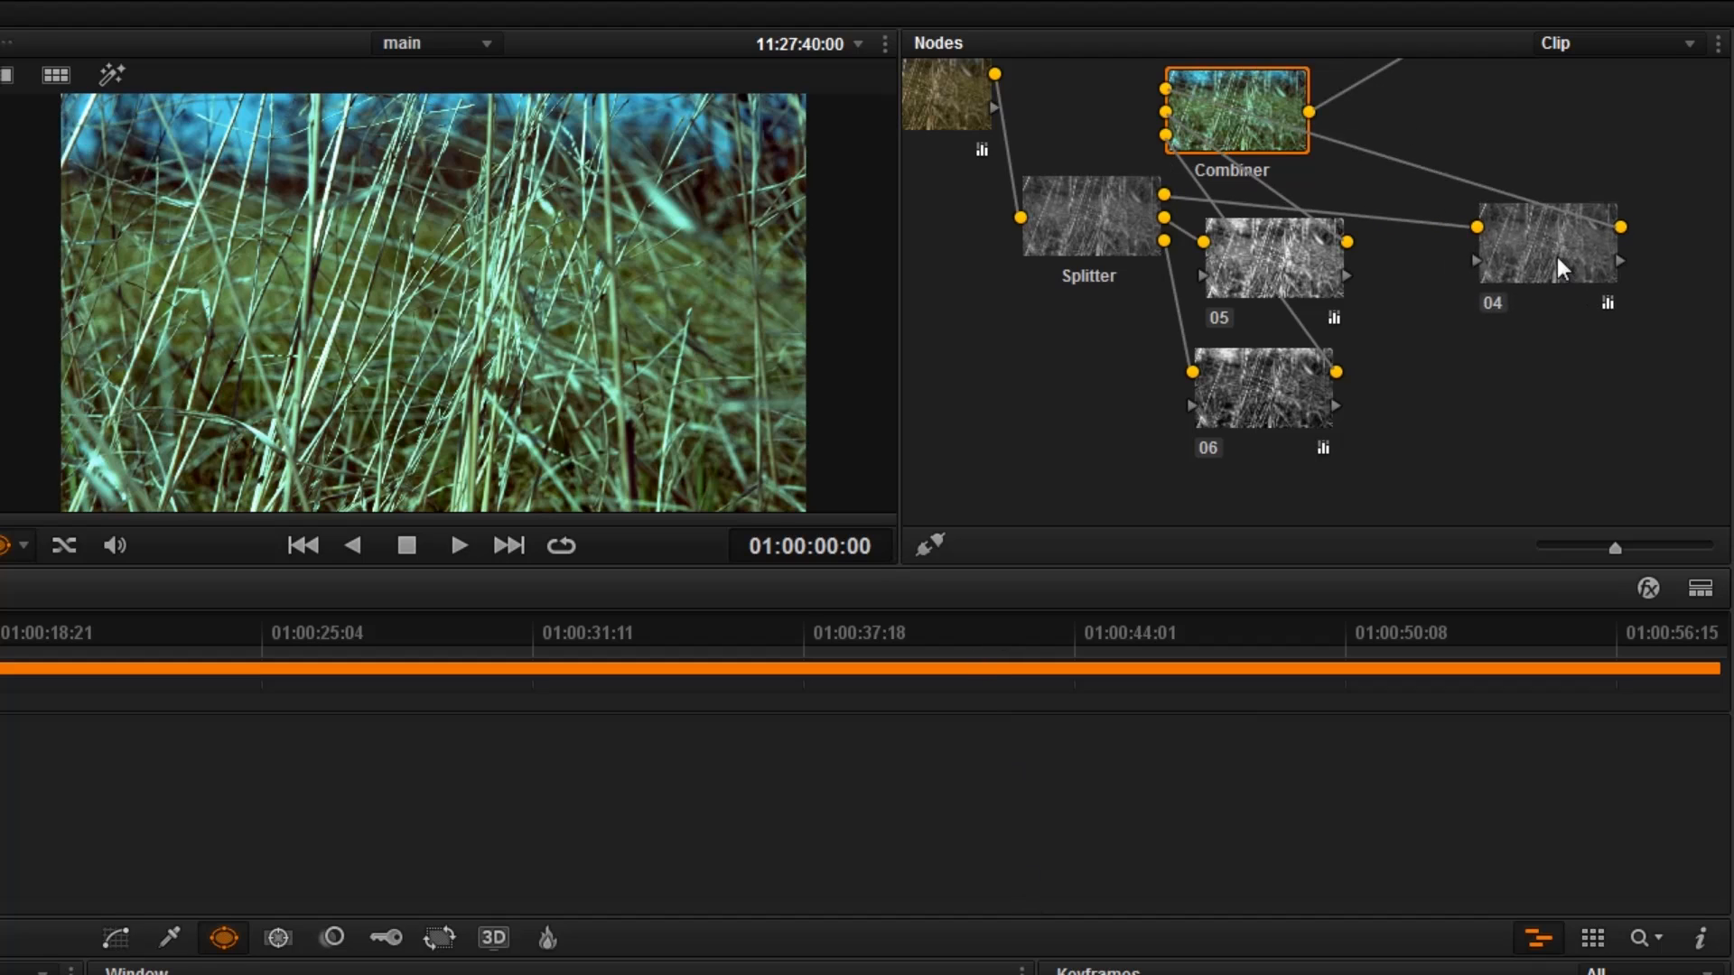
pyautogui.moveTo(1171, 652)
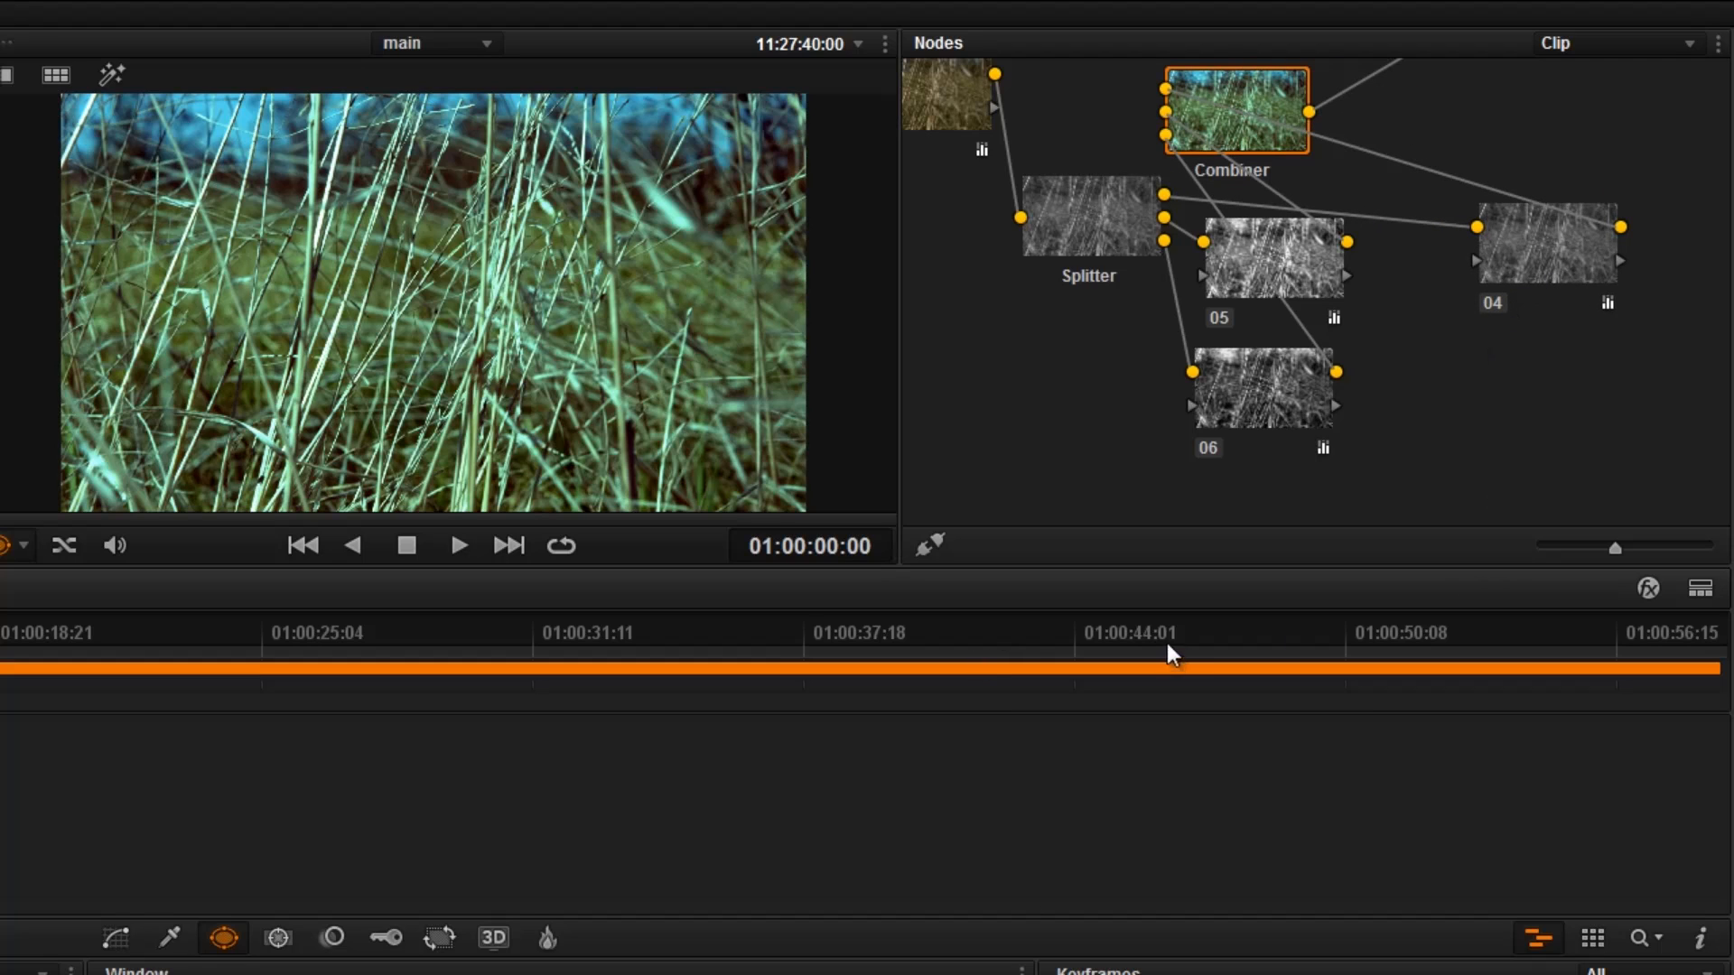